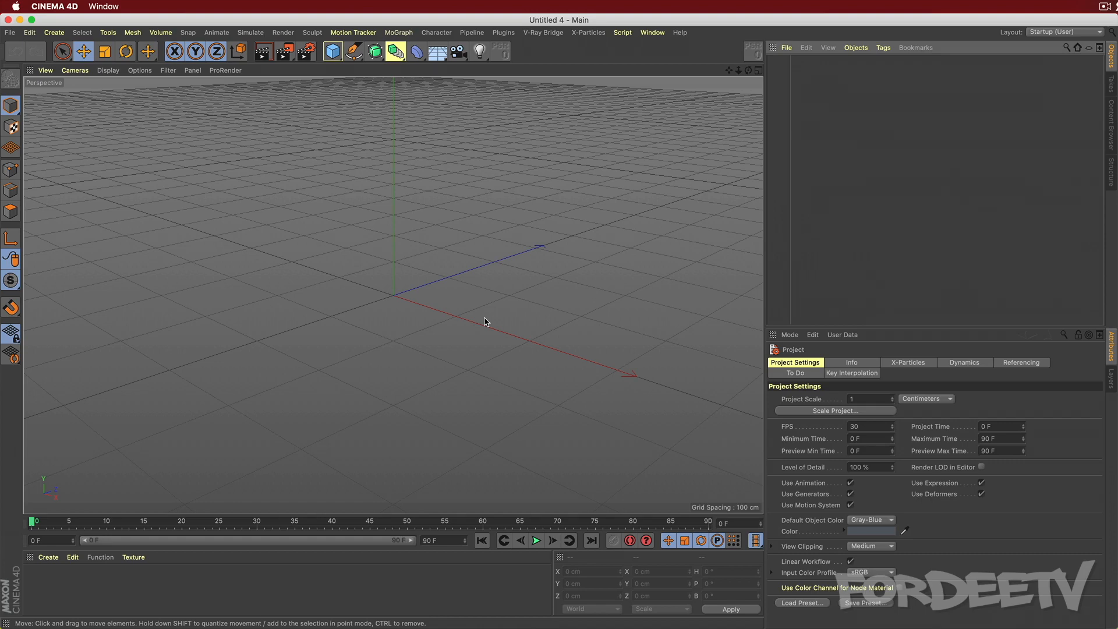
mouse_move(555, 64)
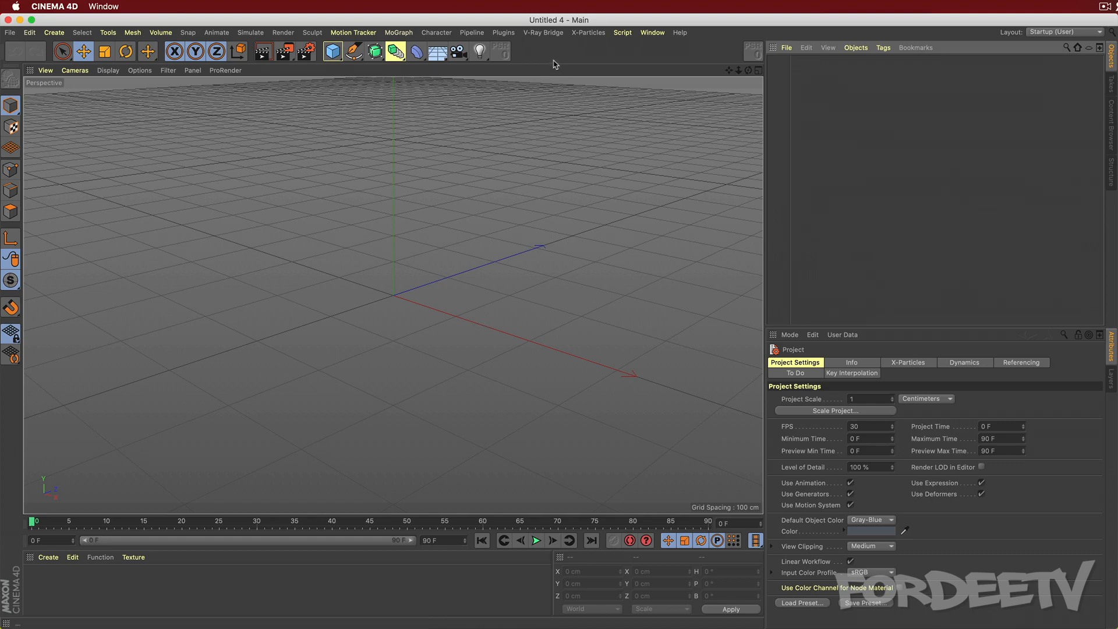
mouse_move(588, 32)
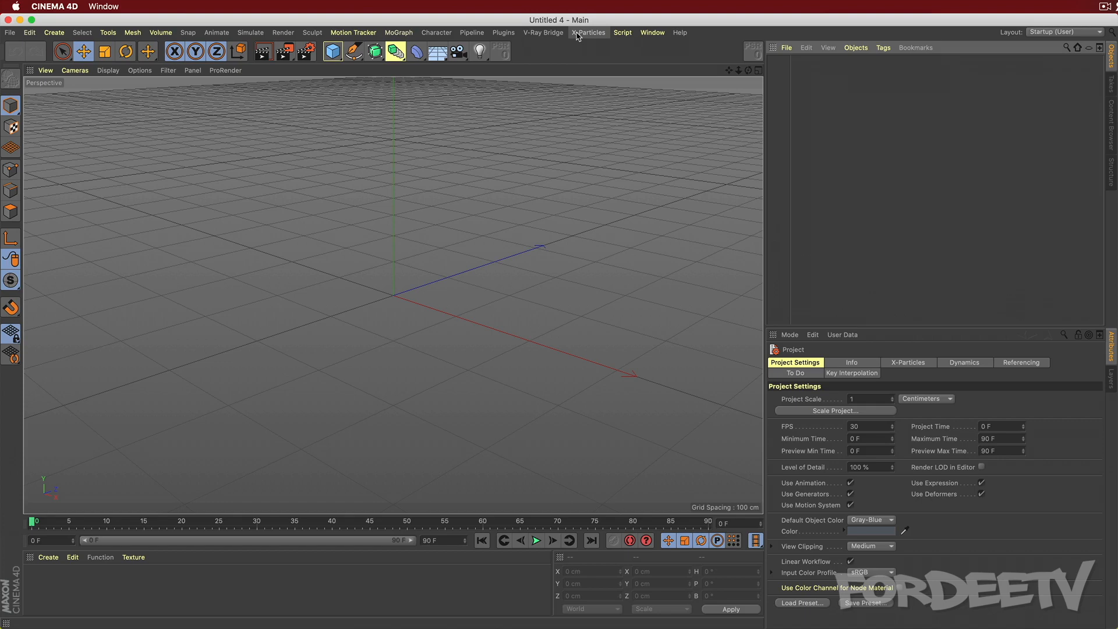
Add an xpSystem with an emitter, then preview particle emission from frame 0.
left_click(589, 32)
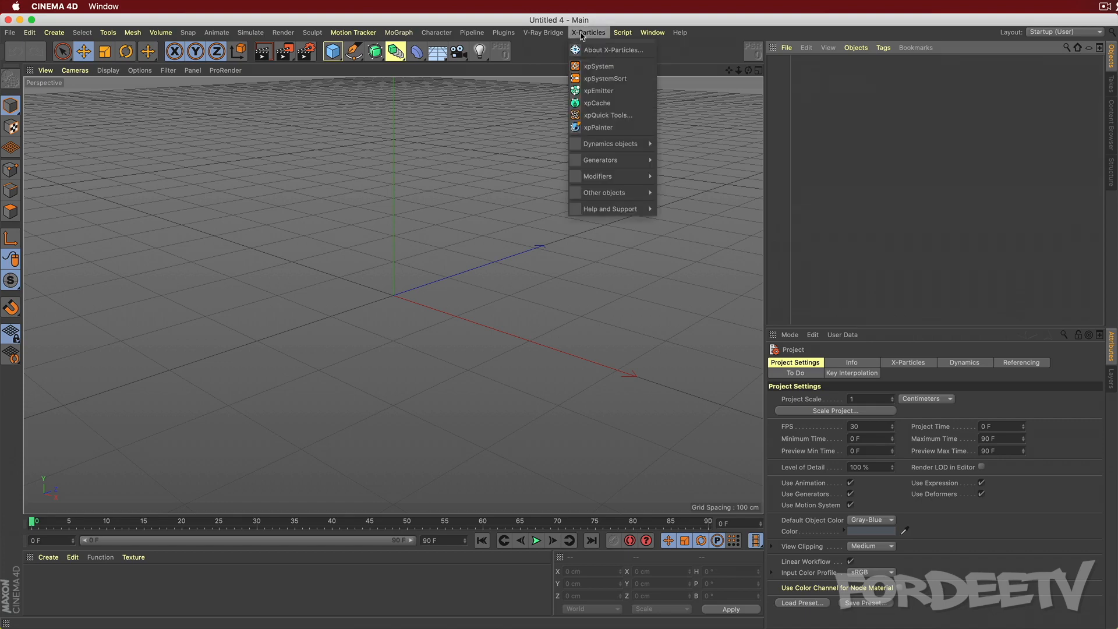
mouse_move(599, 65)
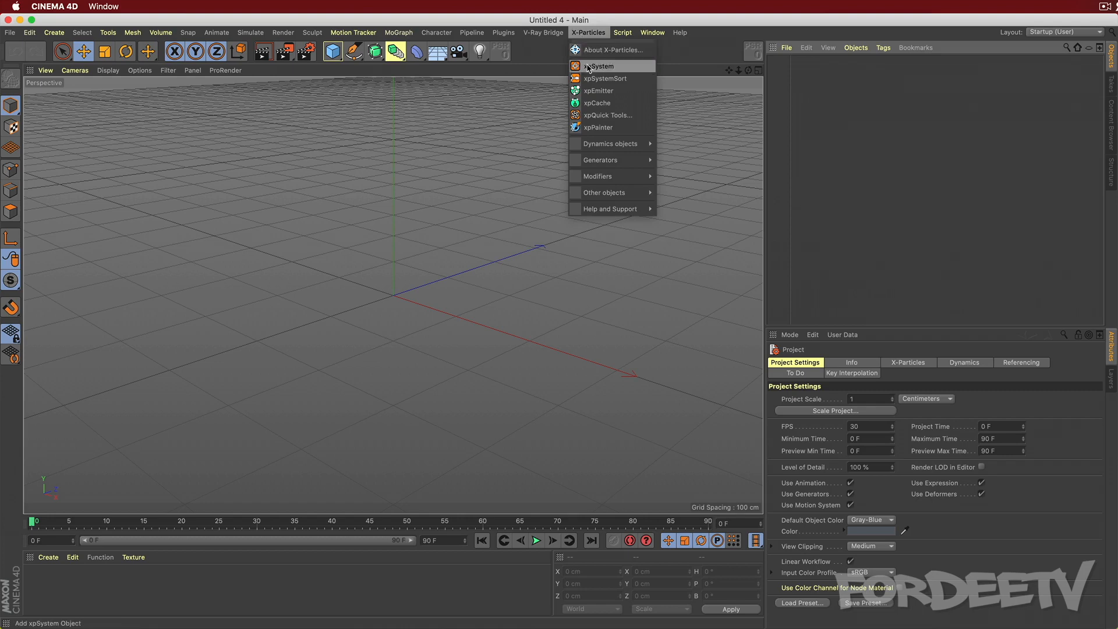
left_click(601, 66)
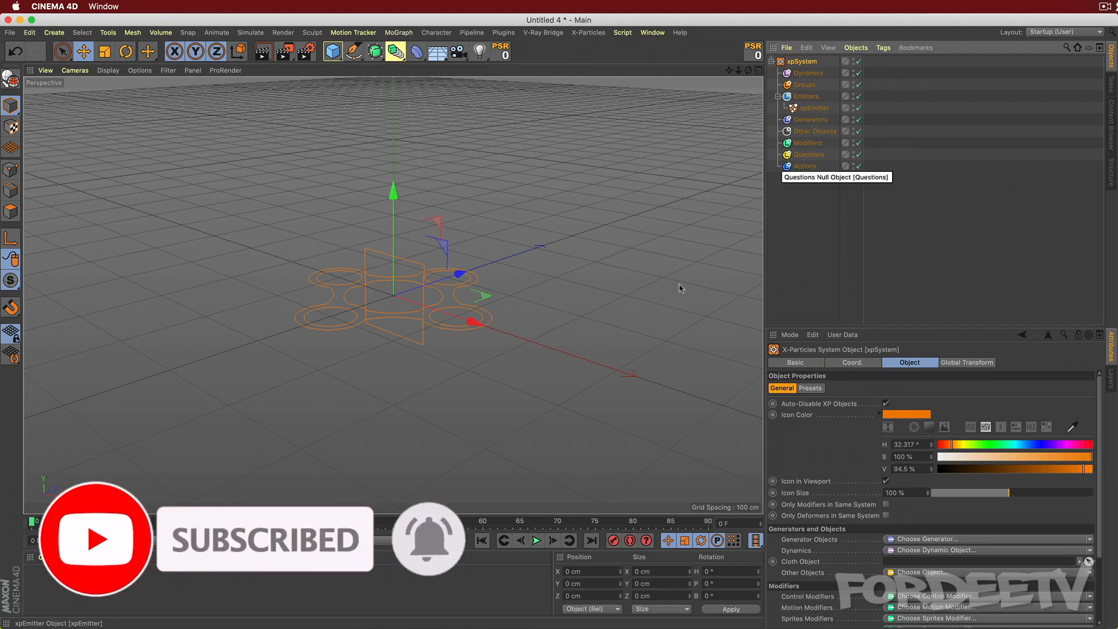
left_click(536, 540)
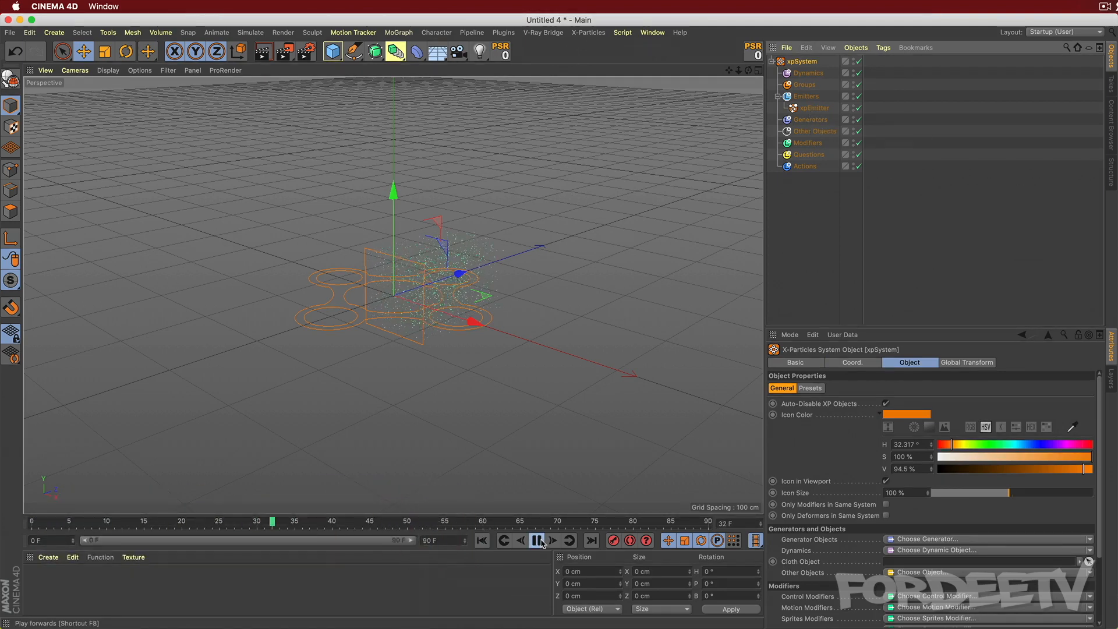
left_click(535, 540)
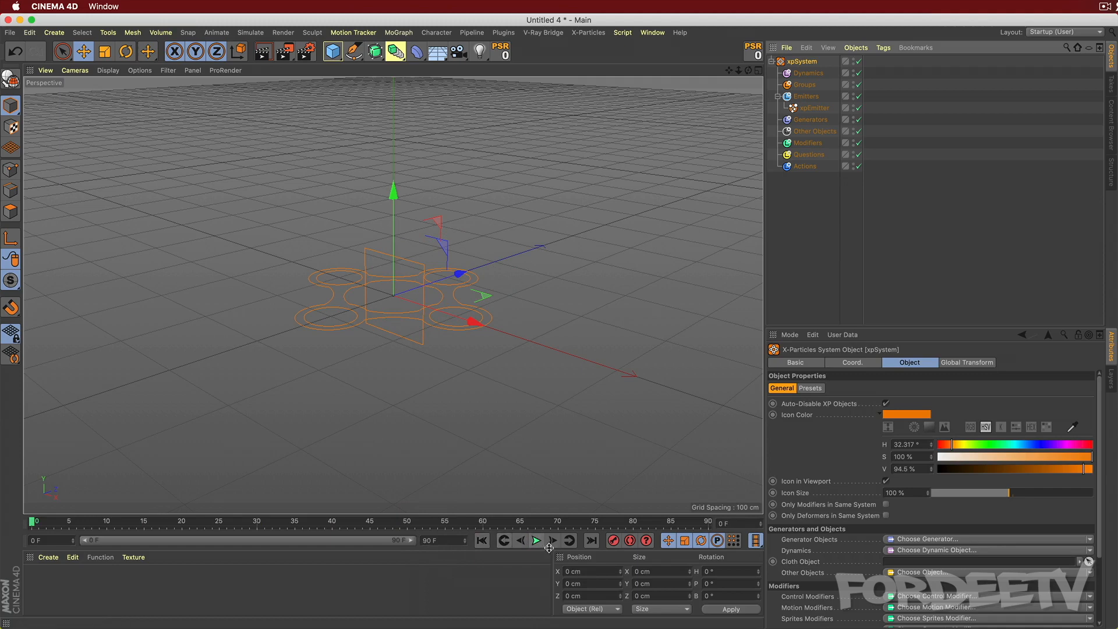
left_click(536, 540)
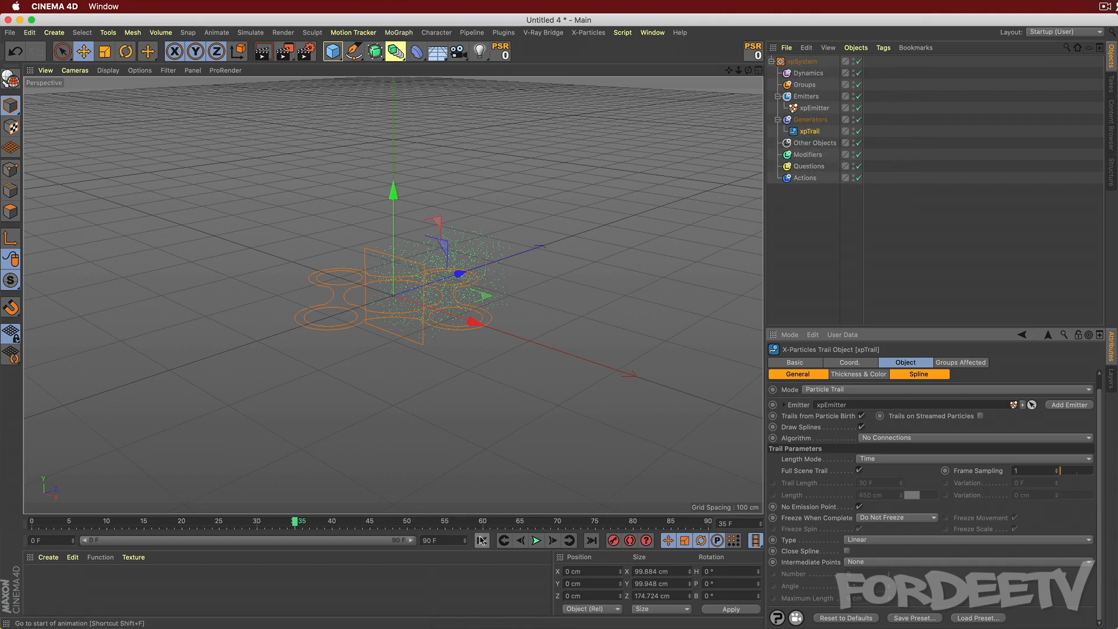
Play the simulation to preview the white trail splines from xpTrail.
left_click(536, 540)
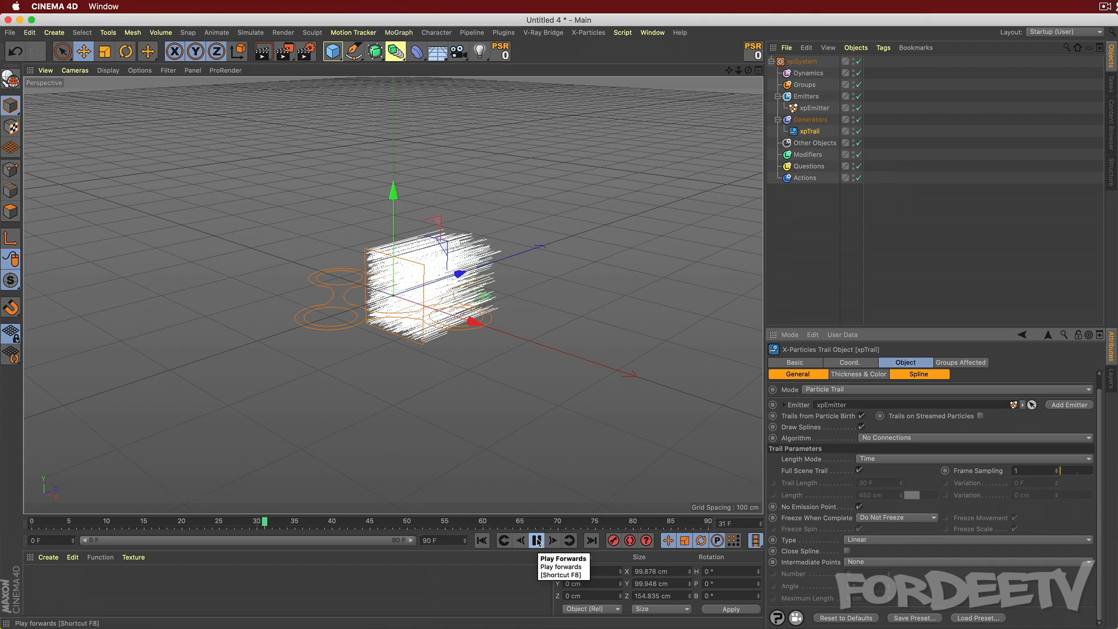
left_click(536, 540)
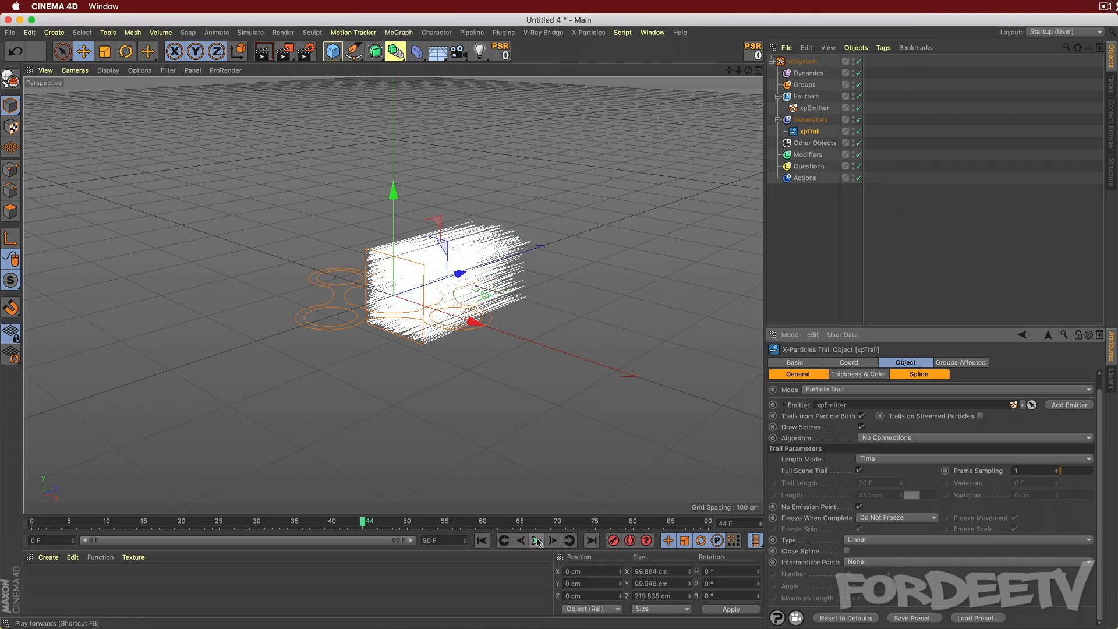
left_click(536, 540)
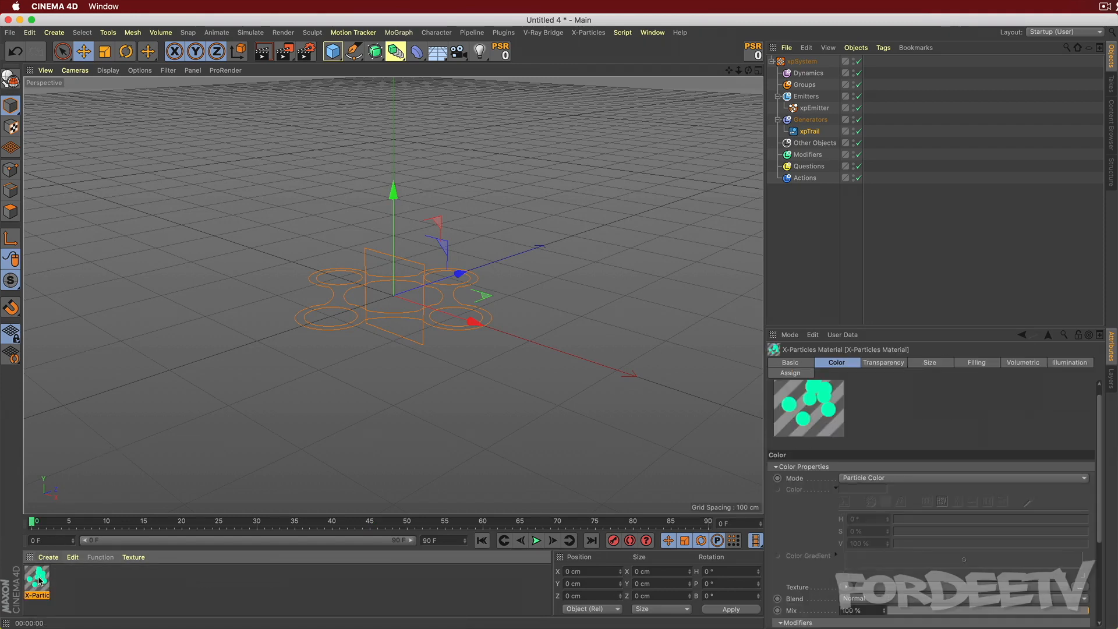
mouse_move(121, 588)
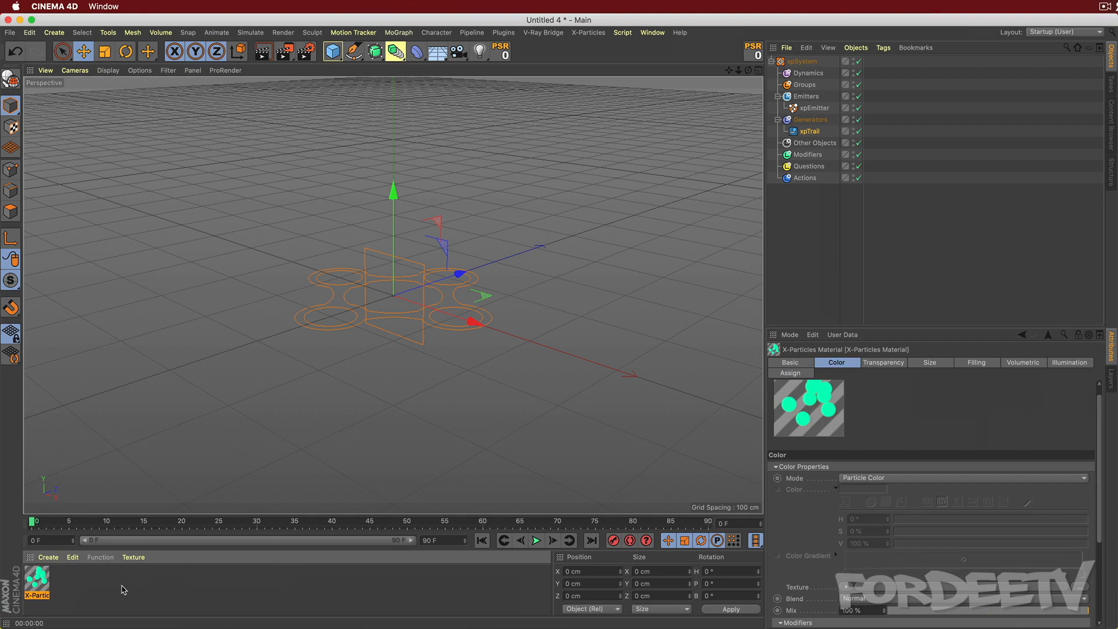
Replay and pause the green-trail simulation, then open the X-Particles Material for editing.
left_click(536, 540)
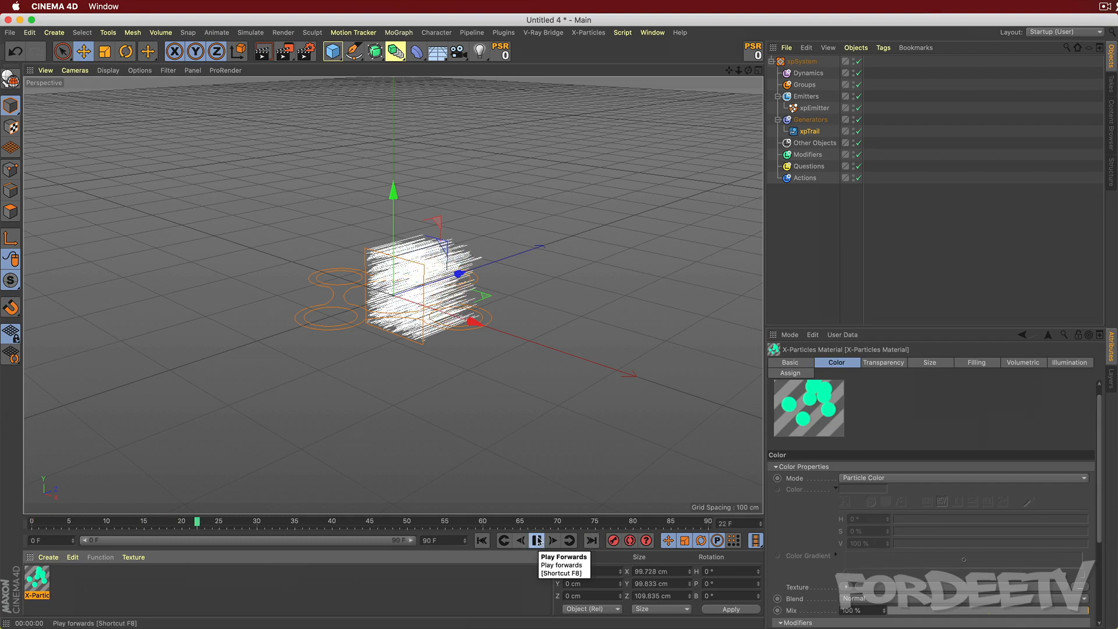
left_click(536, 540)
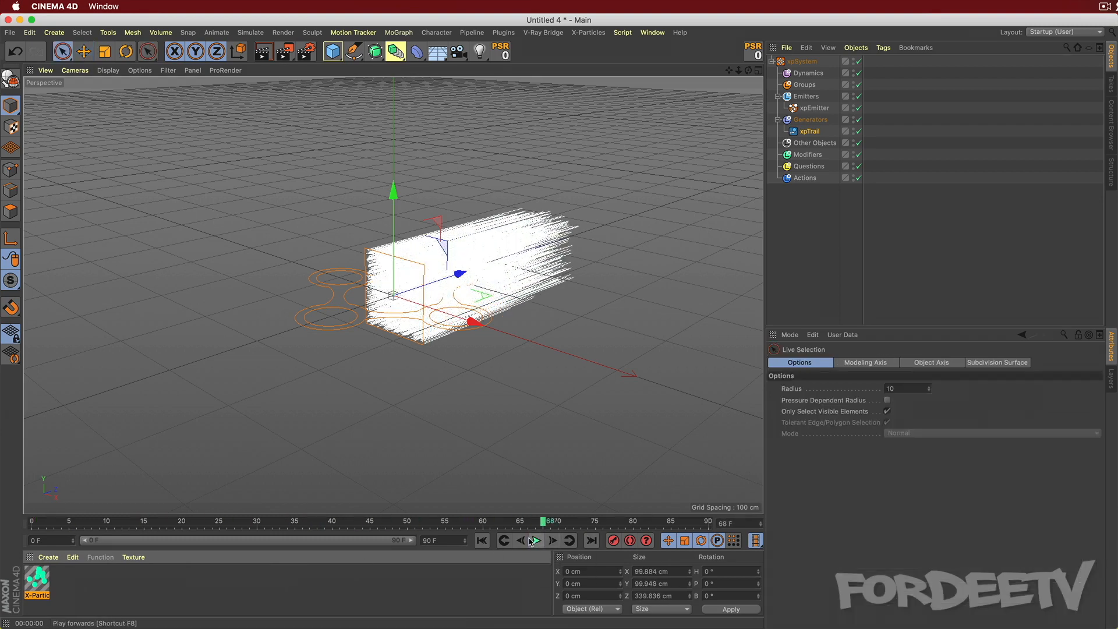
left_click(535, 539)
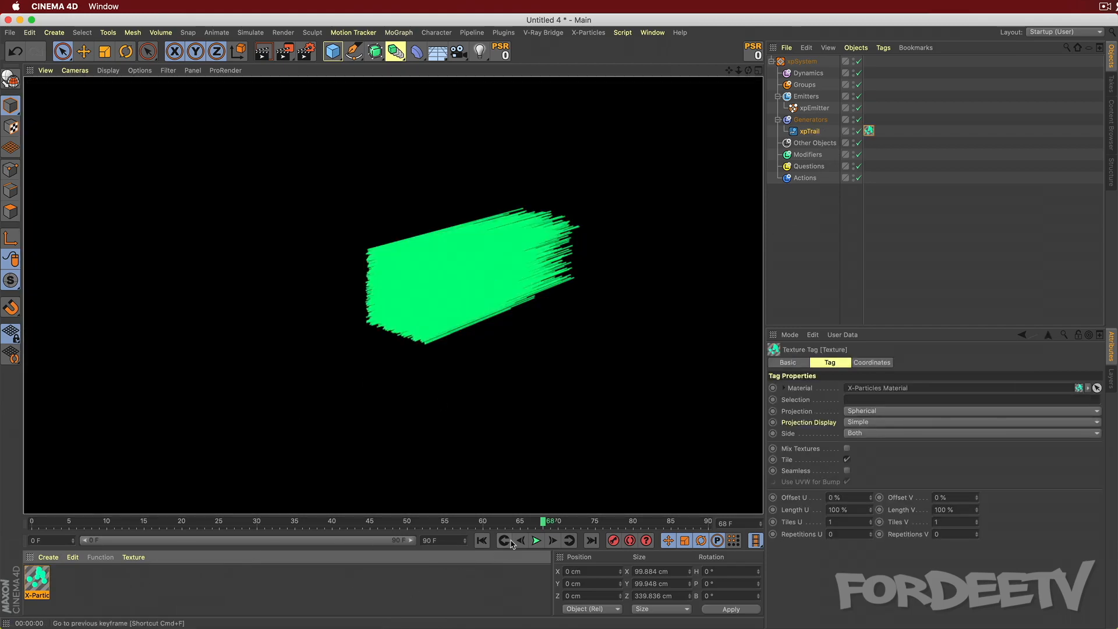
double_click(36, 584)
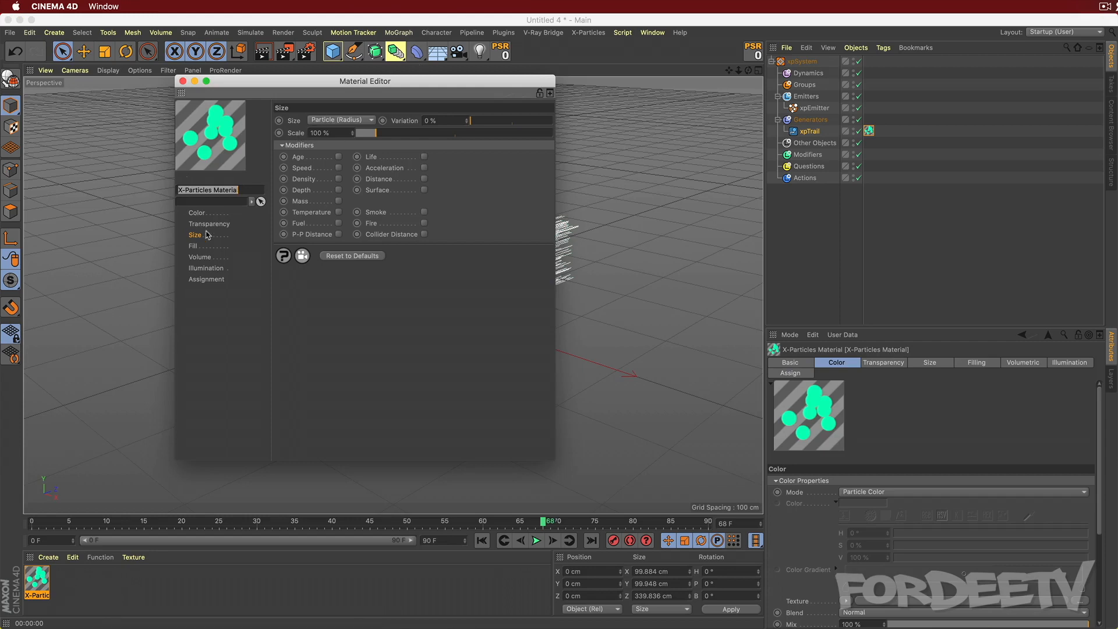
Set the trail material to a single red colour with age-based size, then close it.
left_click(196, 212)
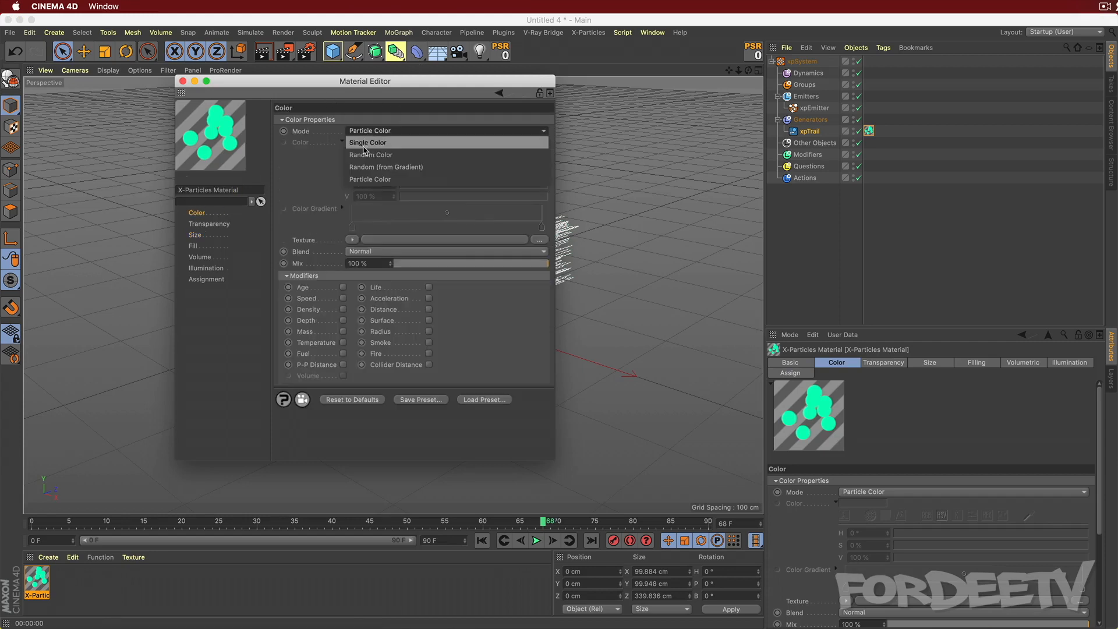
left_click(369, 142)
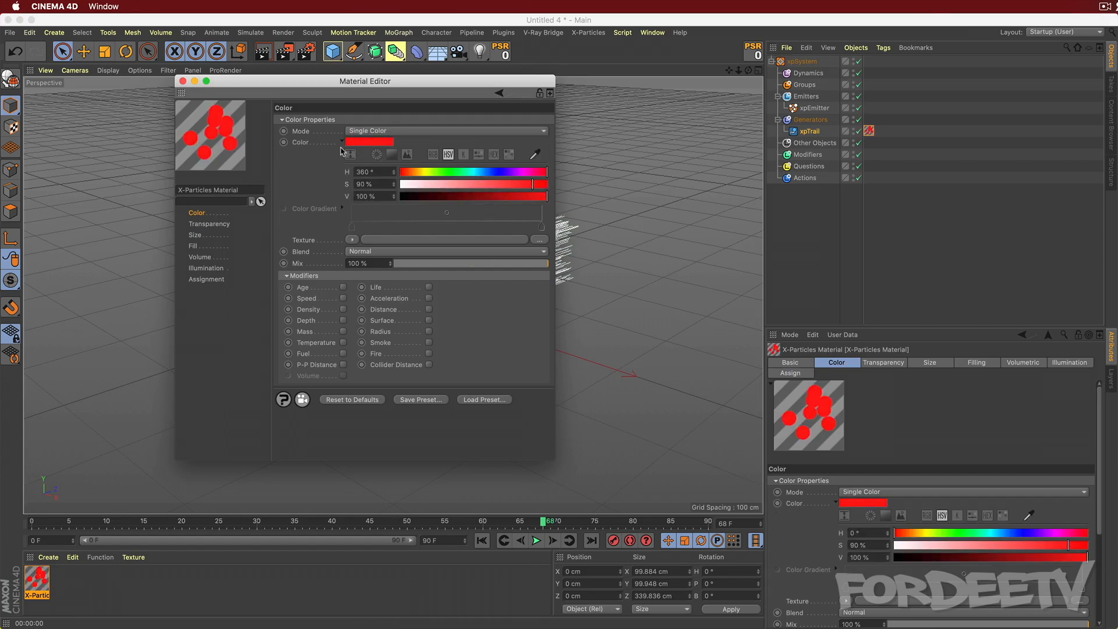
mouse_move(190, 231)
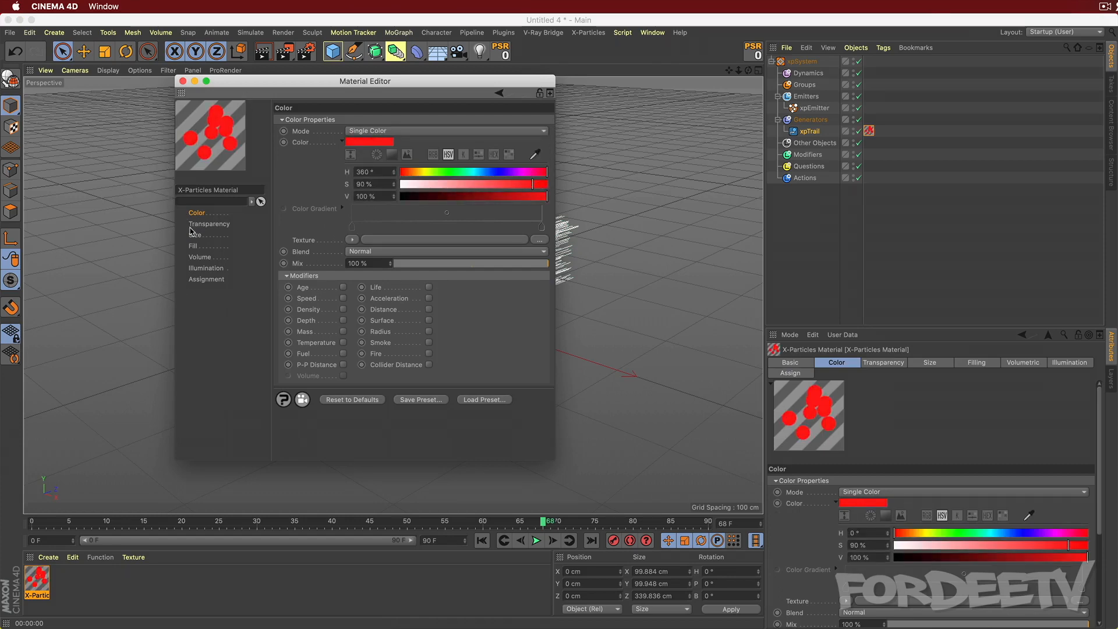
left_click(196, 234)
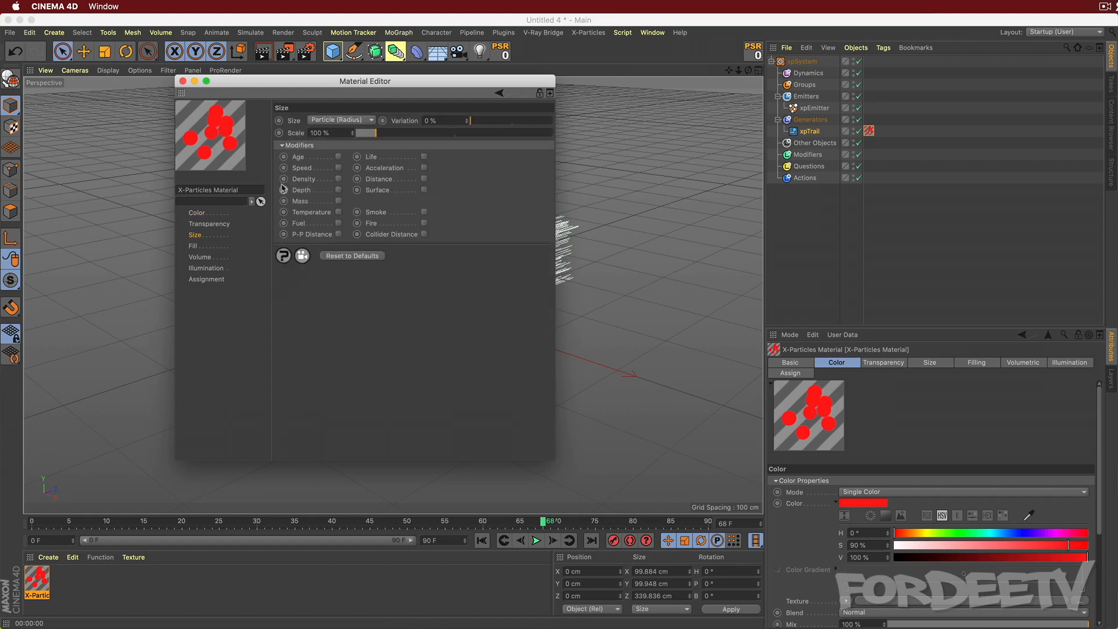
left_click(338, 156)
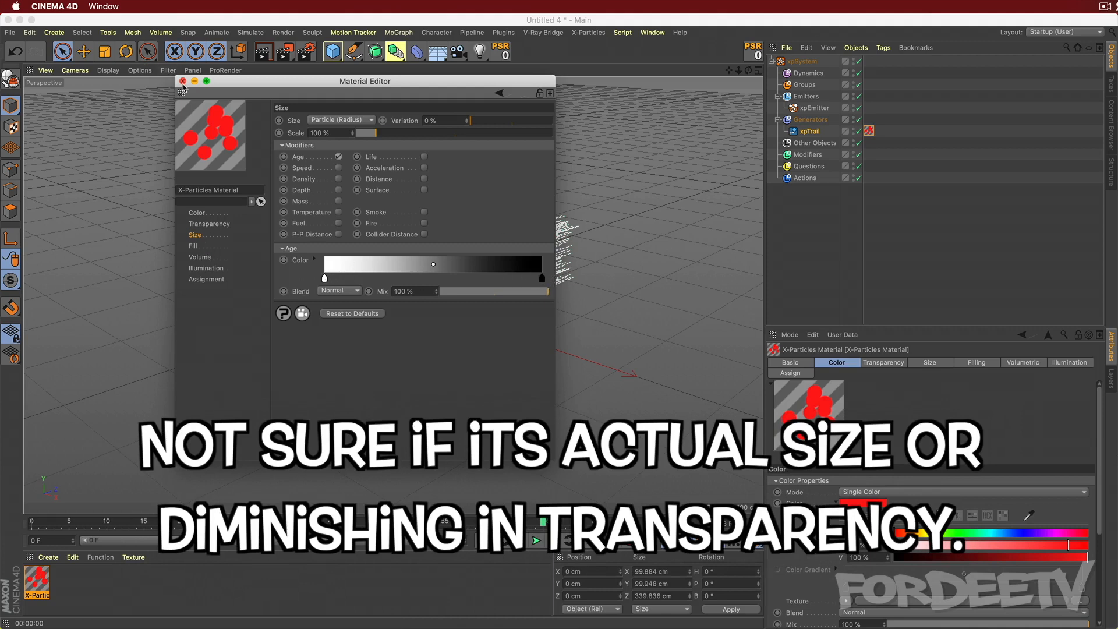
left_click(182, 80)
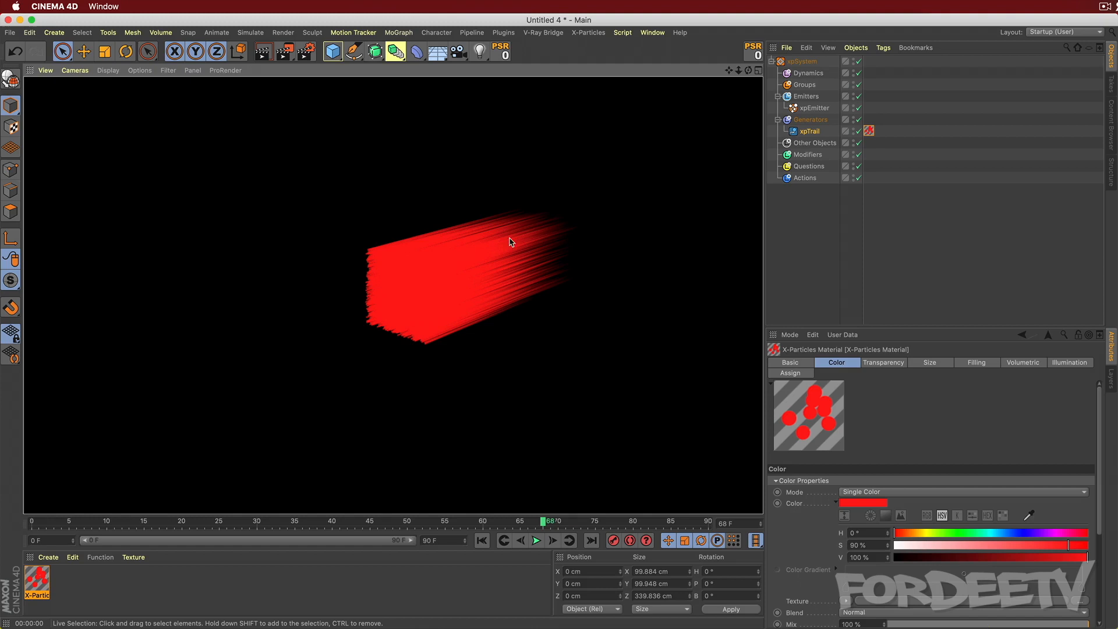
mouse_move(498, 406)
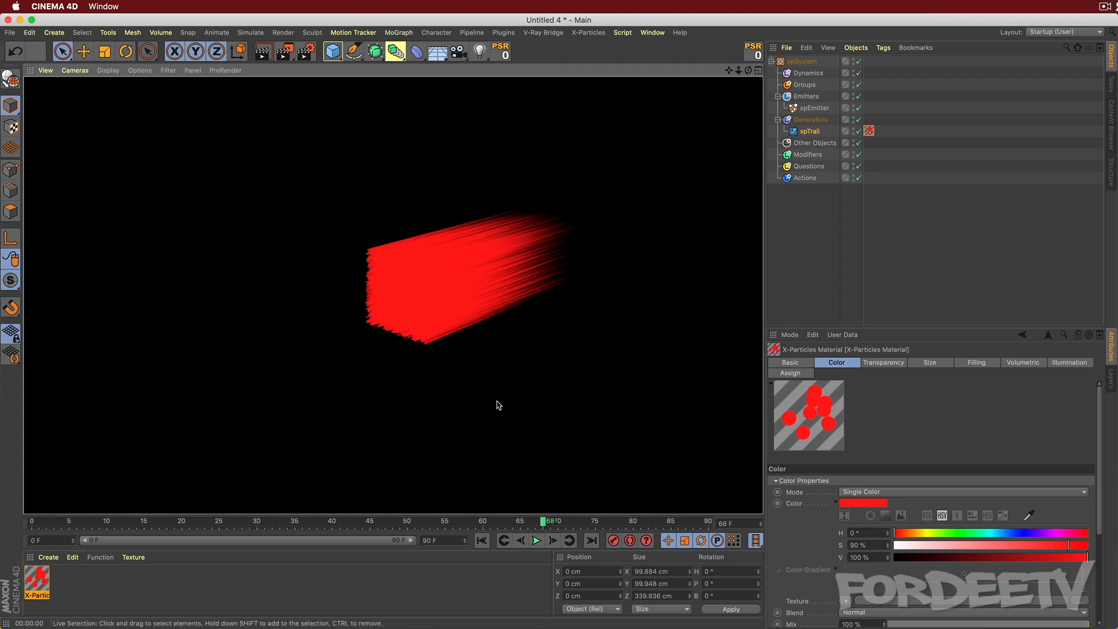
mouse_move(330, 176)
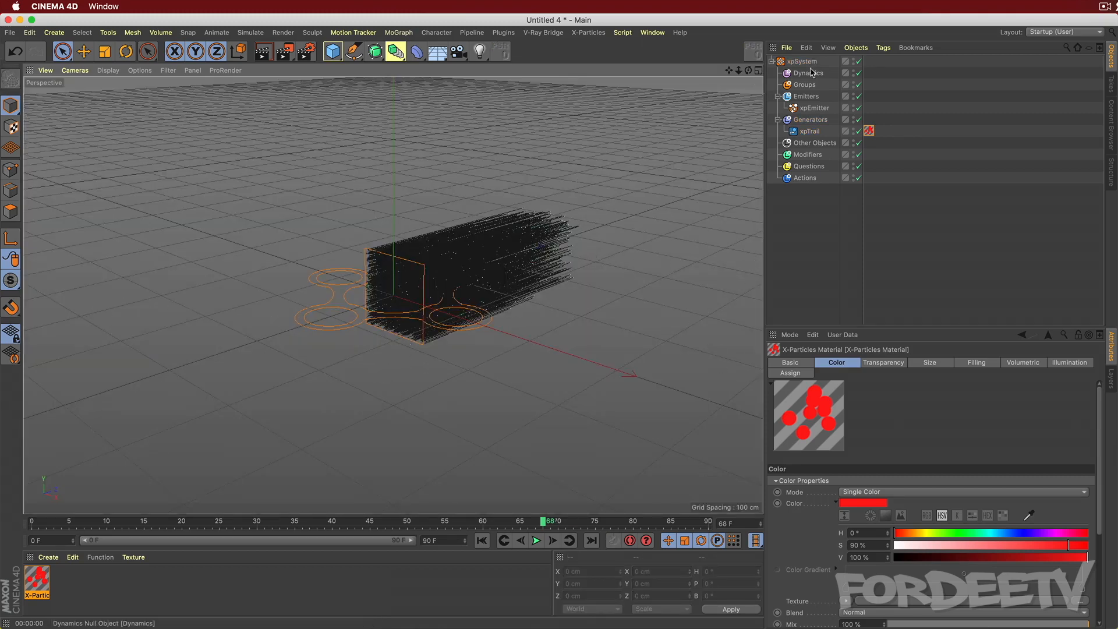
Add an xpNetwork modifier to the xpSystem.
left_click(801, 60)
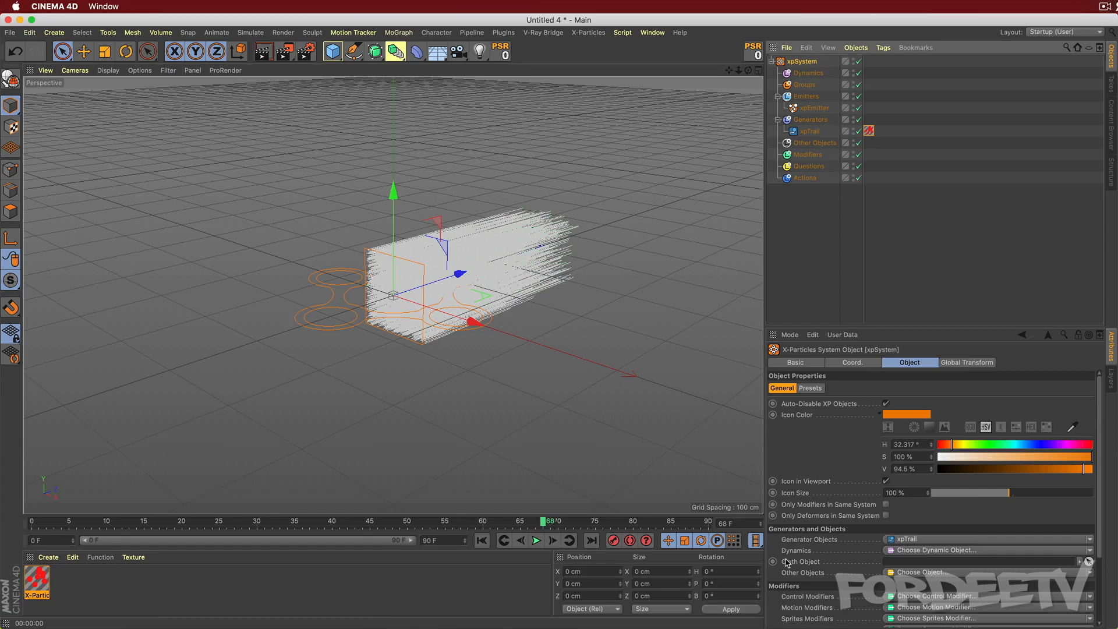
scroll("down", 3)
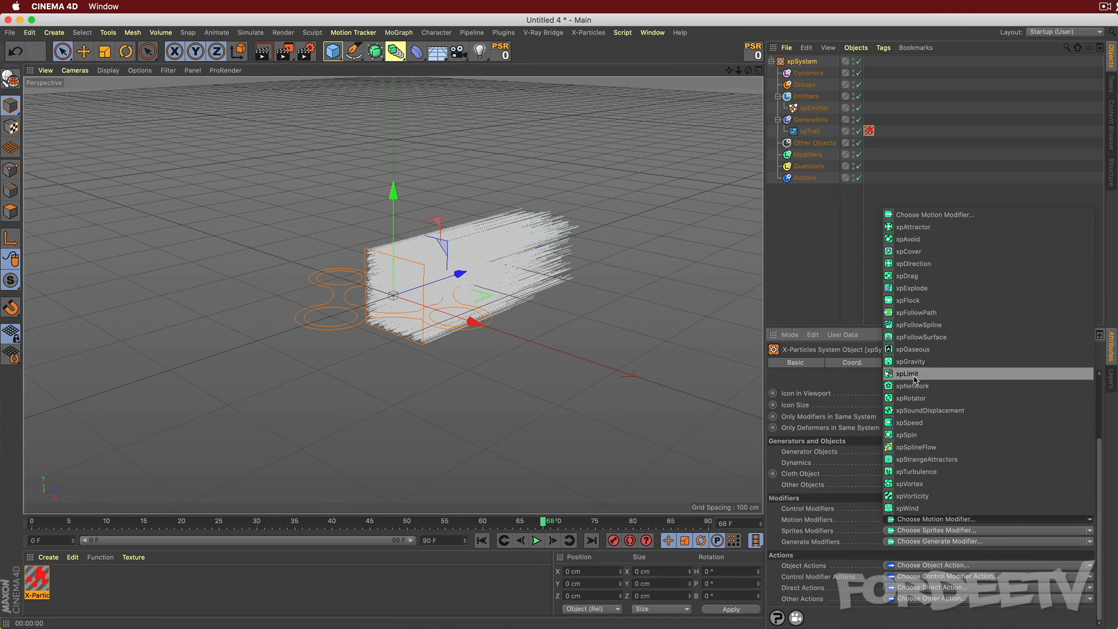
left_click(912, 386)
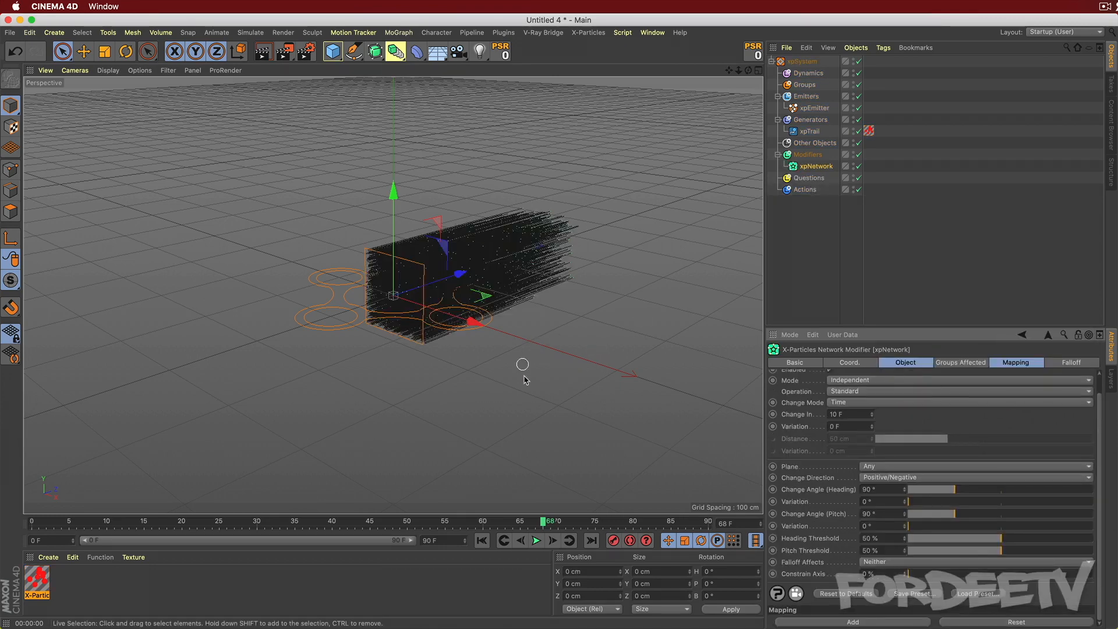
mouse_move(525, 382)
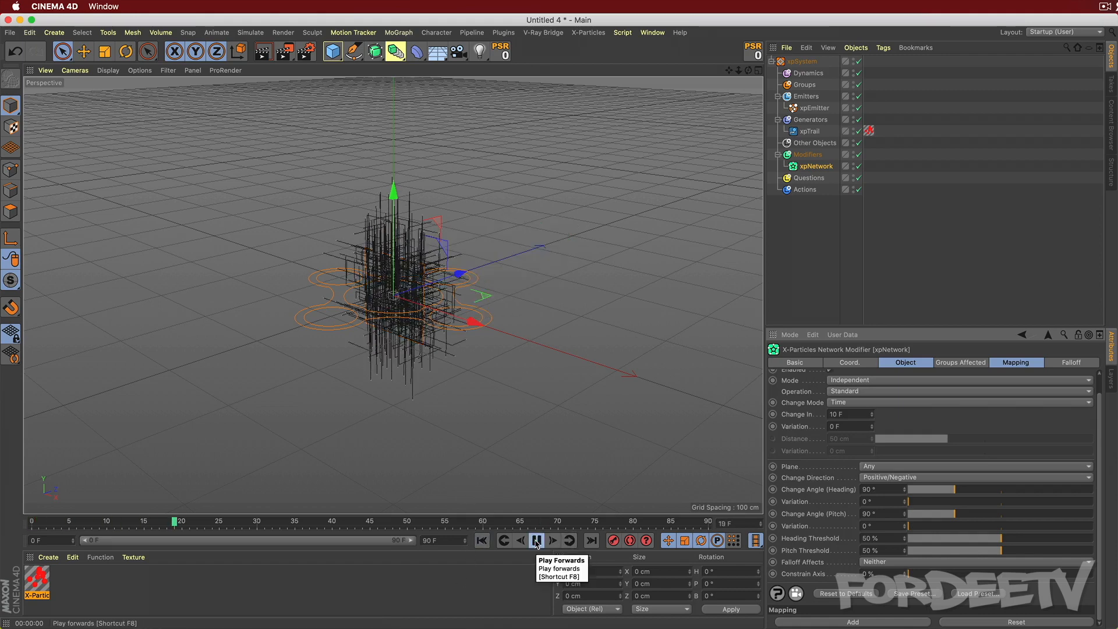
Preview the red right-angled network on black, then show the xpEmitter's Object settings.
left_click(537, 539)
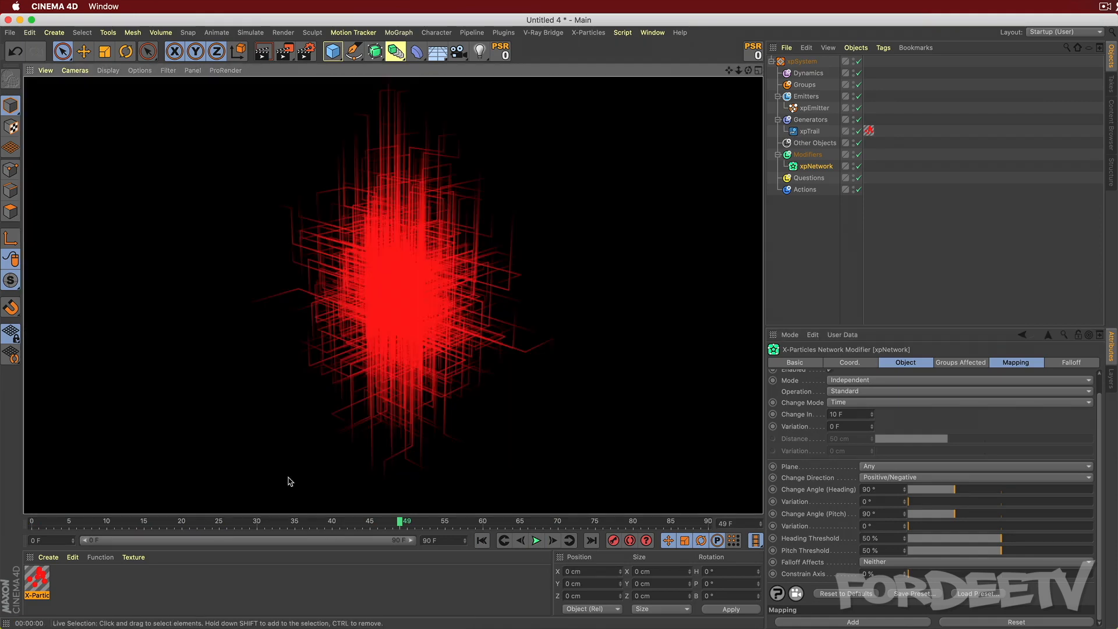
mouse_move(502, 541)
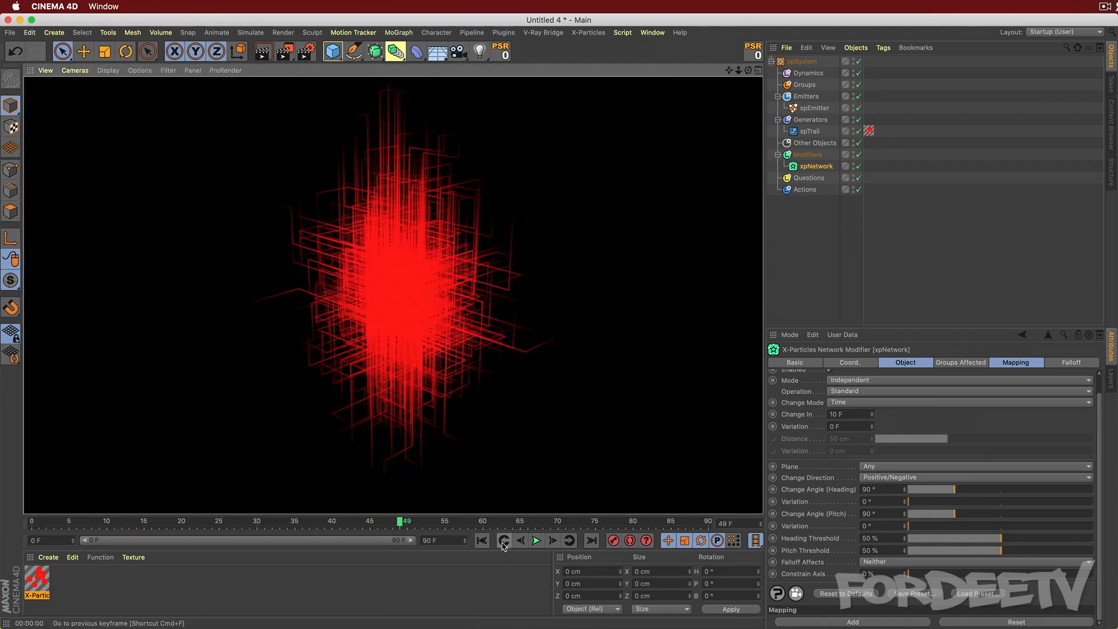
left_click(481, 540)
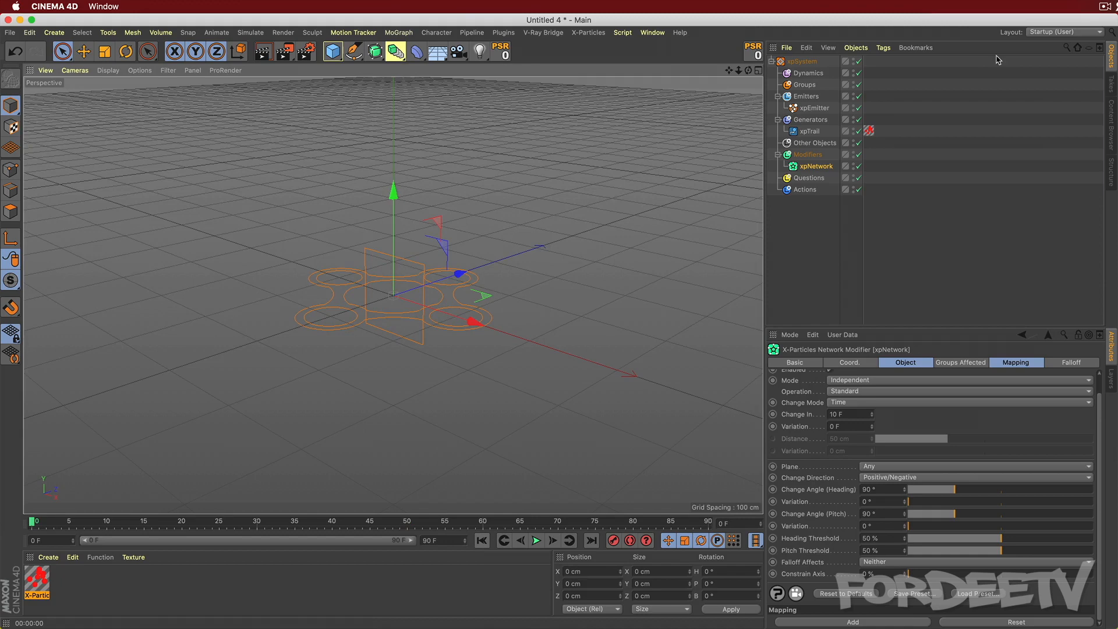
left_click(813, 108)
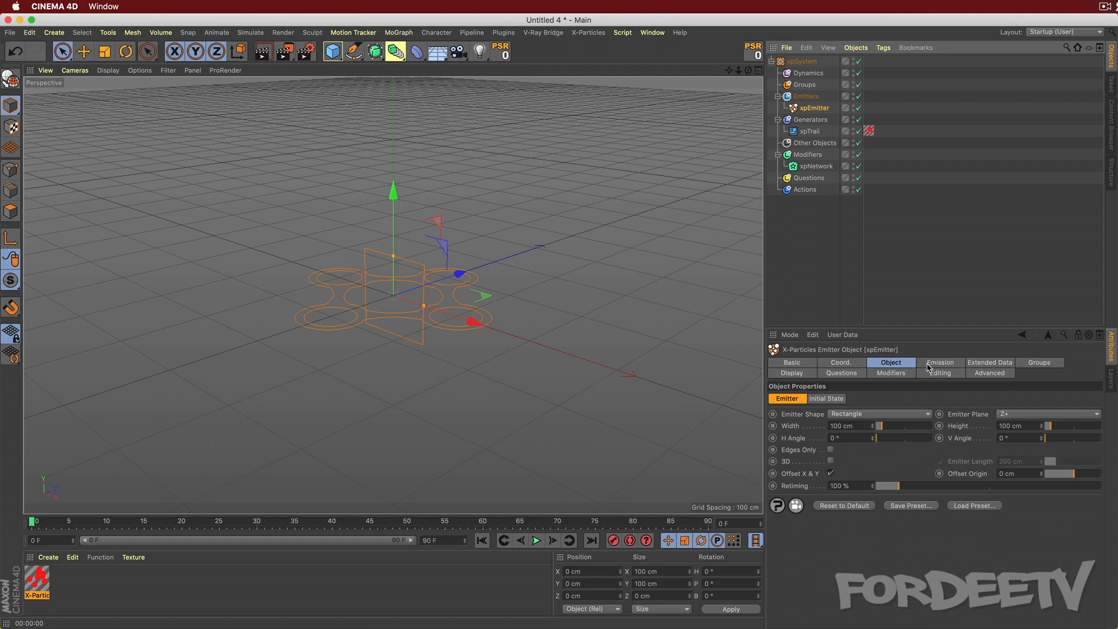
Set the xpEmitter's emission to Pulse mode with a 2 F interval.
left_click(940, 362)
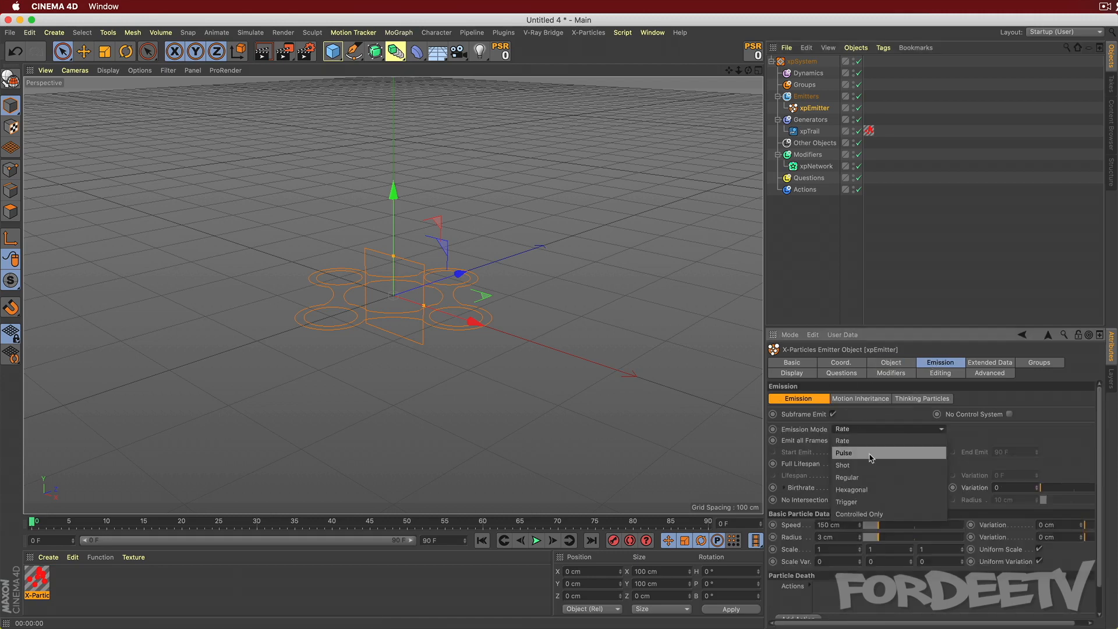
left_click(844, 453)
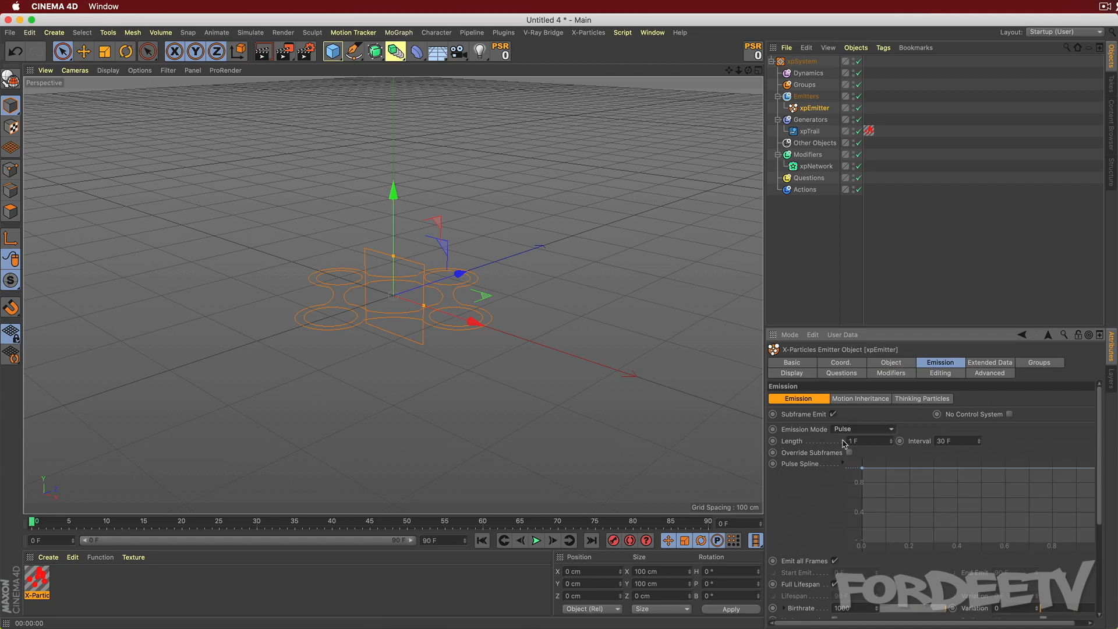
left_click(956, 441)
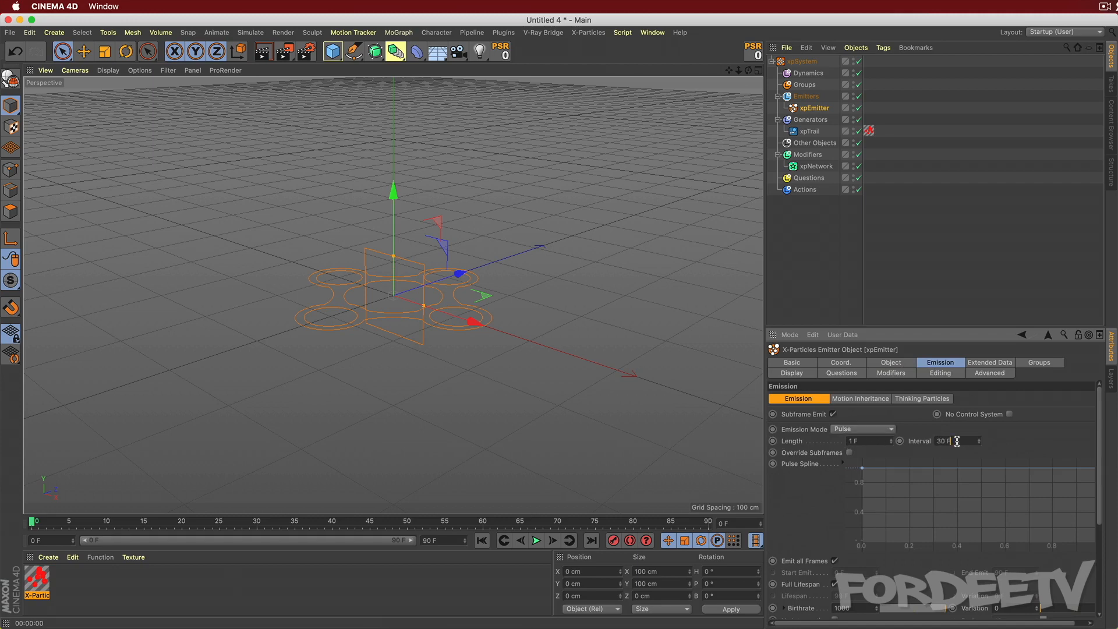
type("2 F")
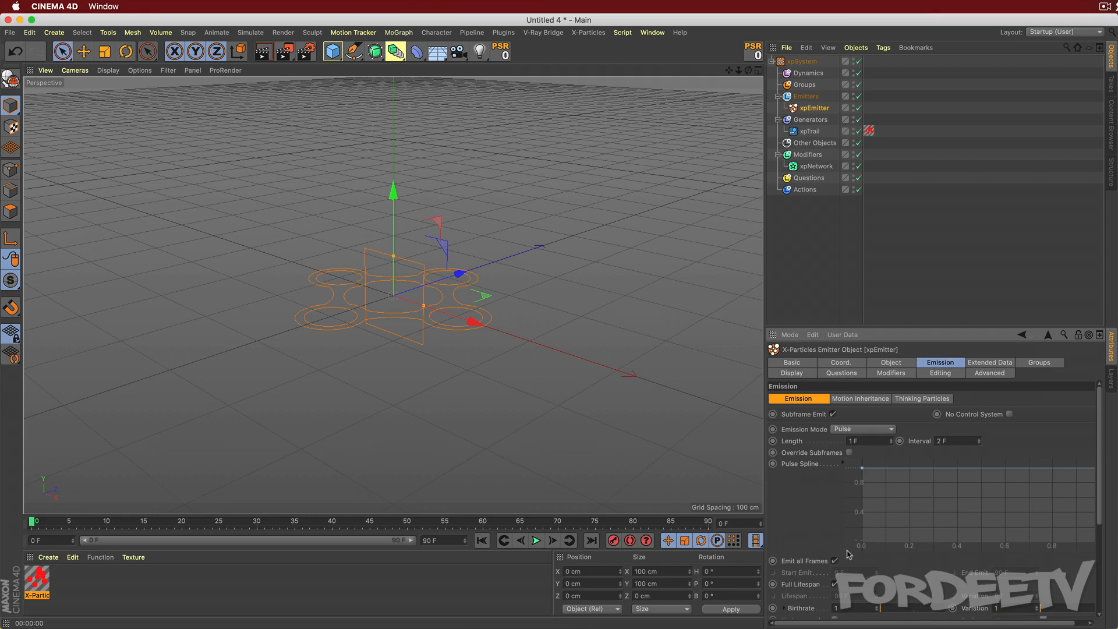
scroll("down", 3)
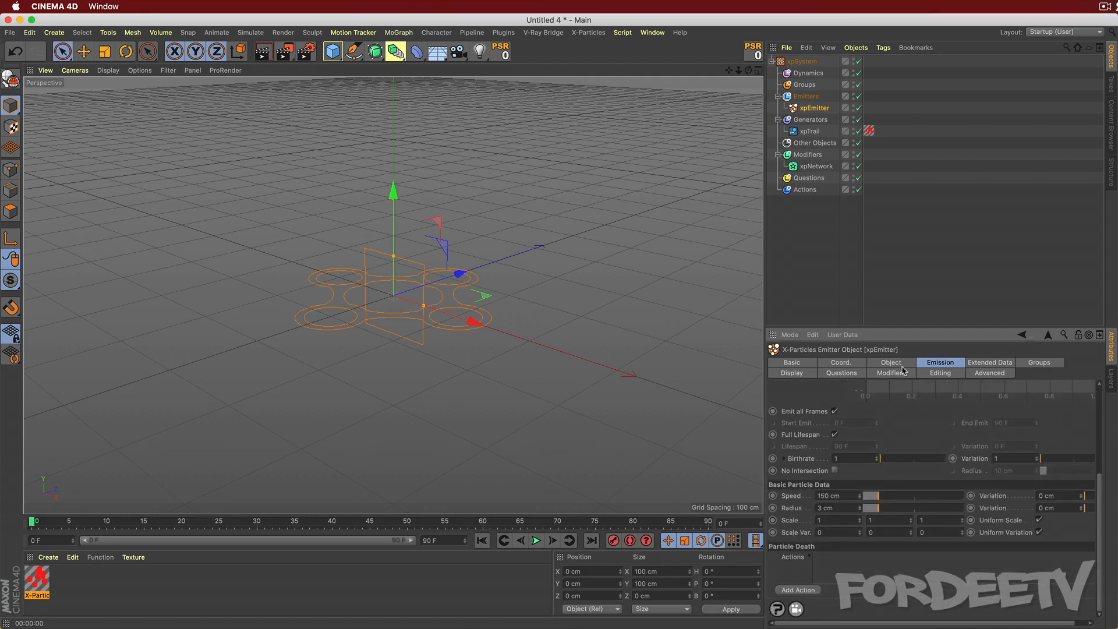
Set the emitter plane to Y+ and replay the trail network from frame 0.
left_click(890, 362)
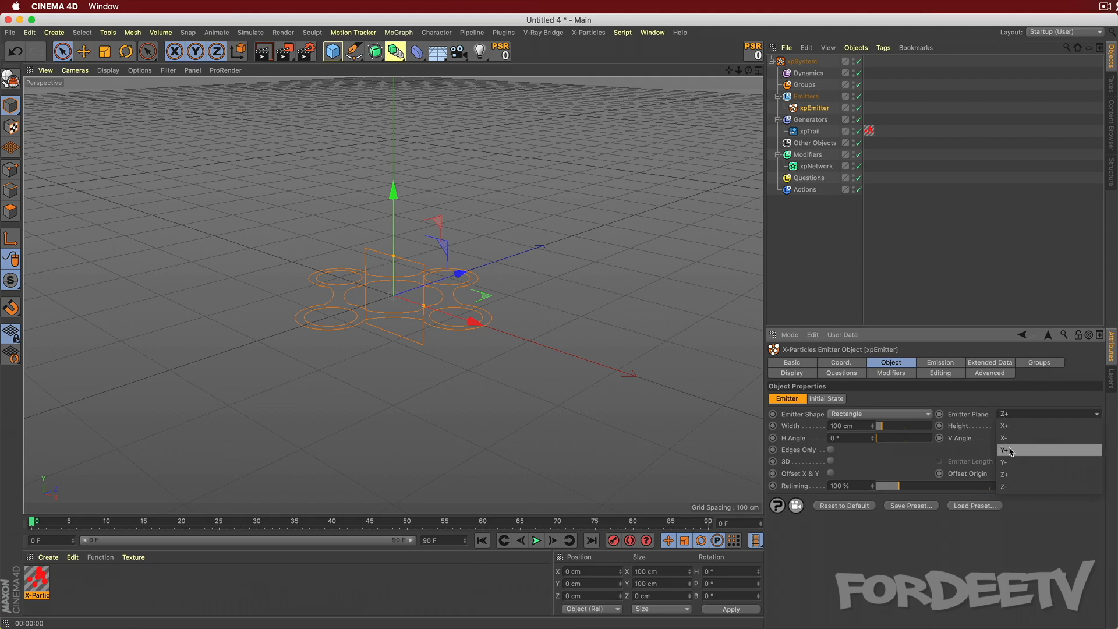
left_click(1007, 449)
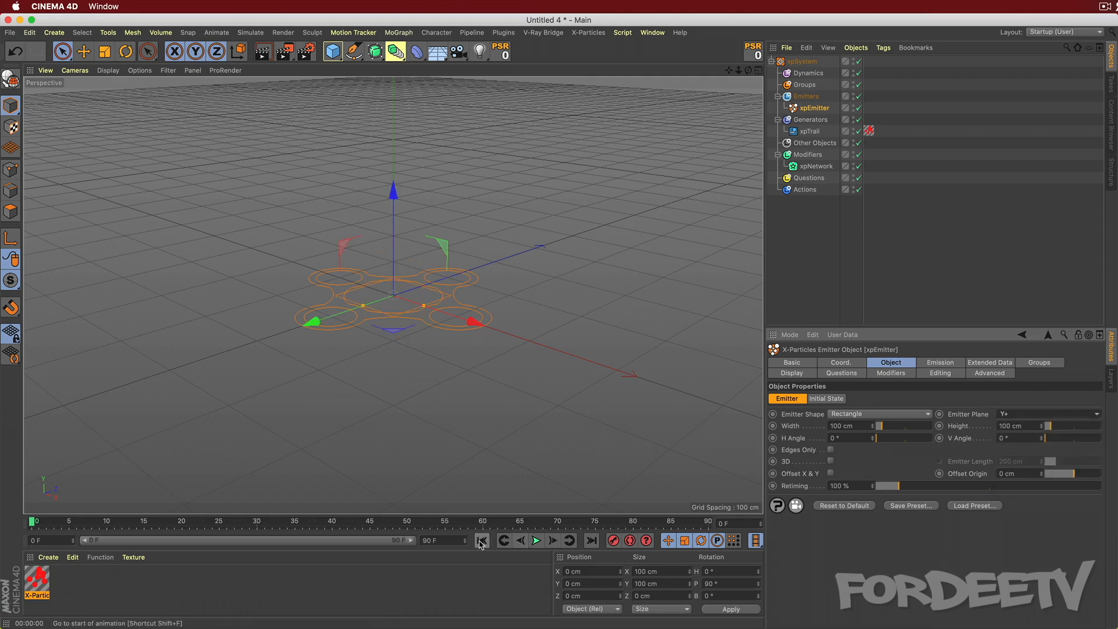
left_click(535, 540)
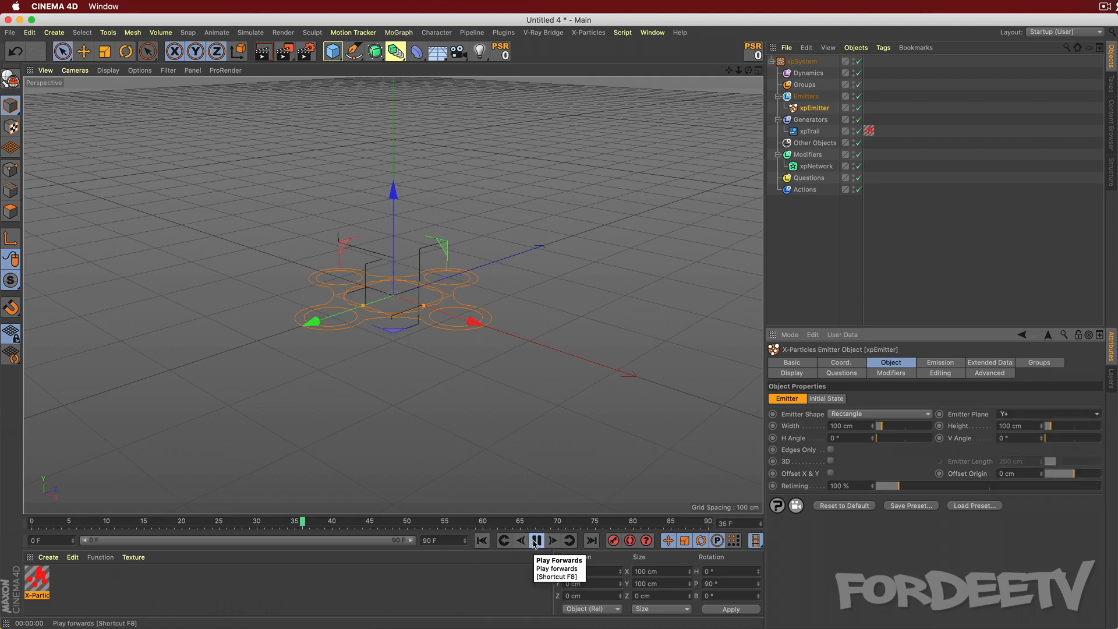
left_click(537, 539)
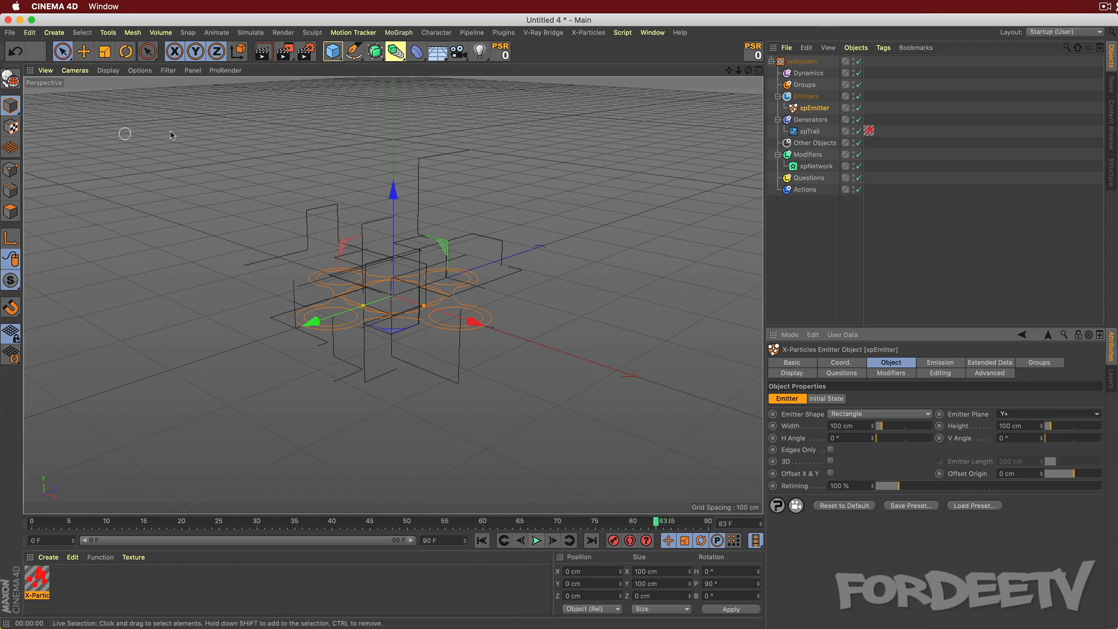
mouse_move(383, 319)
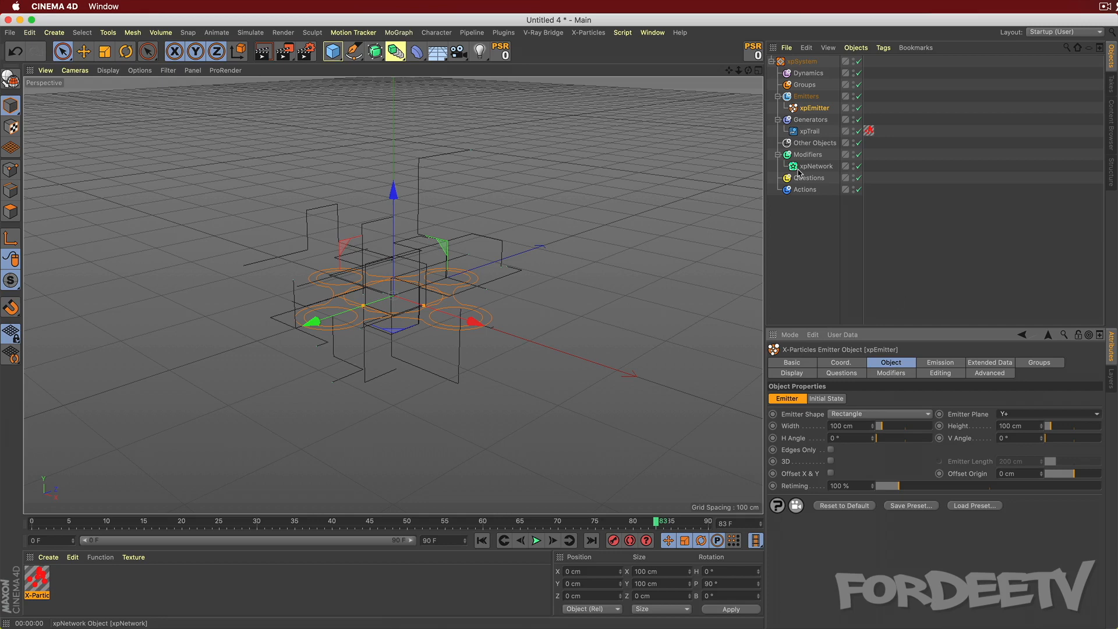
Apply 60° heading and 0° pitch network turns, then replay the hexagonal trails.
left_click(814, 166)
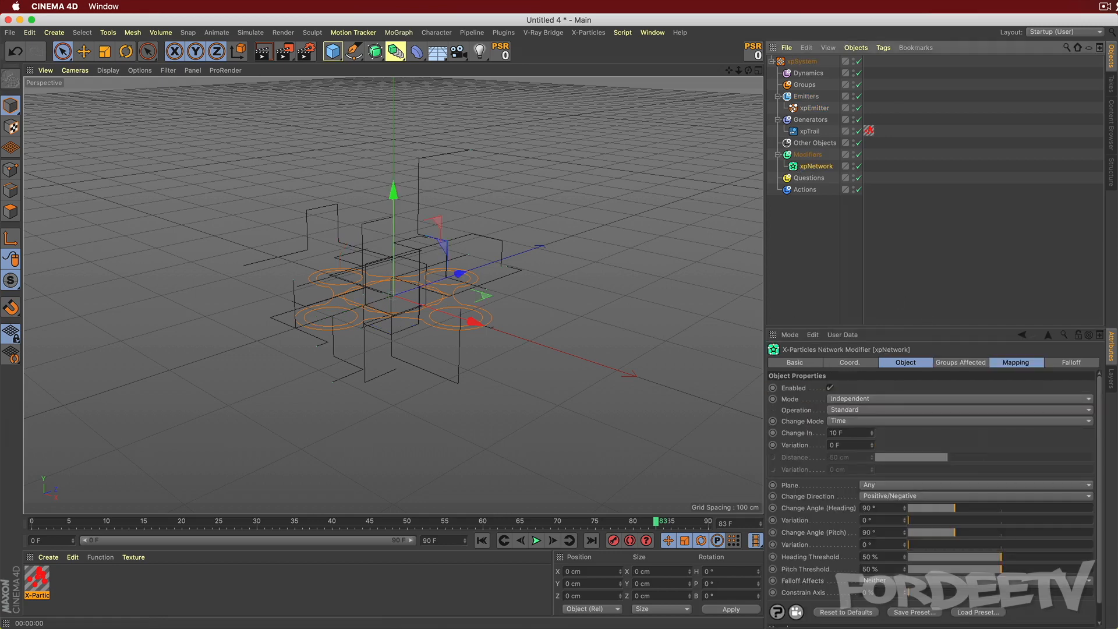
mouse_move(962, 547)
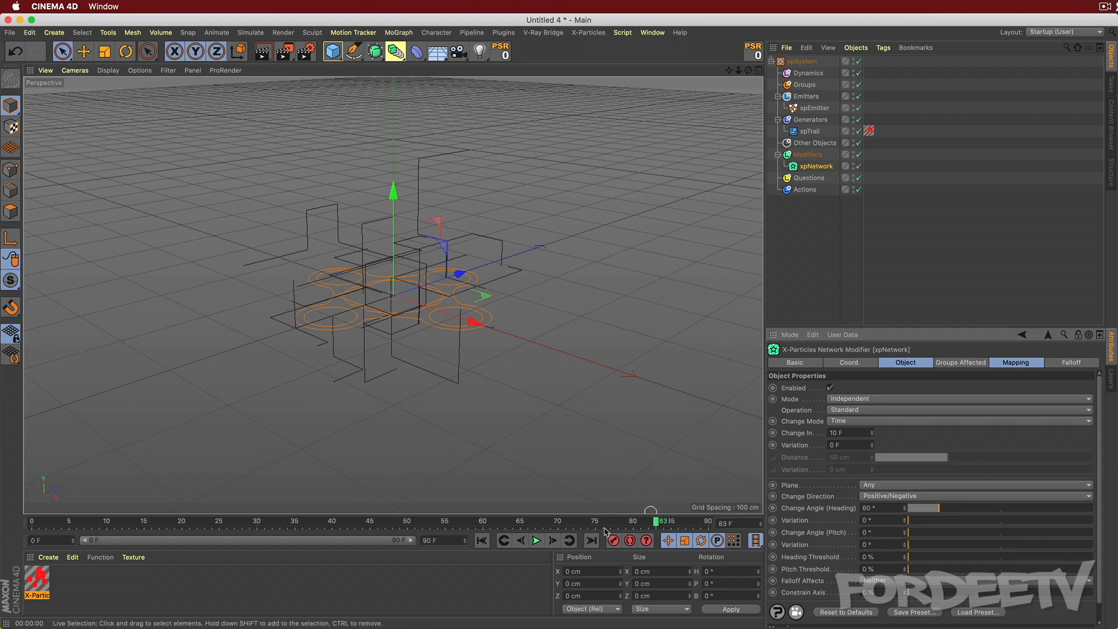
left_click(536, 541)
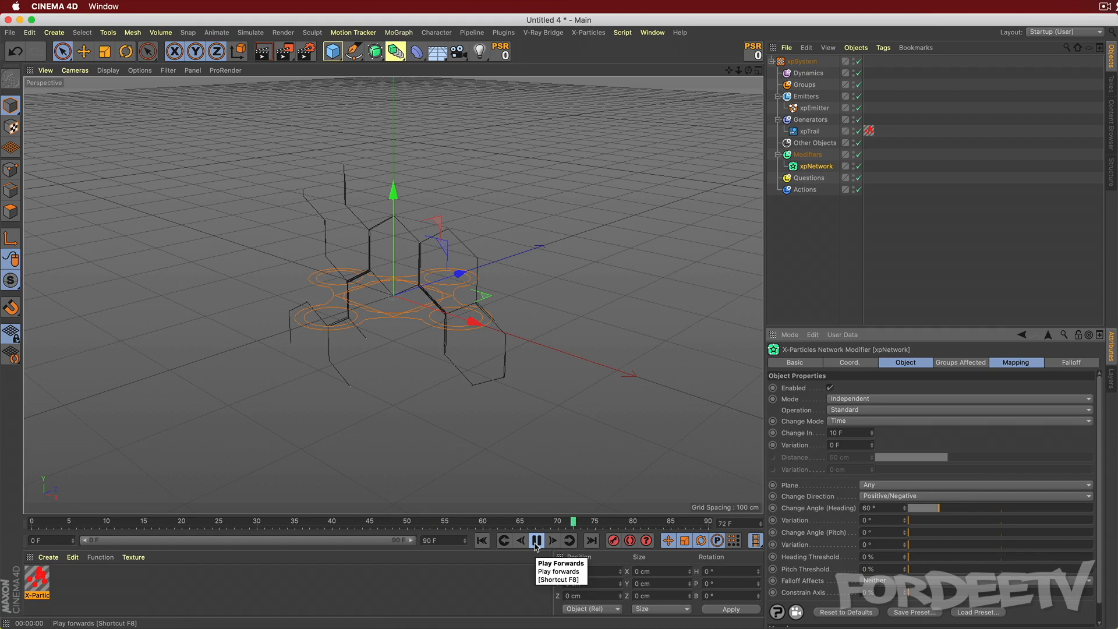
left_click(535, 540)
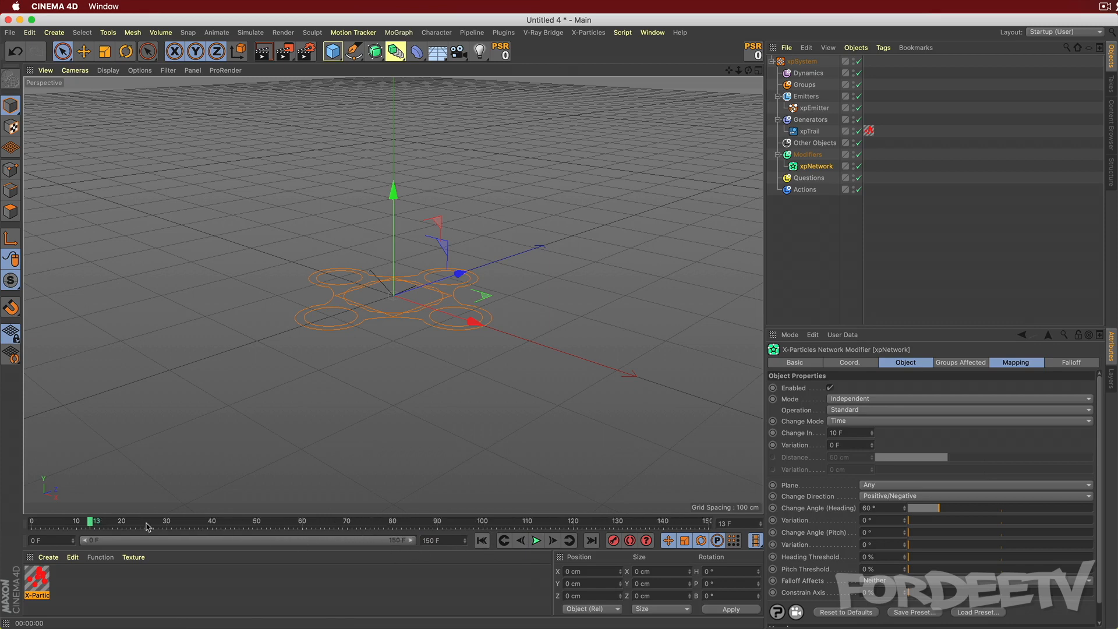
Replay the 150-frame simulation from the start and stop once the honeycomb lattice has grown.
left_click(482, 540)
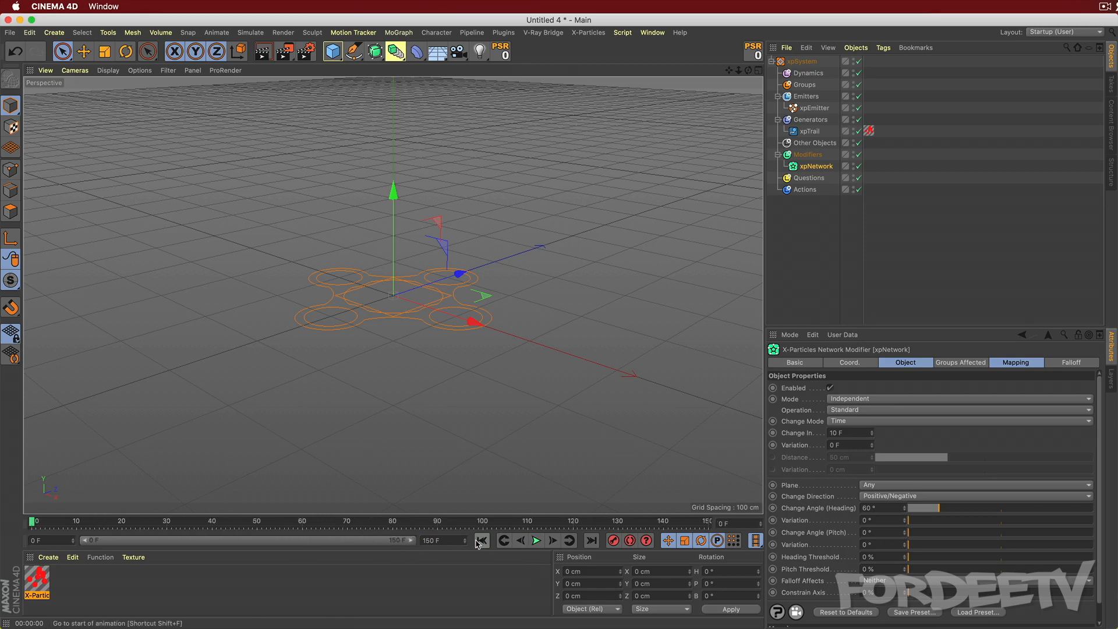
left_click(536, 540)
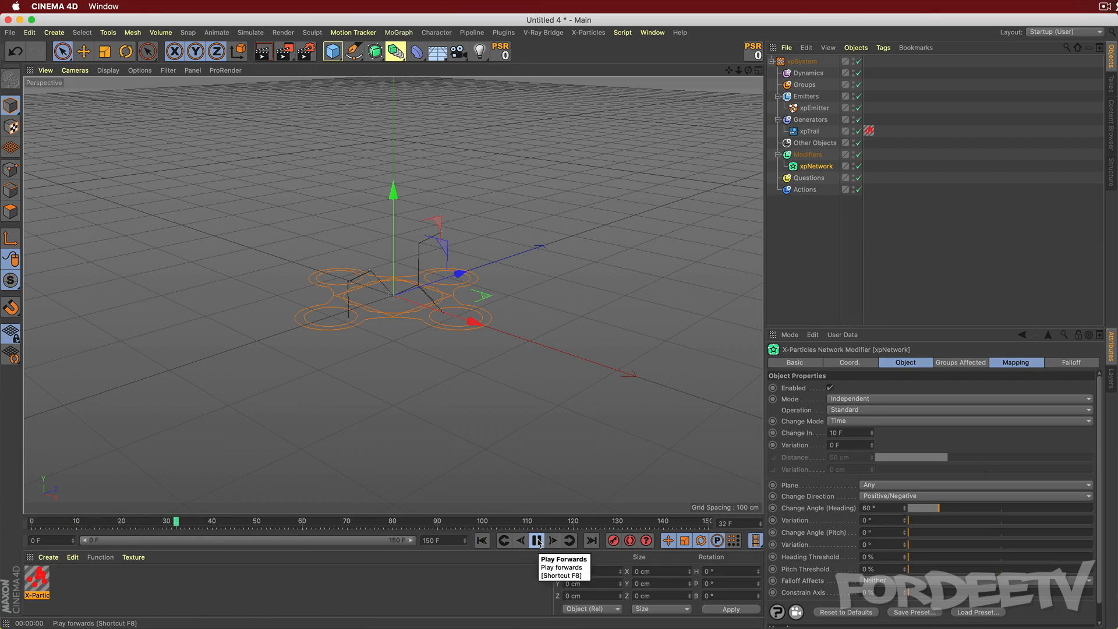
left_click(537, 540)
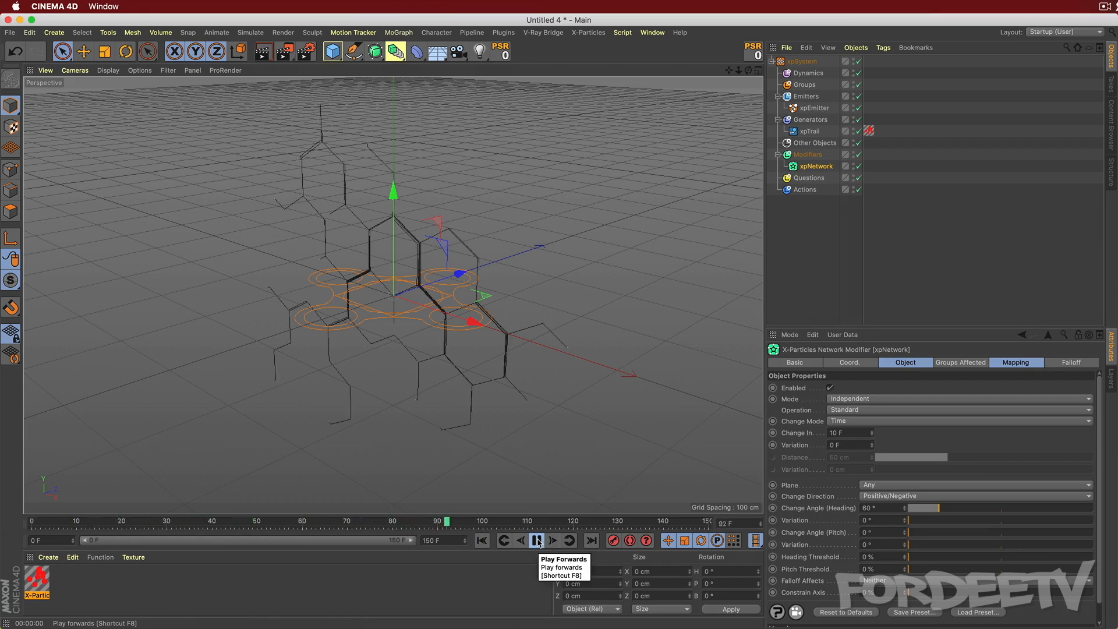
left_click(537, 540)
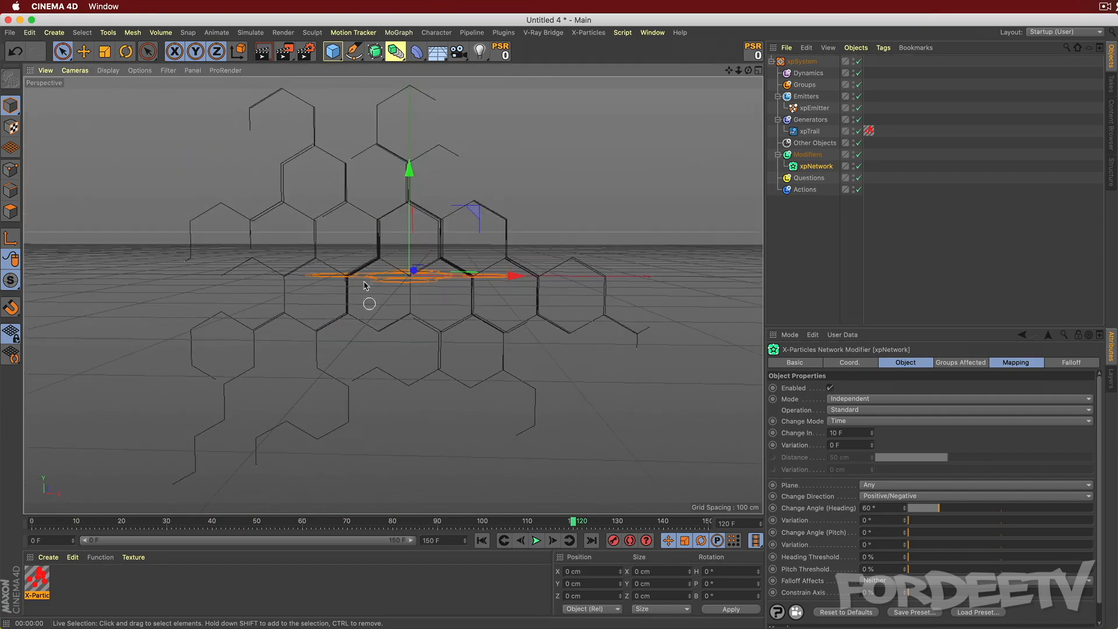
mouse_move(358, 401)
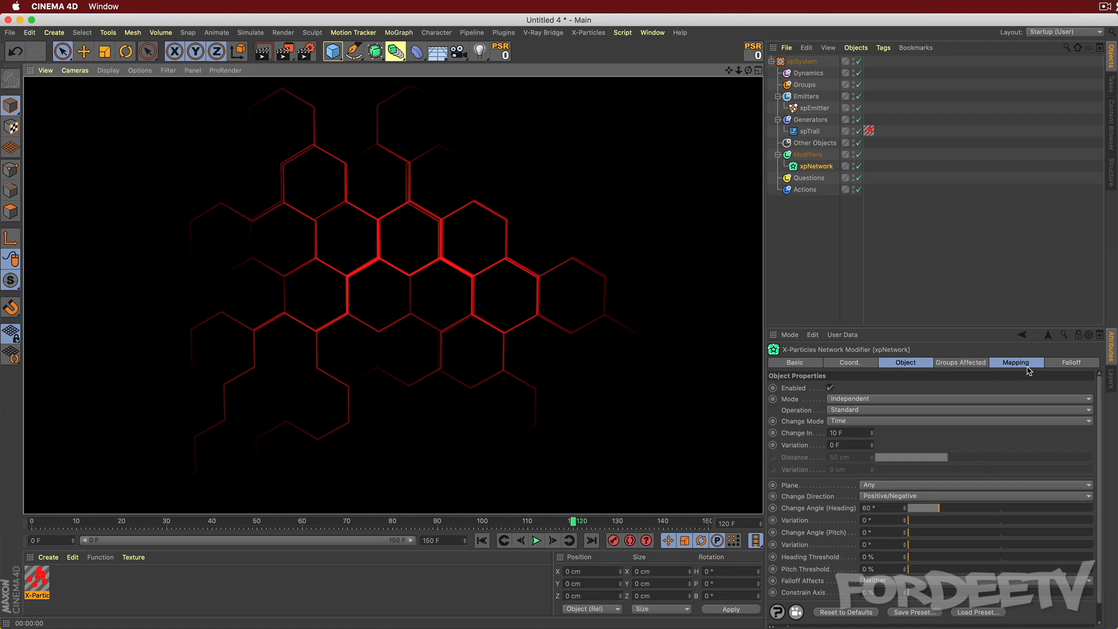
Map Change In to particle age over 0–90 F, preview it, and open curve options.
left_click(1016, 363)
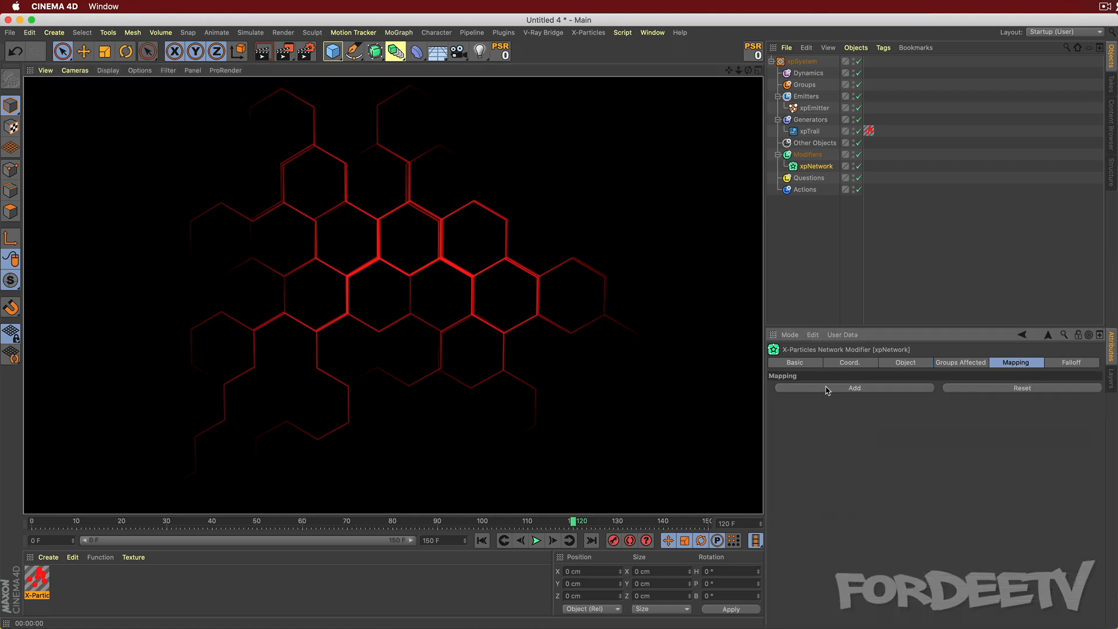
left_click(854, 387)
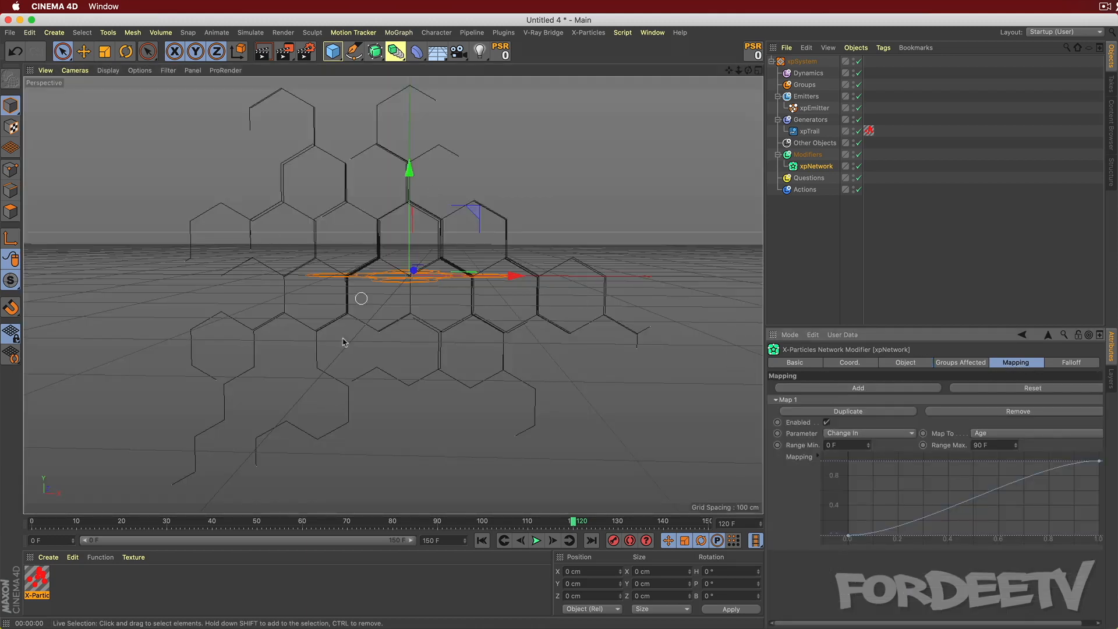
mouse_move(599, 359)
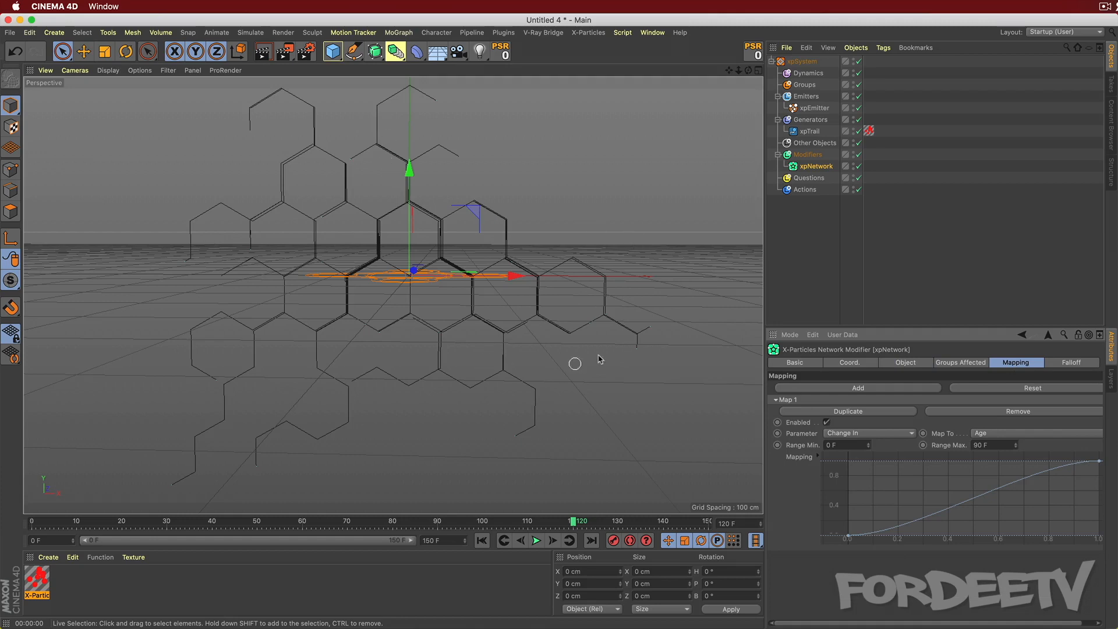
mouse_move(485, 367)
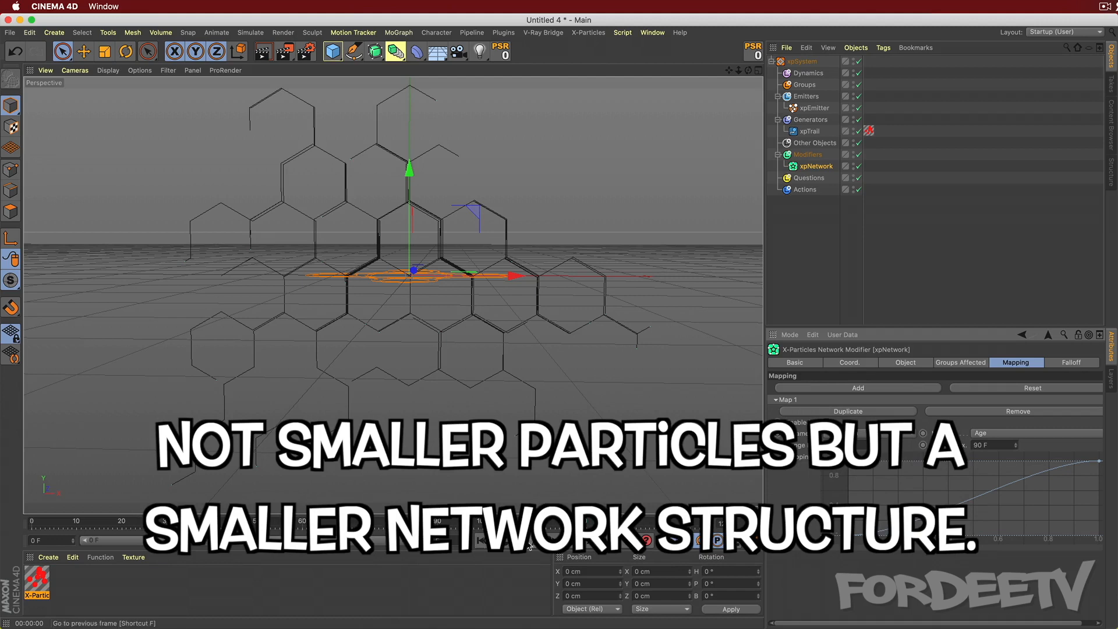
mouse_move(530, 542)
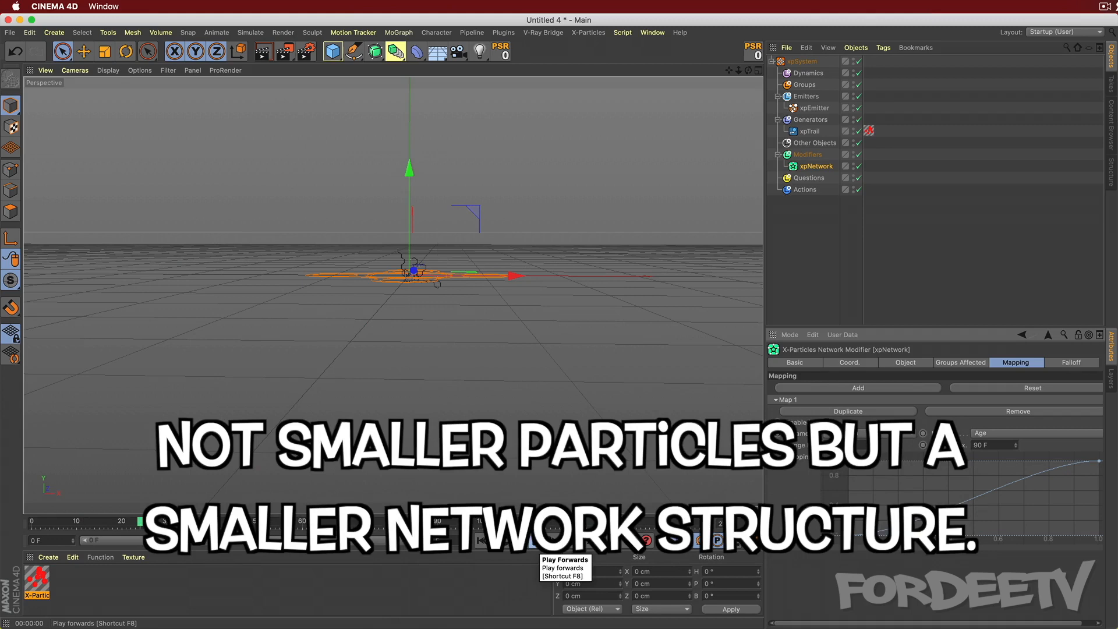
left_click(537, 540)
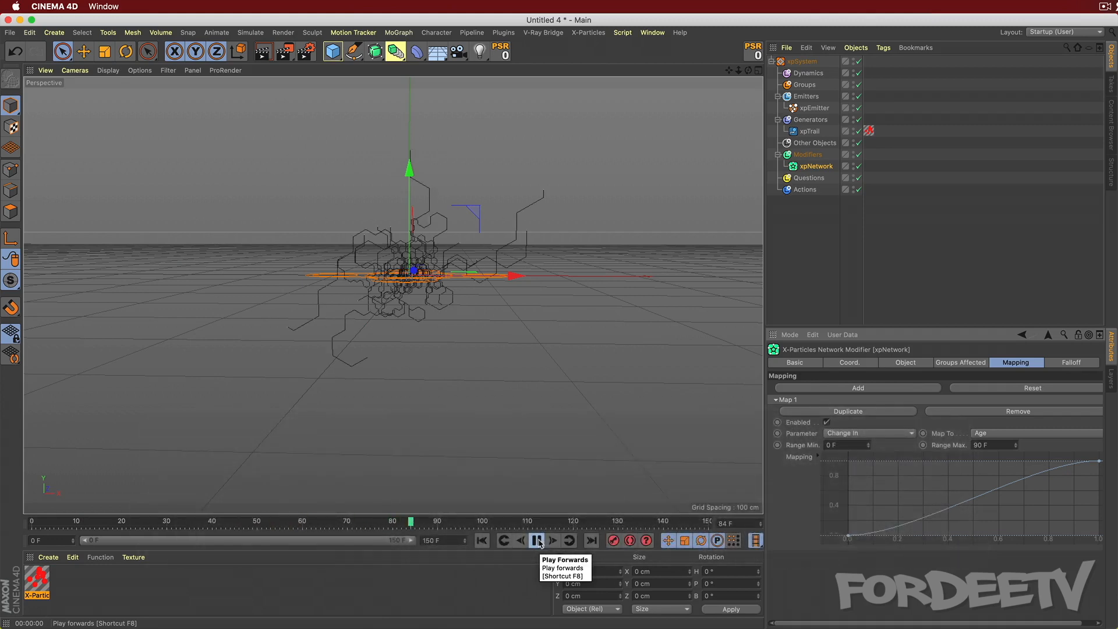
left_click(536, 539)
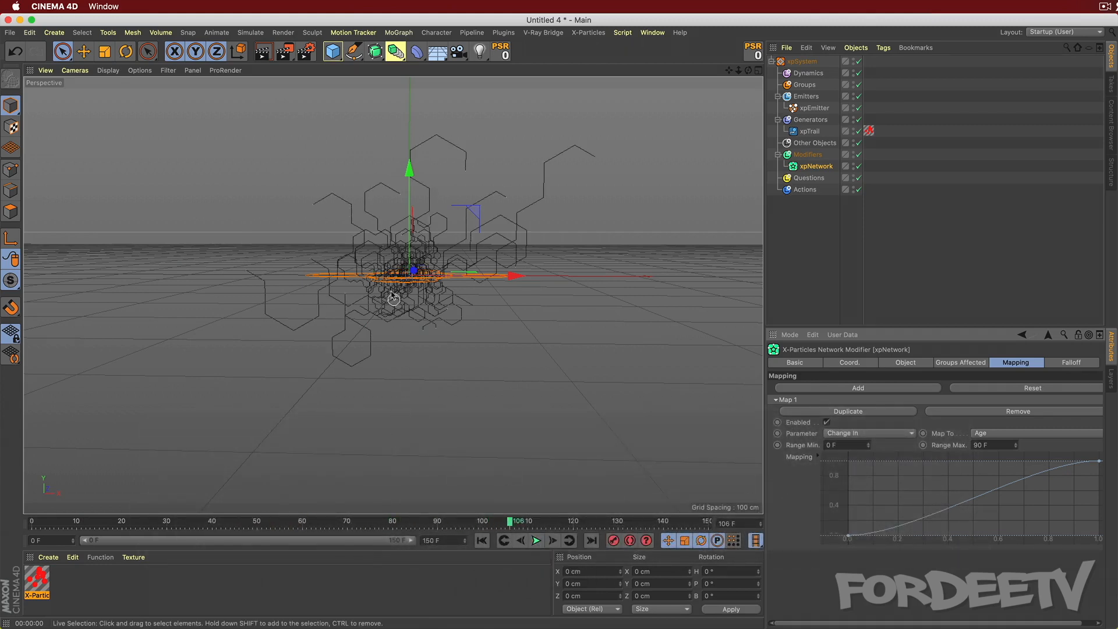
right_click(915, 484)
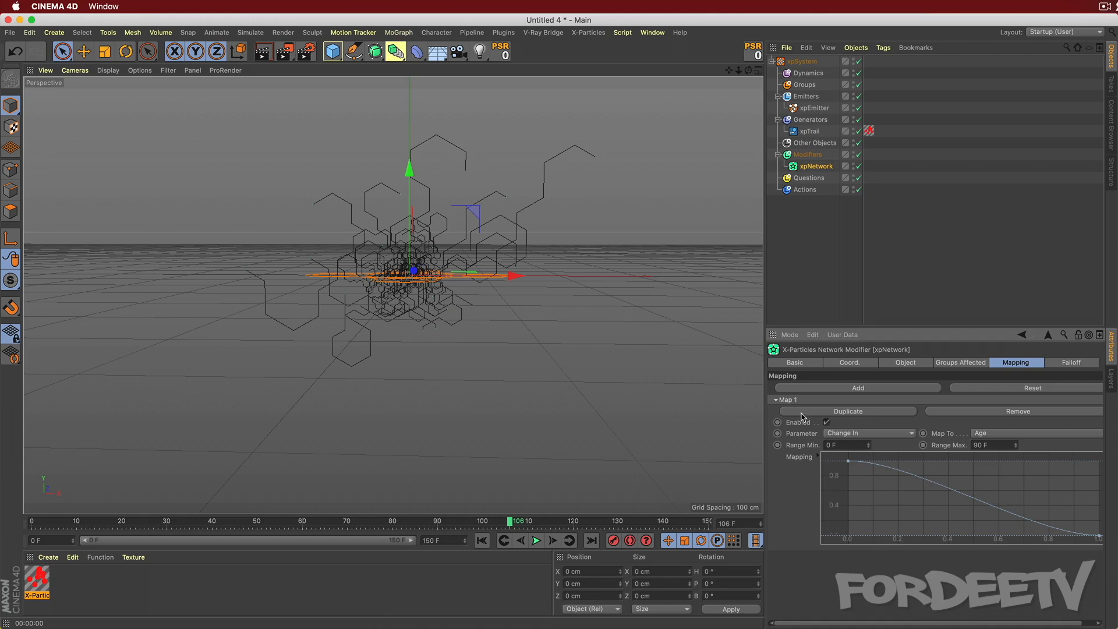
mouse_move(822, 455)
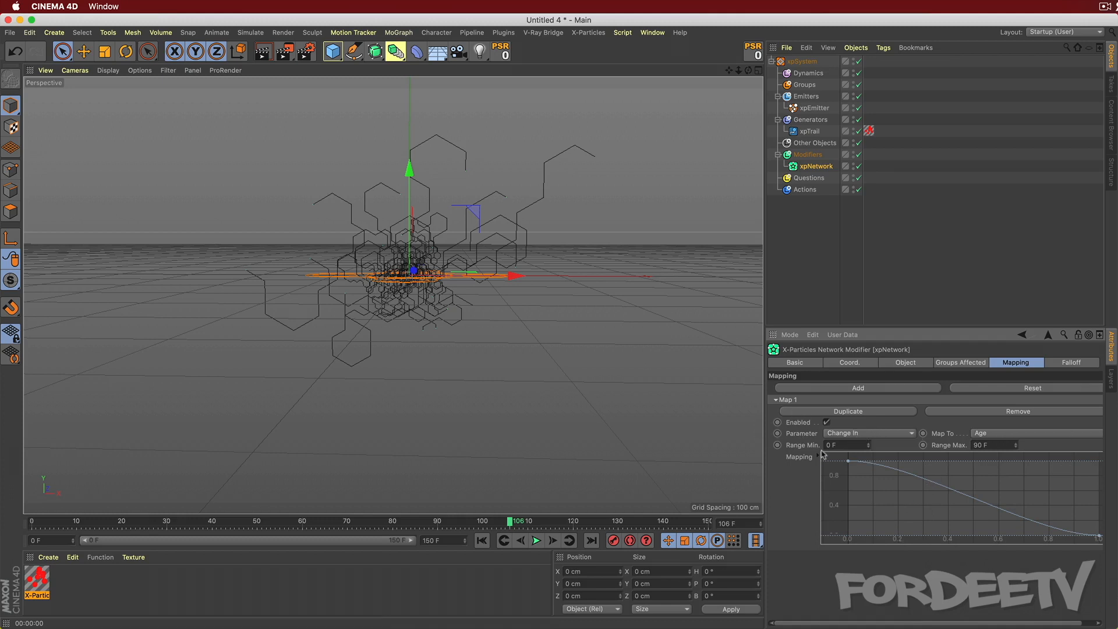
mouse_move(929, 440)
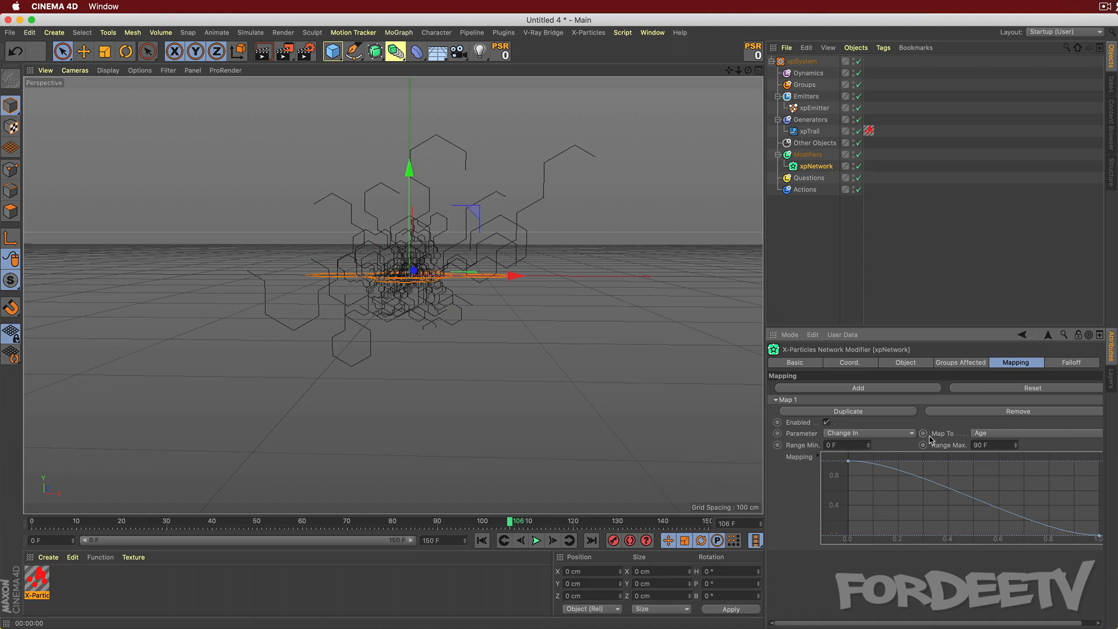
mouse_move(847, 461)
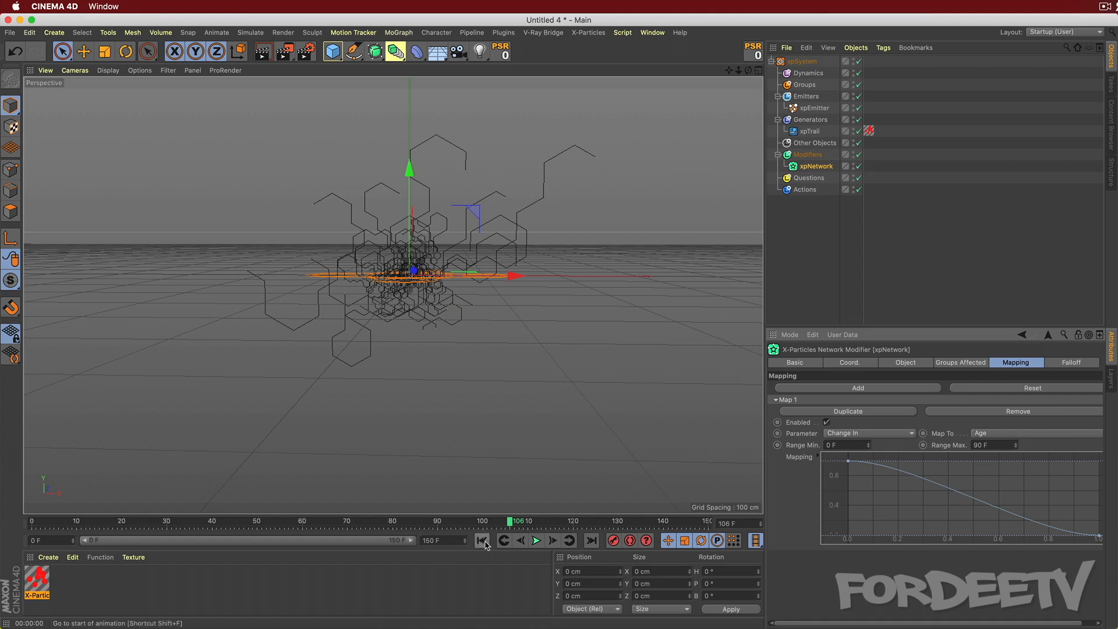
Replay the simulation to frame 134 and render the red honeycomb network on black.
left_click(535, 540)
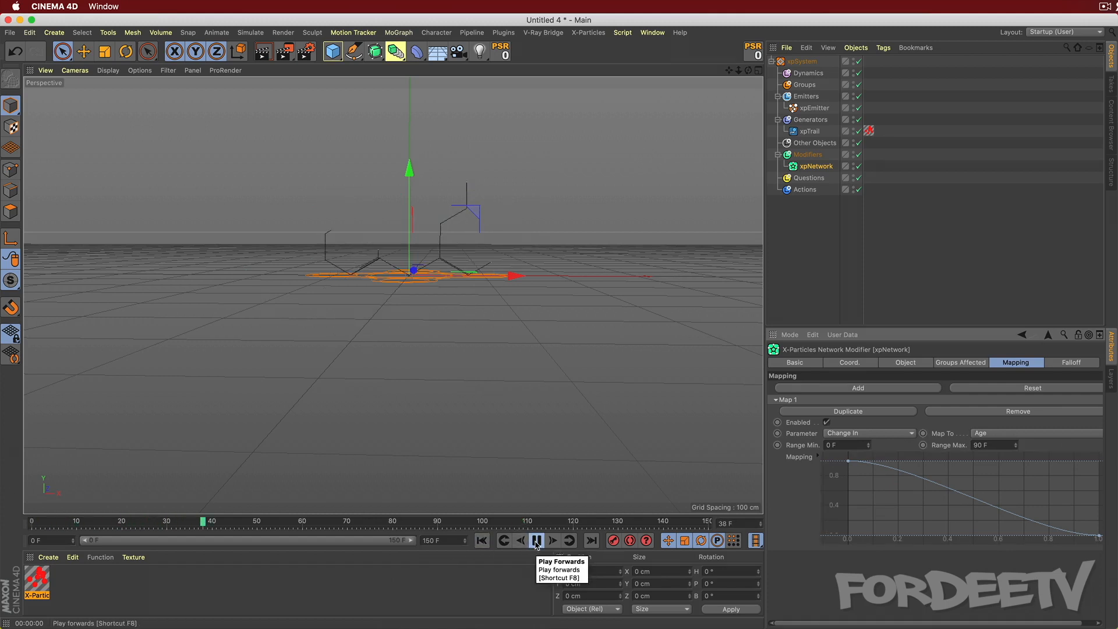
left_click(536, 540)
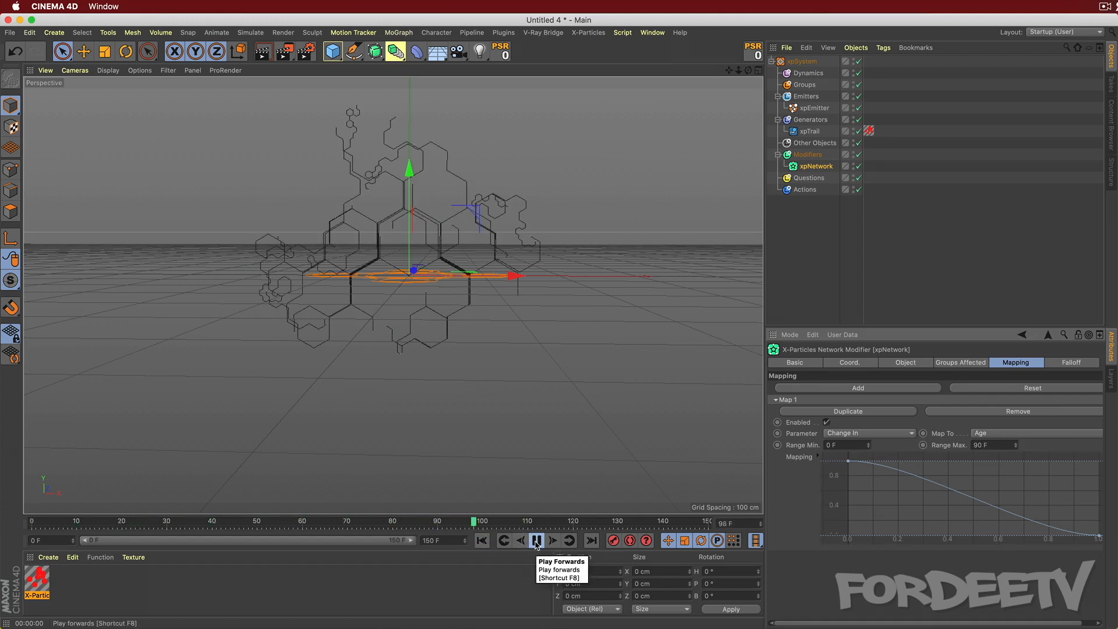
left_click(536, 540)
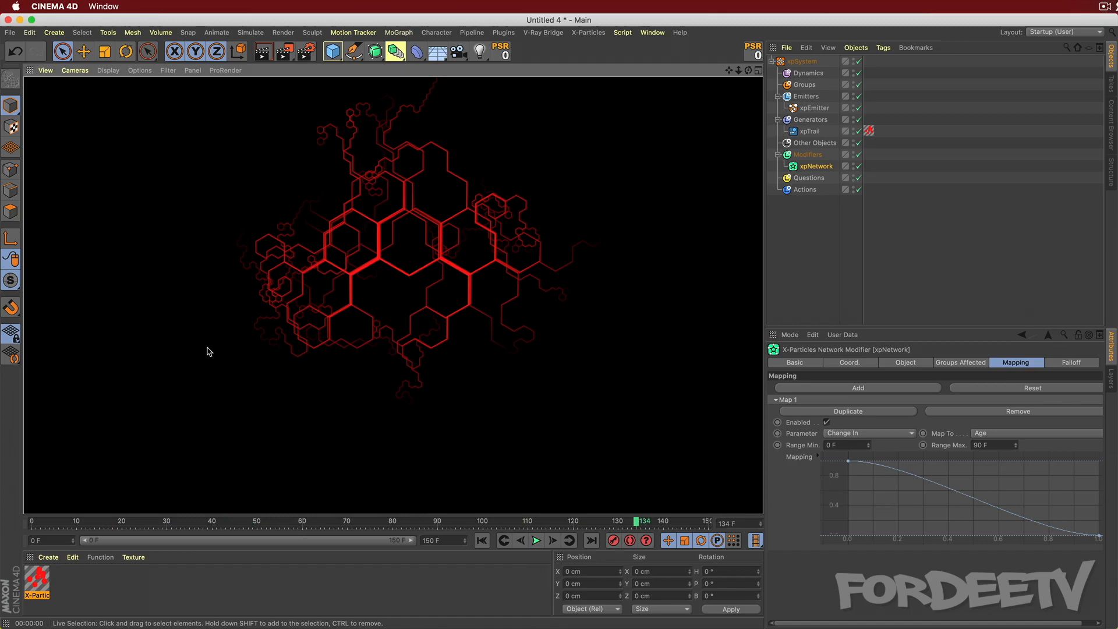
left_click(810, 131)
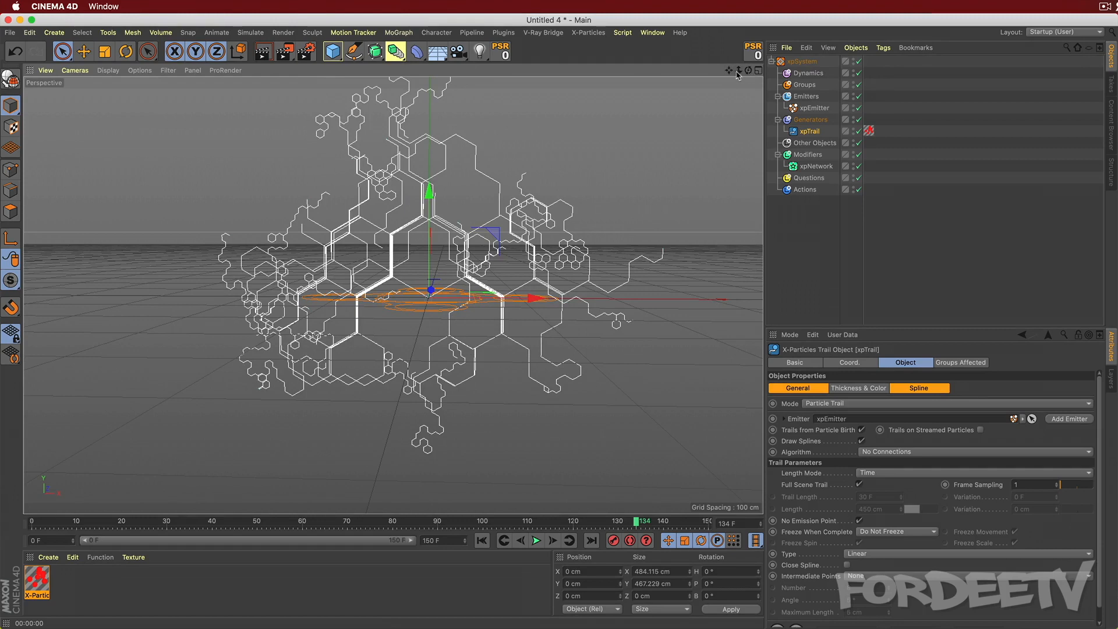
mouse_move(731, 75)
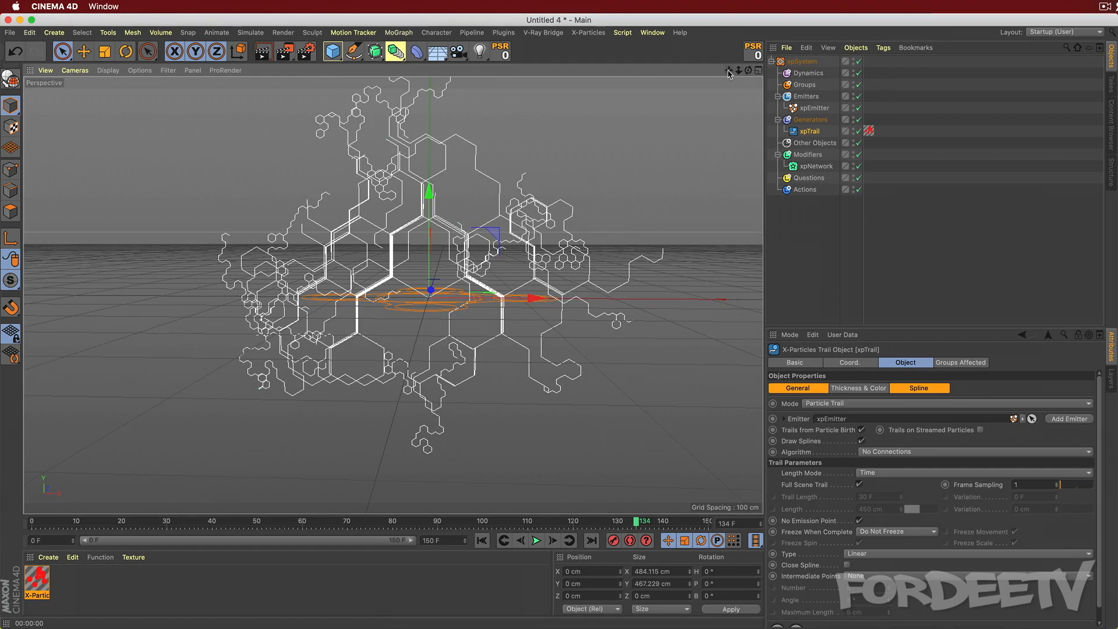
mouse_move(739, 76)
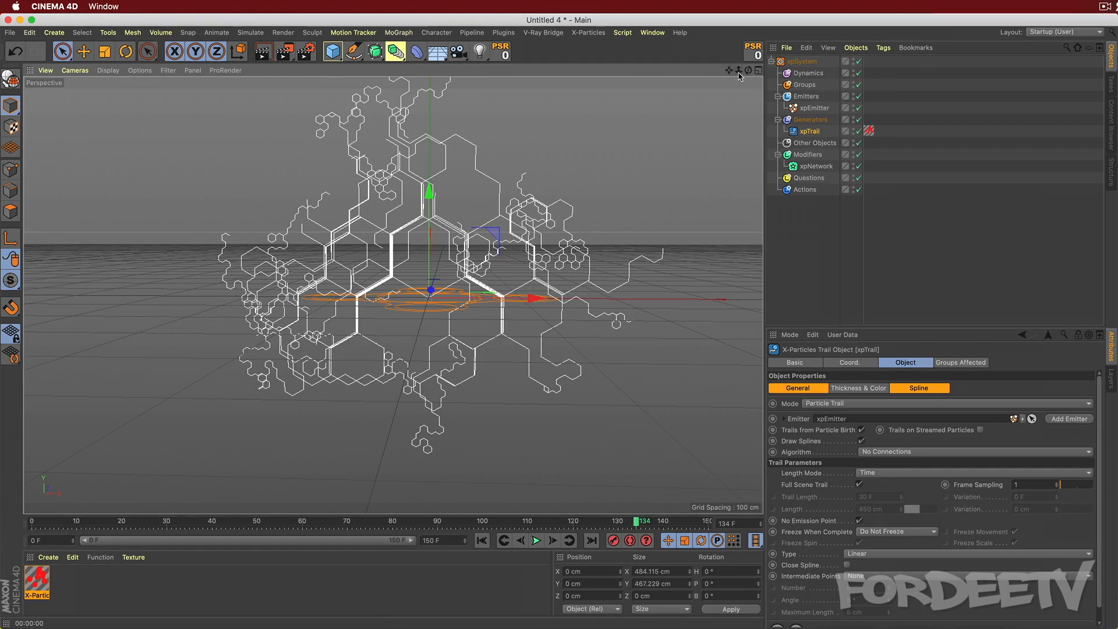
mouse_move(639, 99)
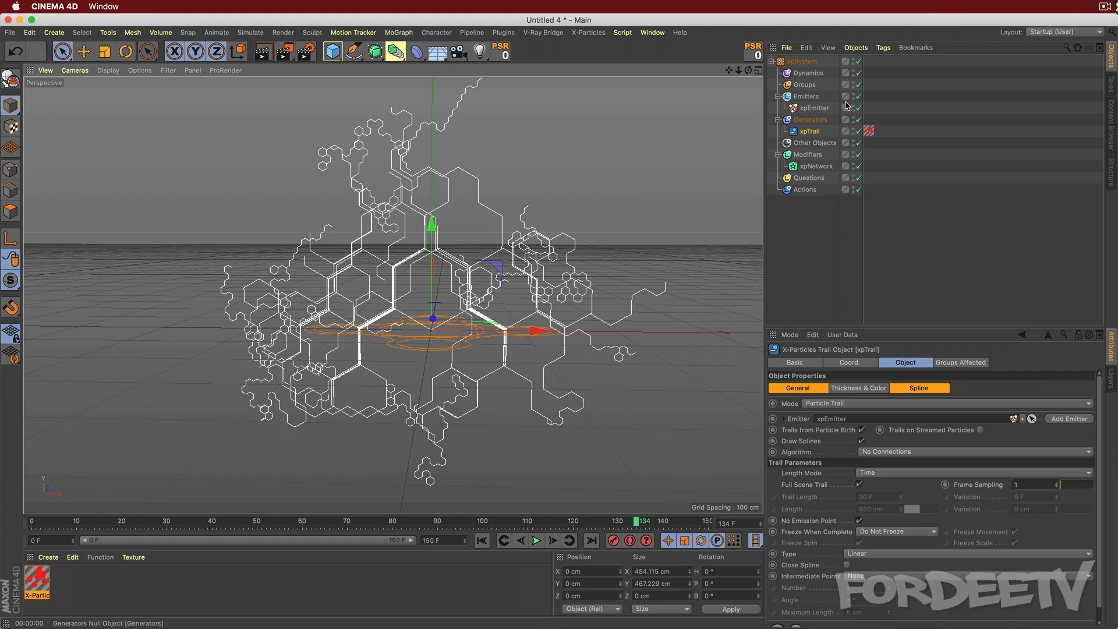
left_click(810, 131)
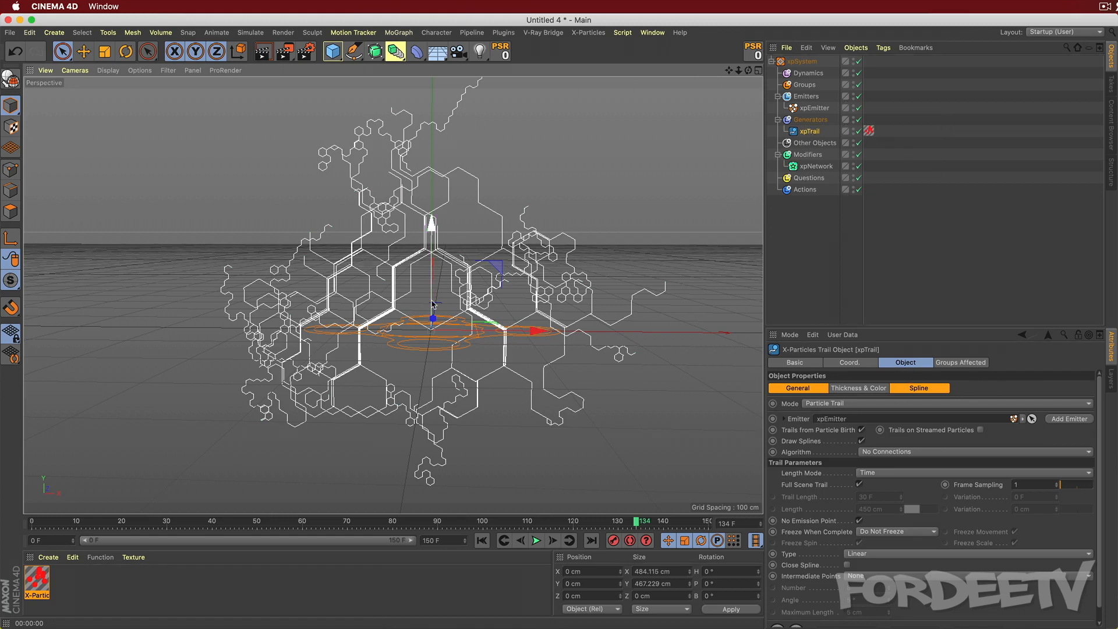
left_click(812, 107)
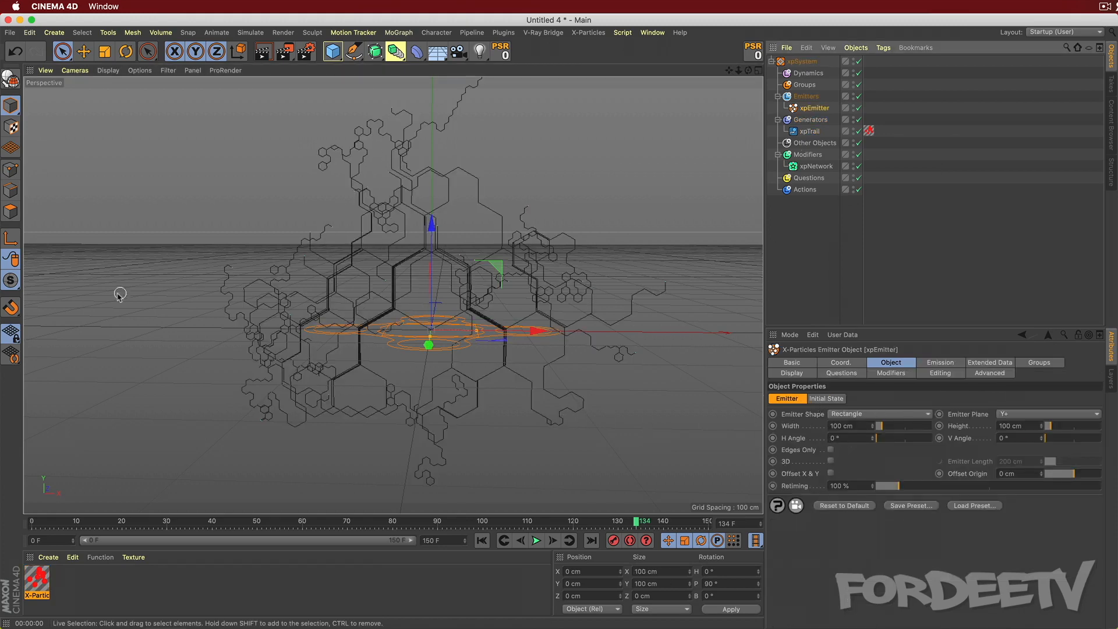
left_click(537, 540)
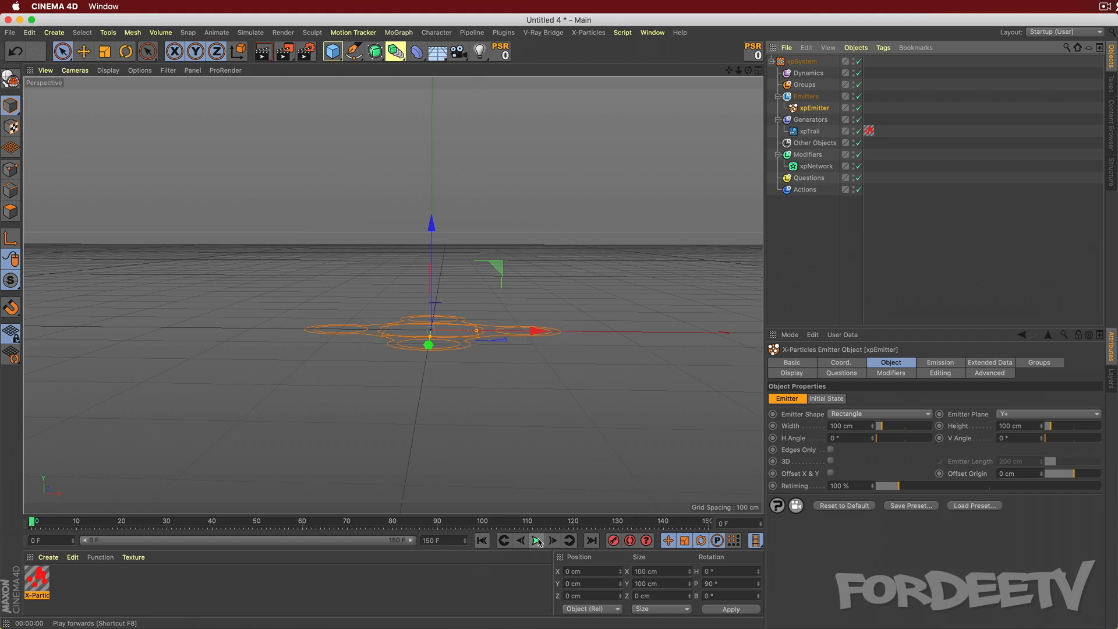
left_click(536, 540)
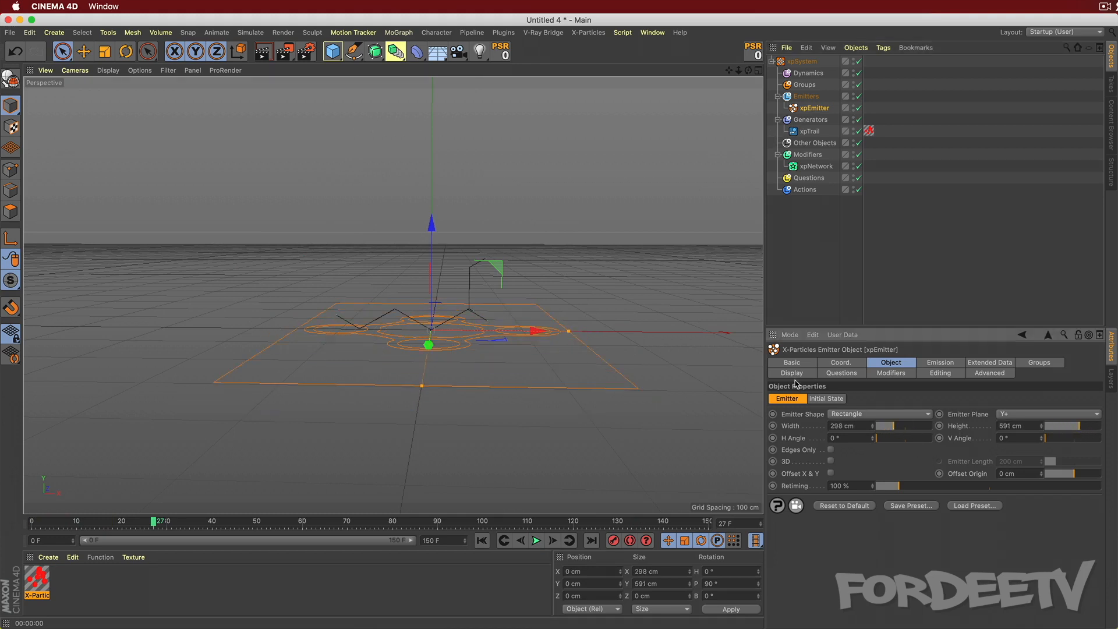
left_click(537, 540)
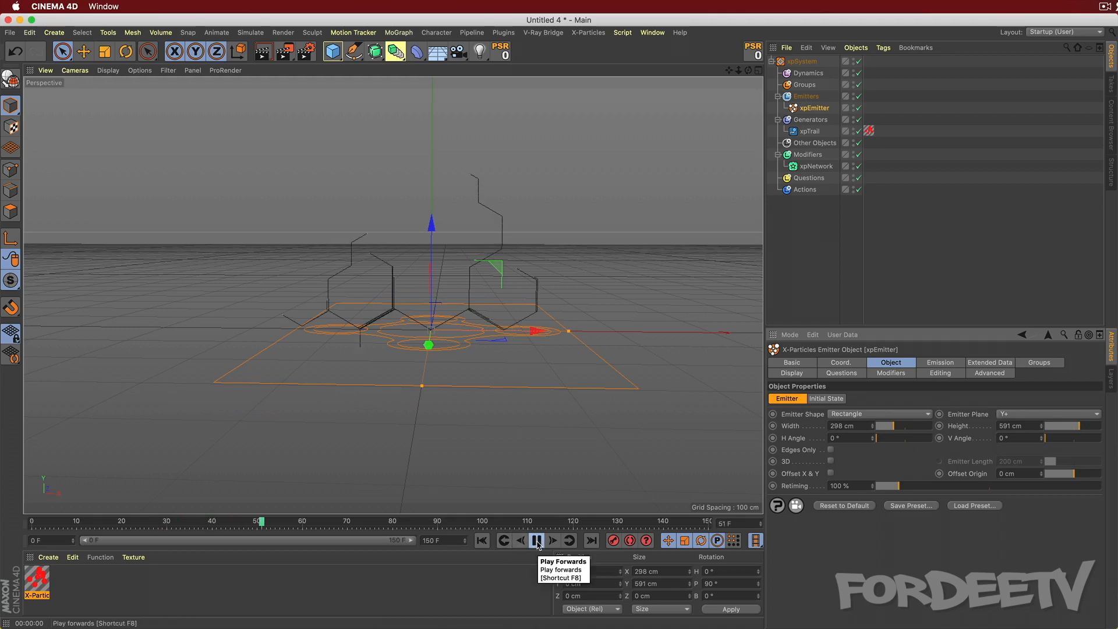
left_click(537, 539)
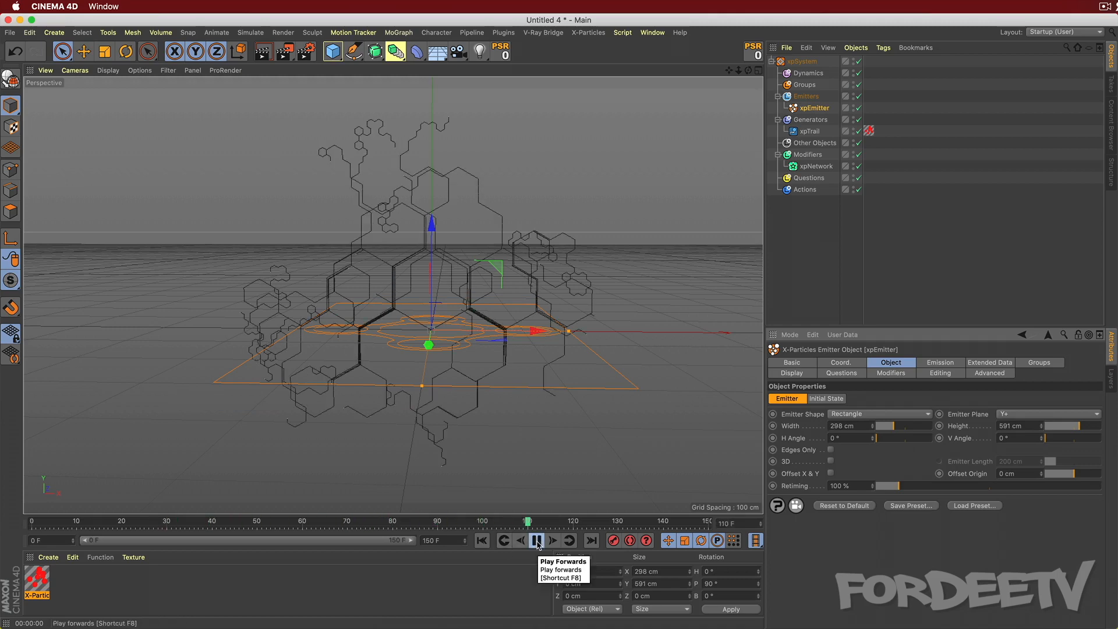
left_click(536, 539)
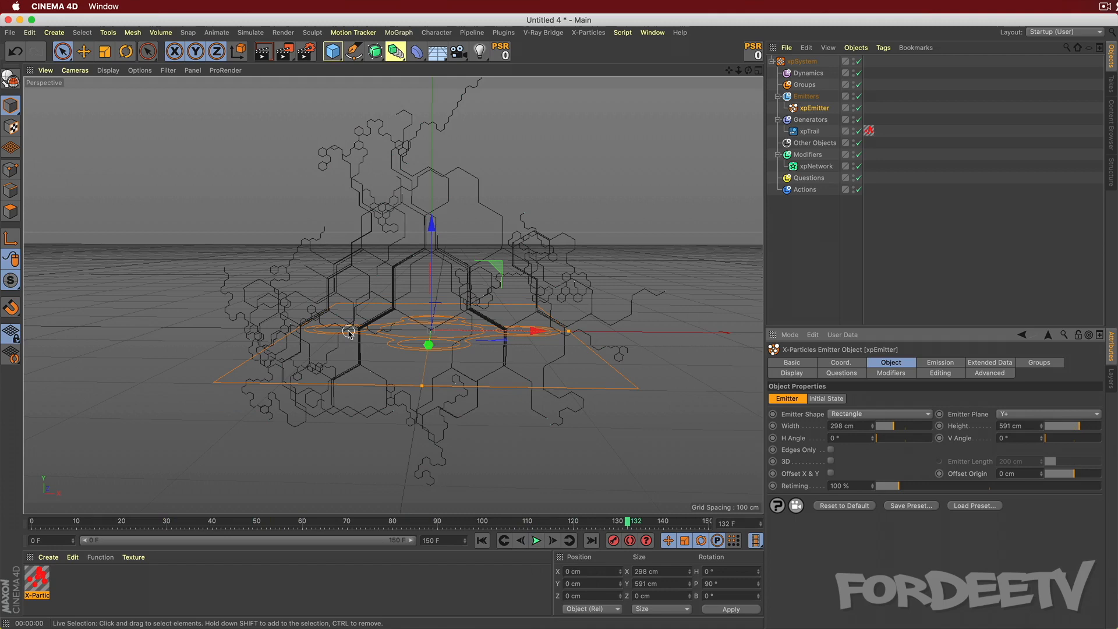
mouse_move(873, 431)
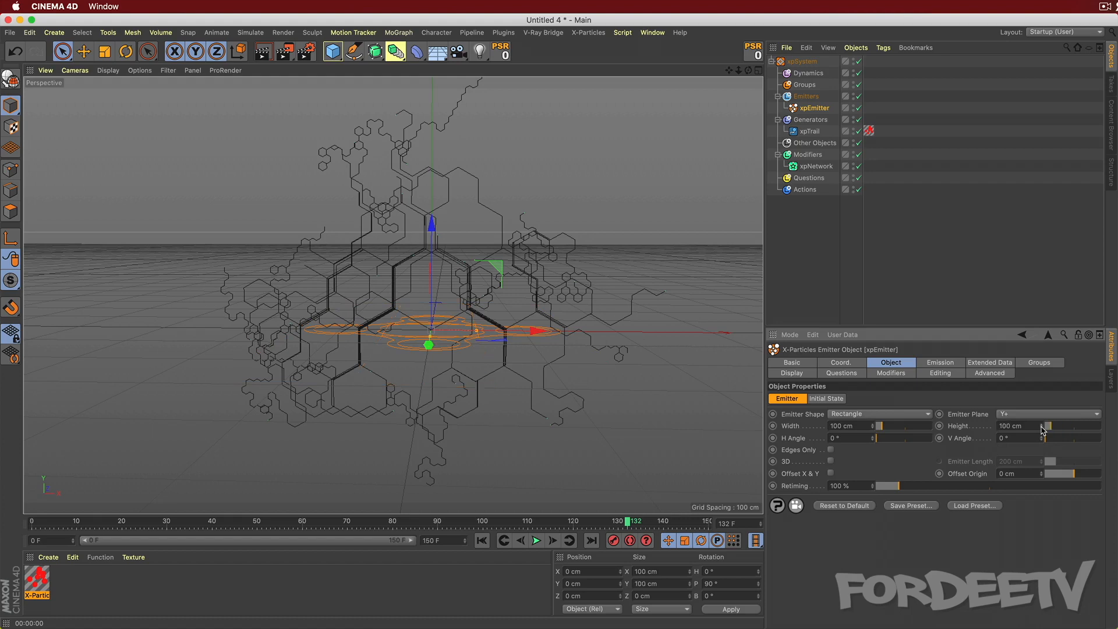
mouse_move(845, 428)
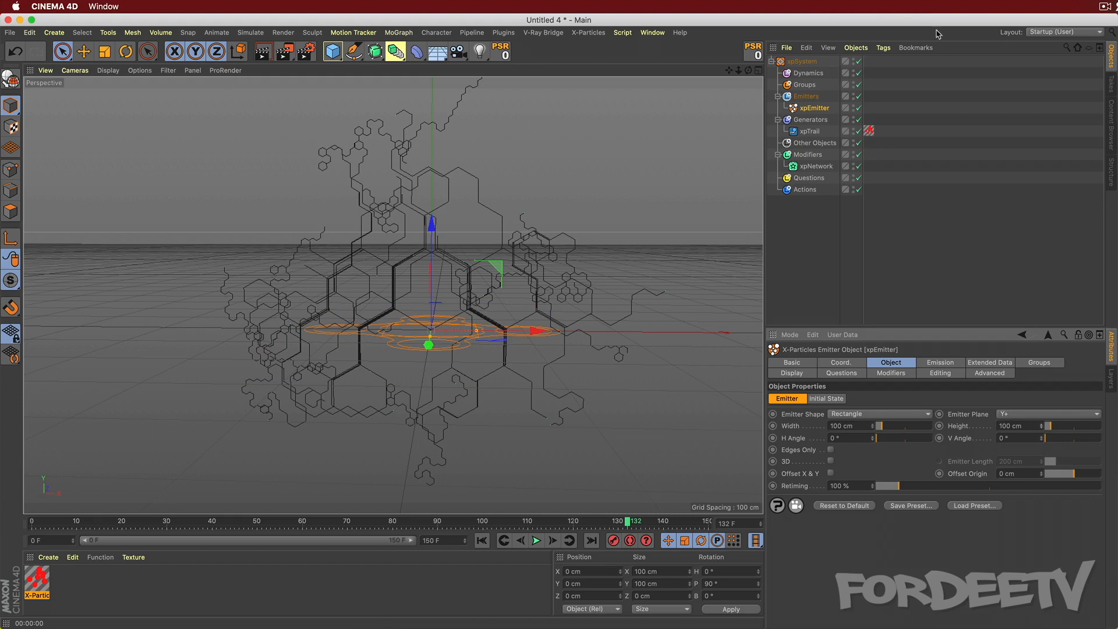
Add a Sphere primitive and scale it to about 274.7 cm.
left_click(331, 51)
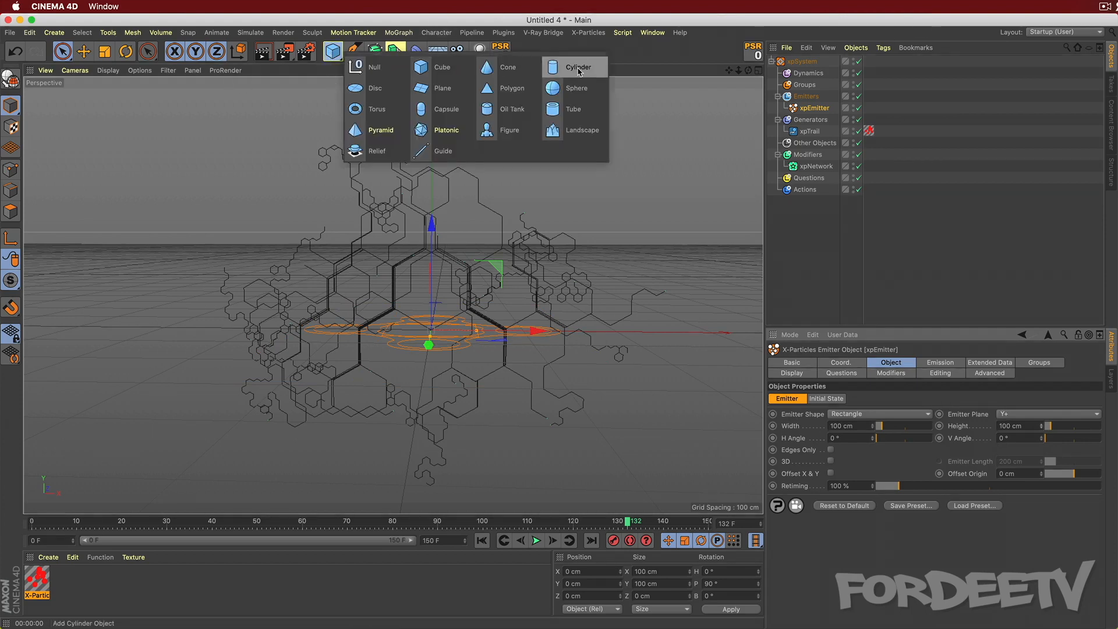
left_click(576, 88)
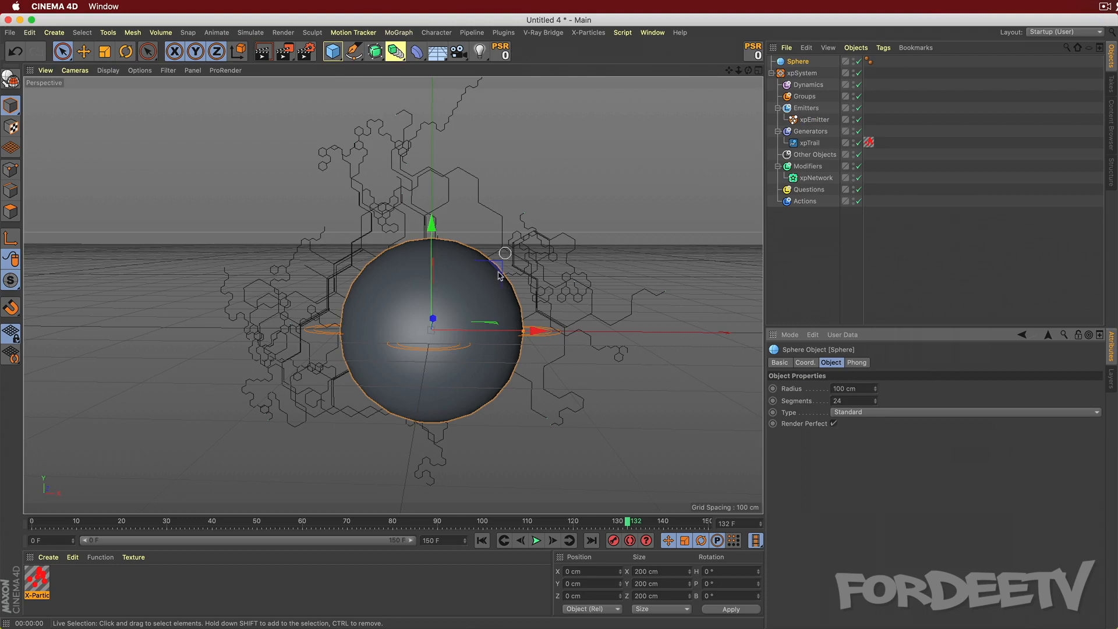
left_click(146, 51)
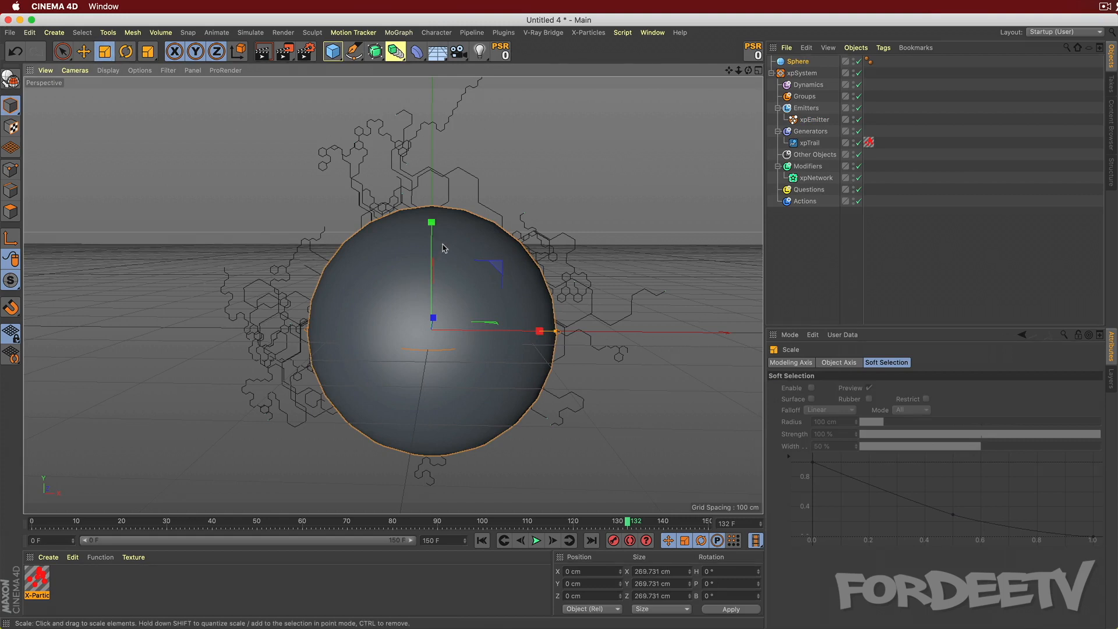
mouse_move(464, 275)
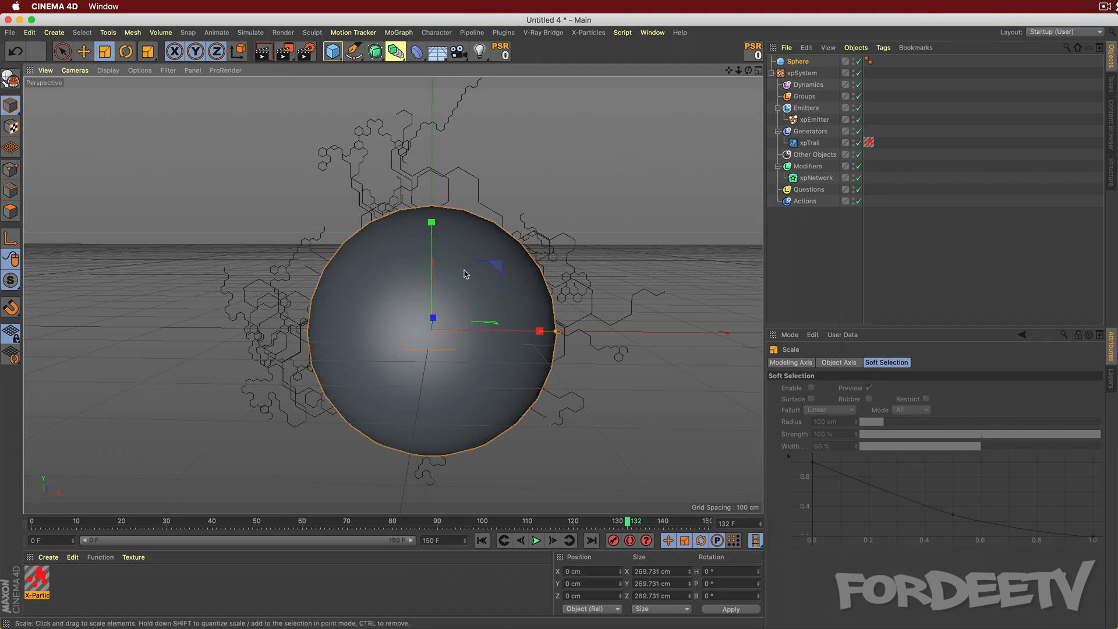
left_click(126, 50)
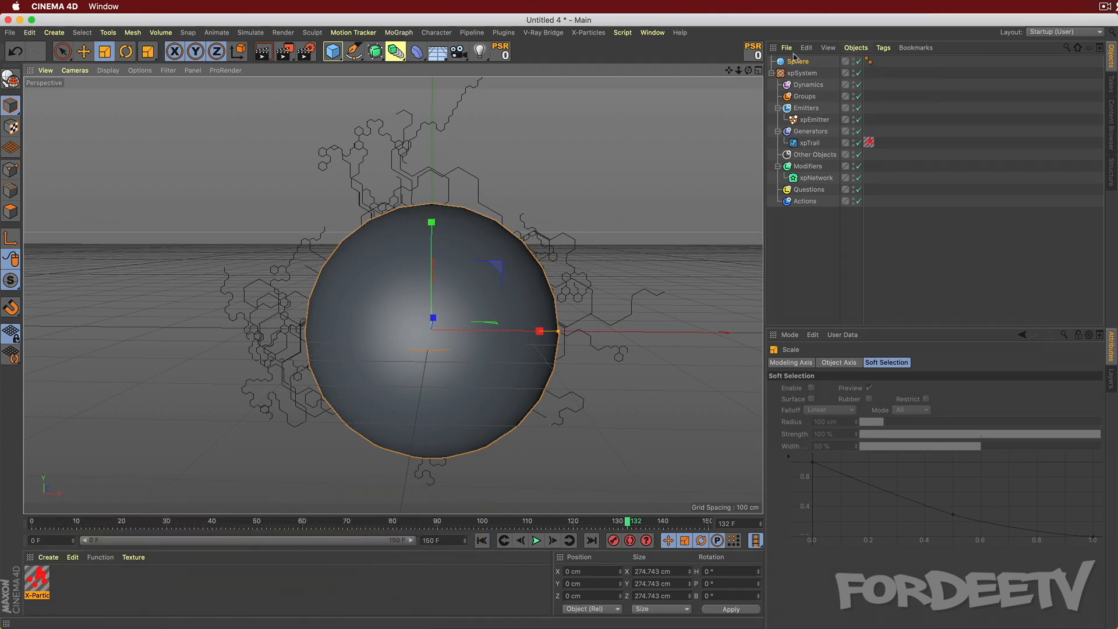
Give the Sphere a Display tag with Shading Mode enabled and set to Lines.
left_click(883, 47)
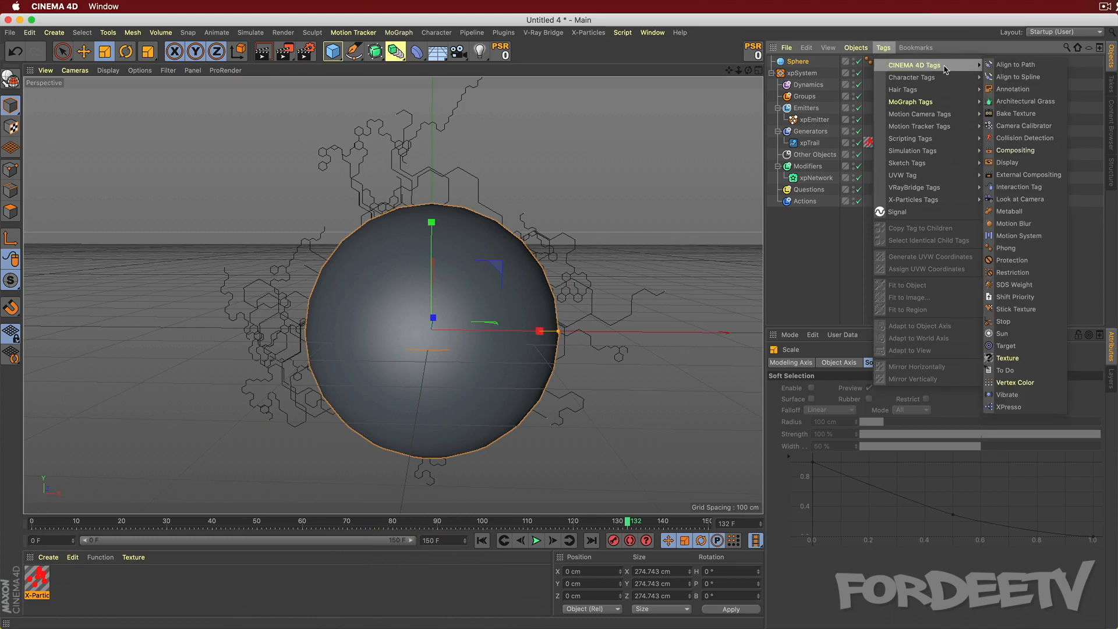
left_click(1007, 162)
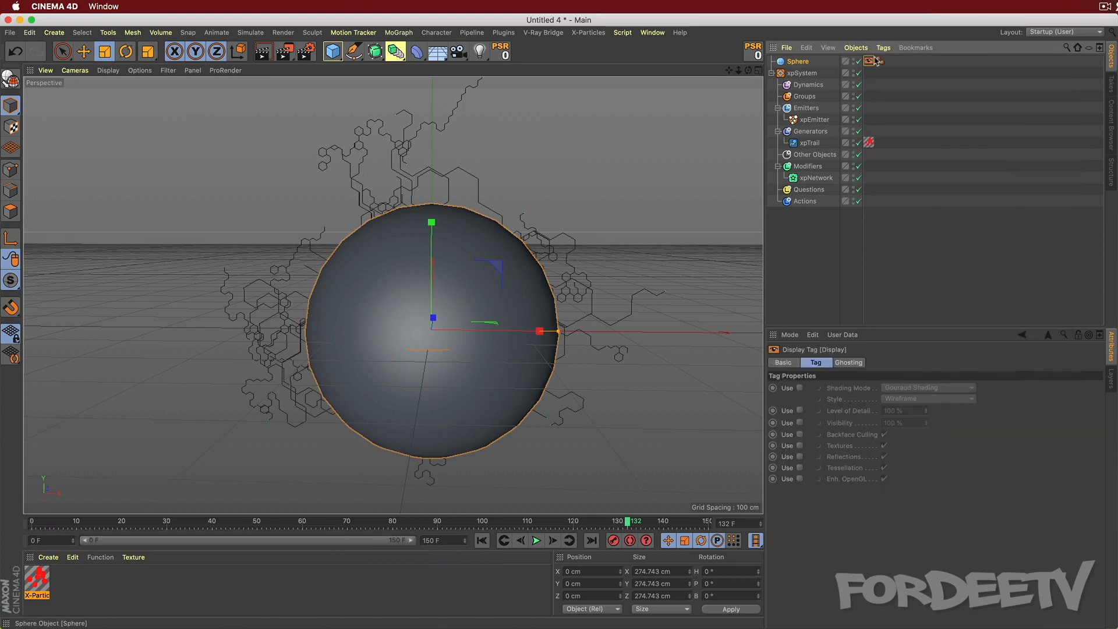
left_click(800, 387)
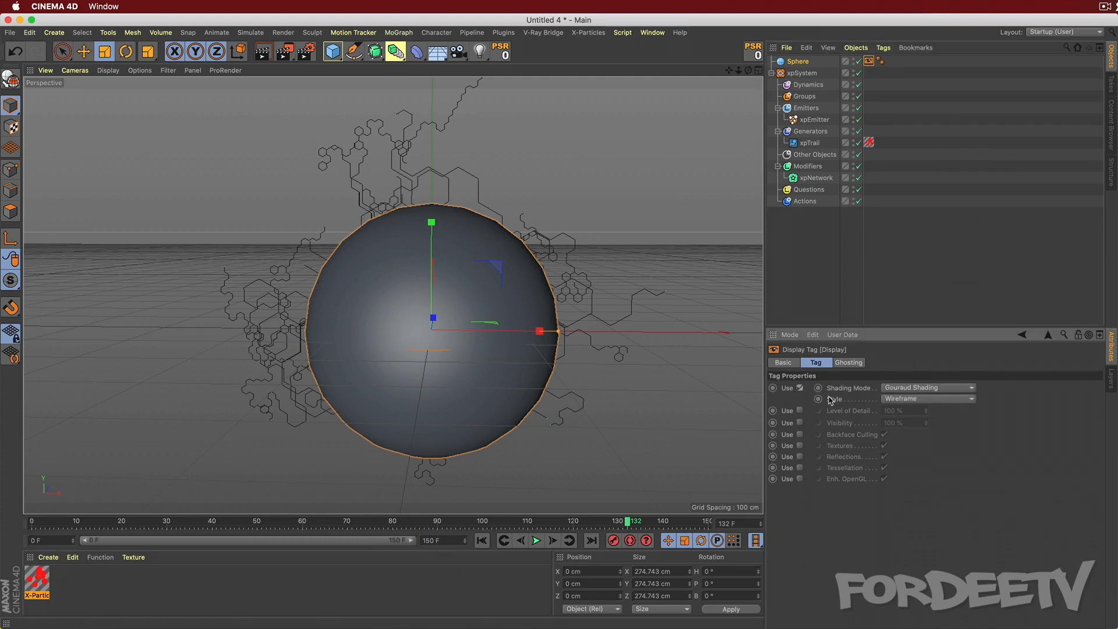
left_click(927, 398)
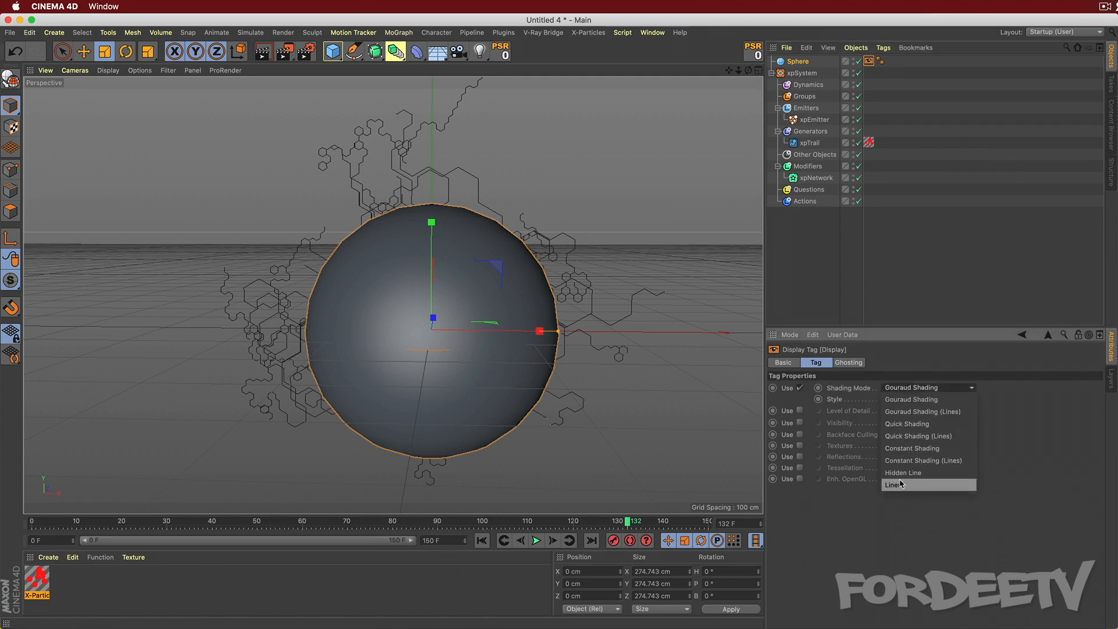
left_click(892, 485)
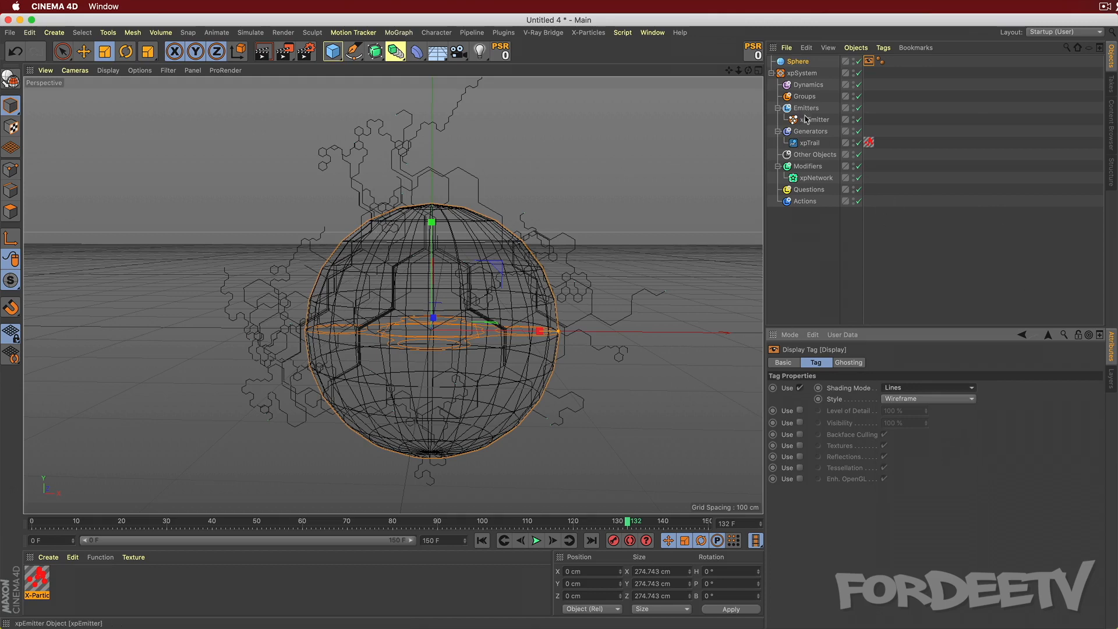
Set the xpEmitter's shape to Object using the Sphere, and rewind to frame 0.
left_click(814, 119)
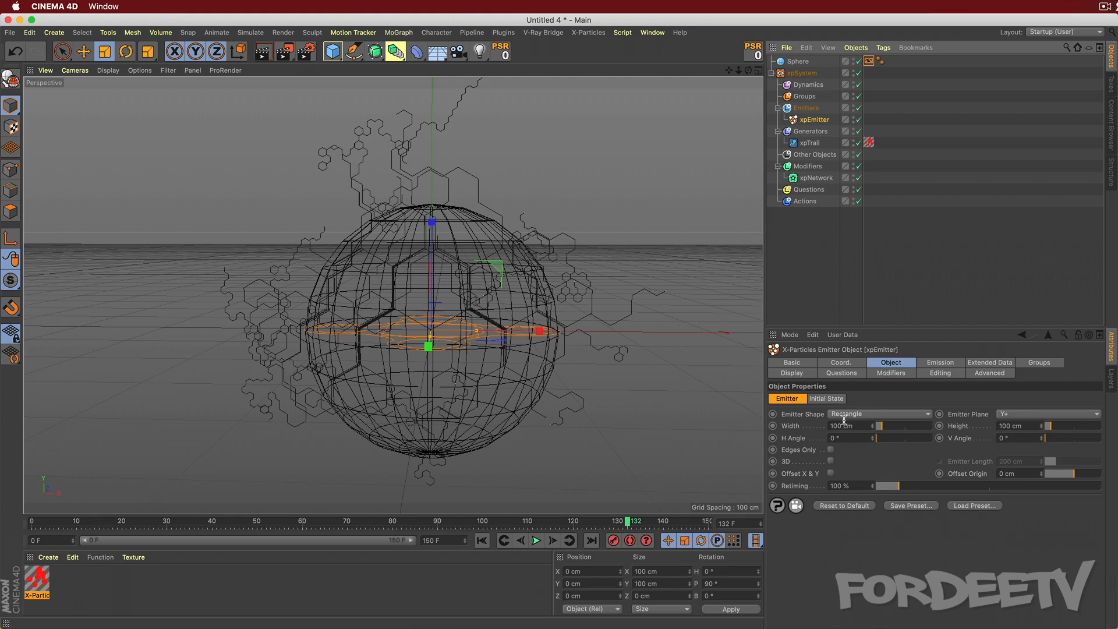
left_click(878, 413)
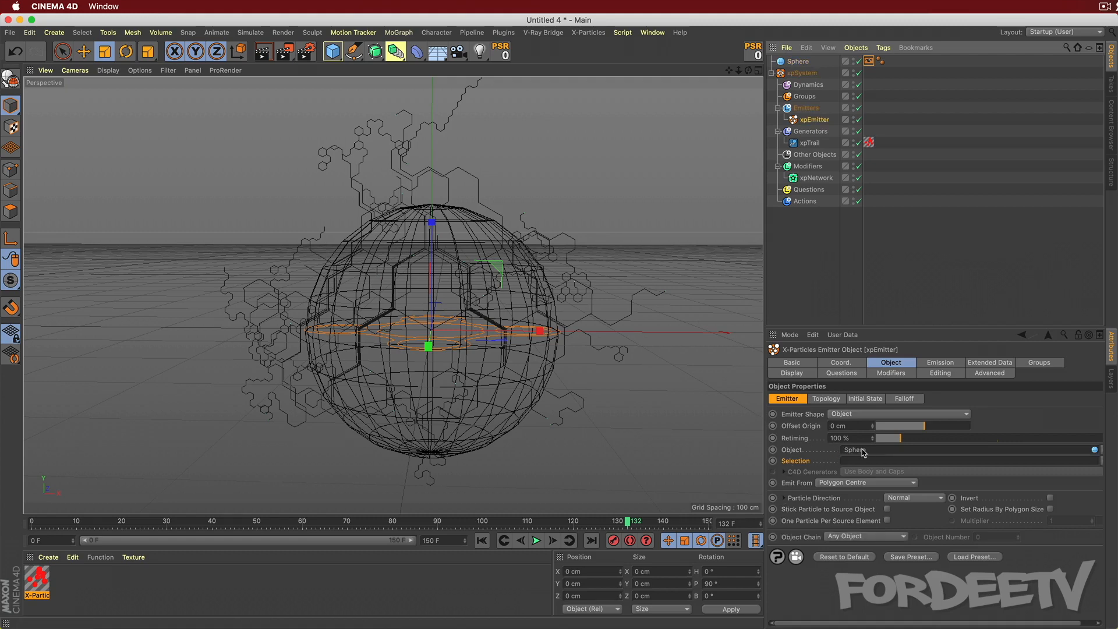
left_click(482, 540)
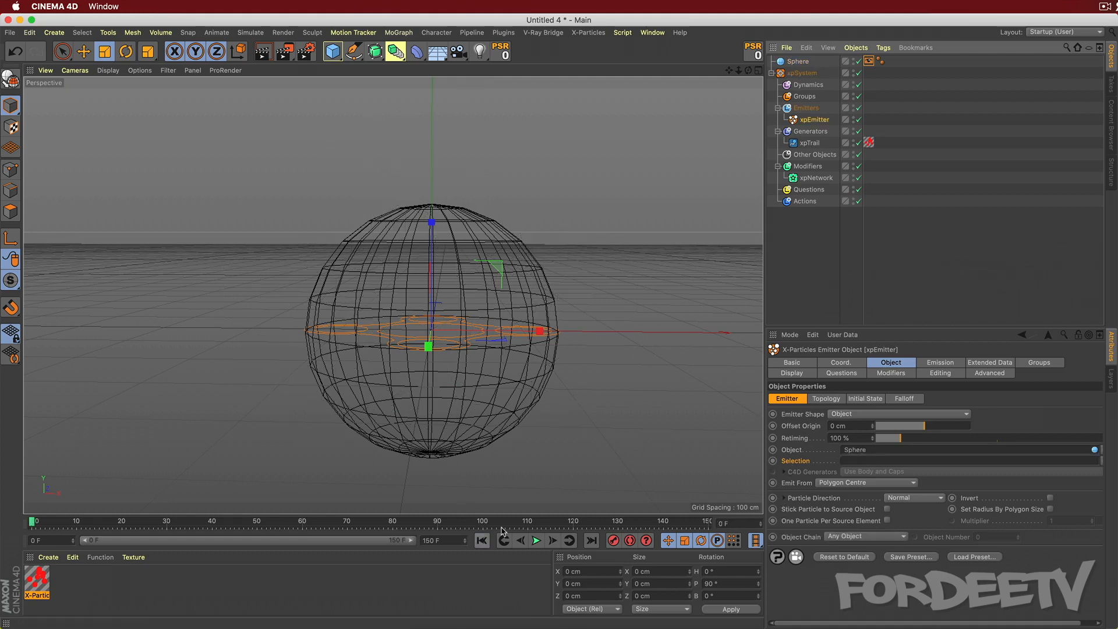
mouse_move(505, 540)
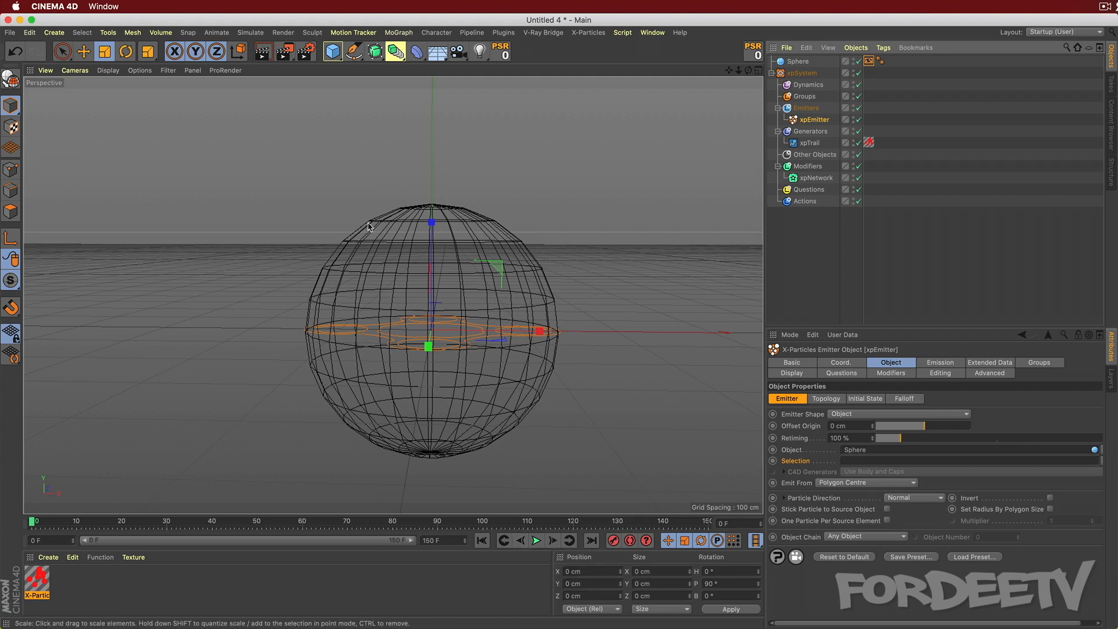
mouse_move(391, 449)
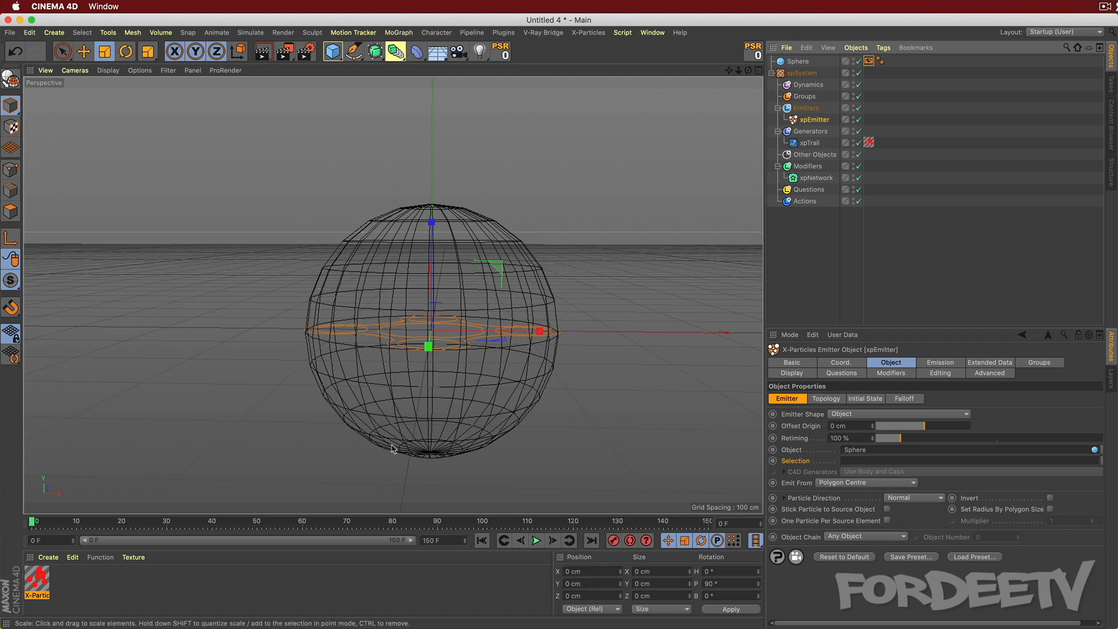
Play the trail simulation around the sphere and render a preview of the view.
left_click(536, 540)
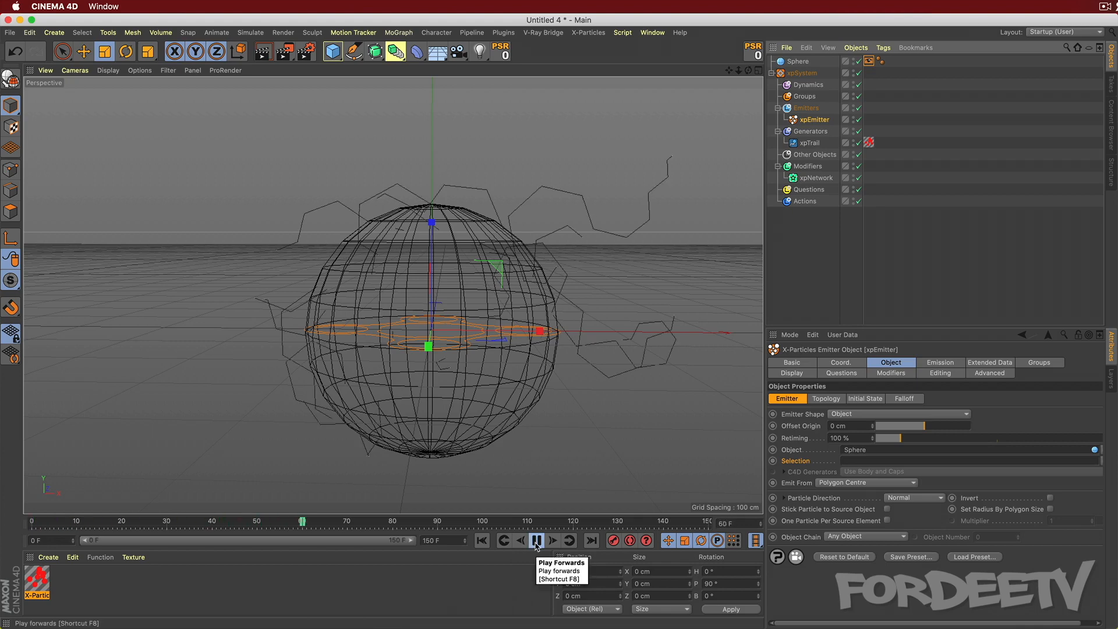
left_click(536, 540)
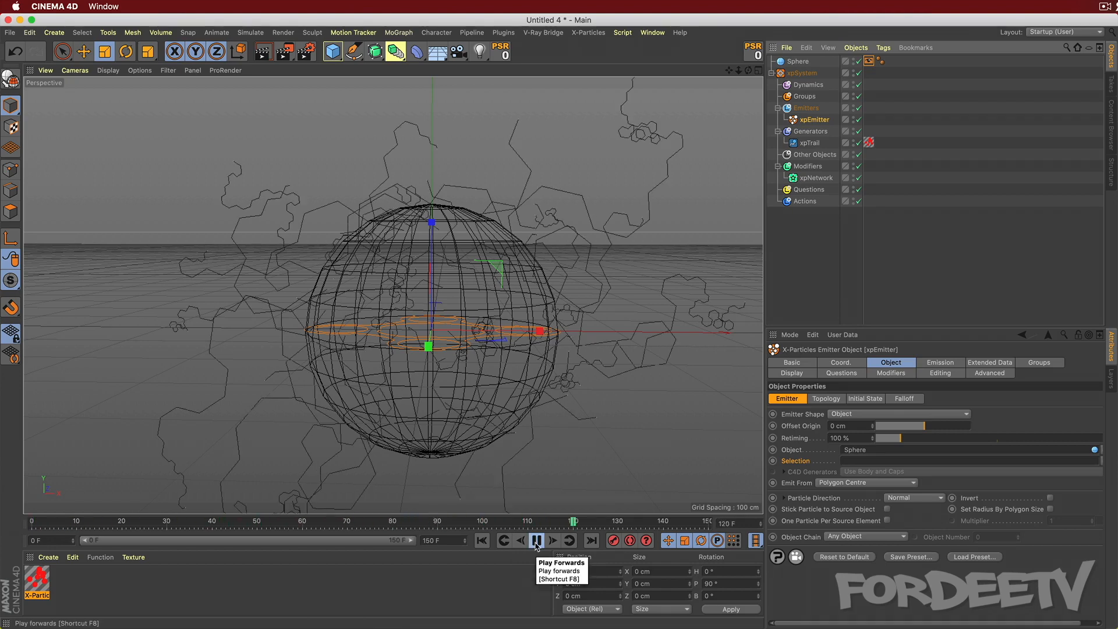
left_click(535, 540)
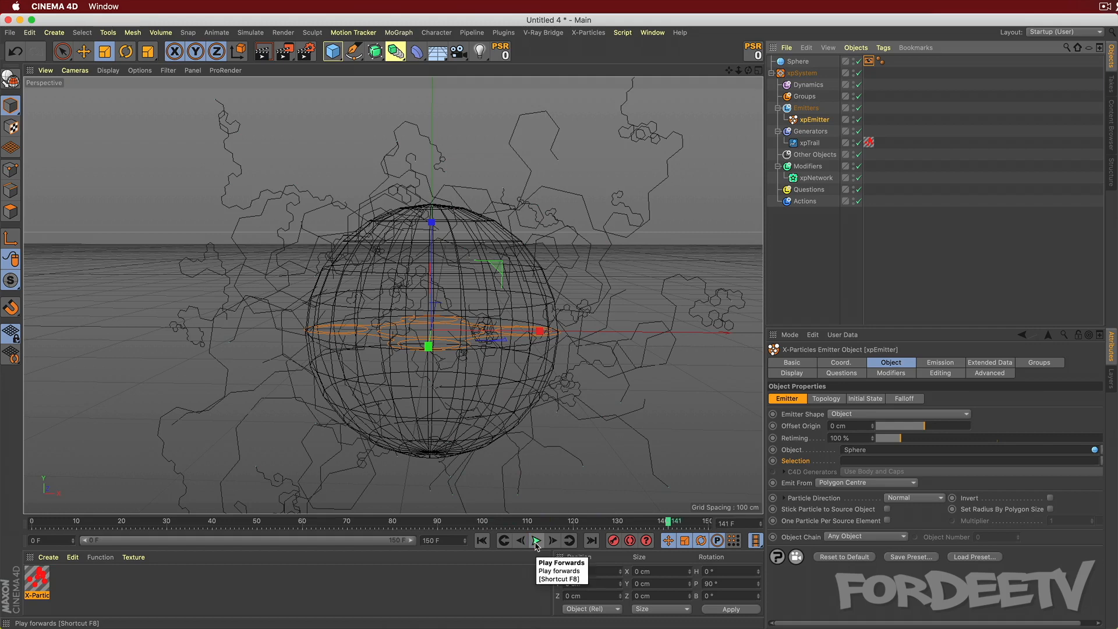
left_click(536, 541)
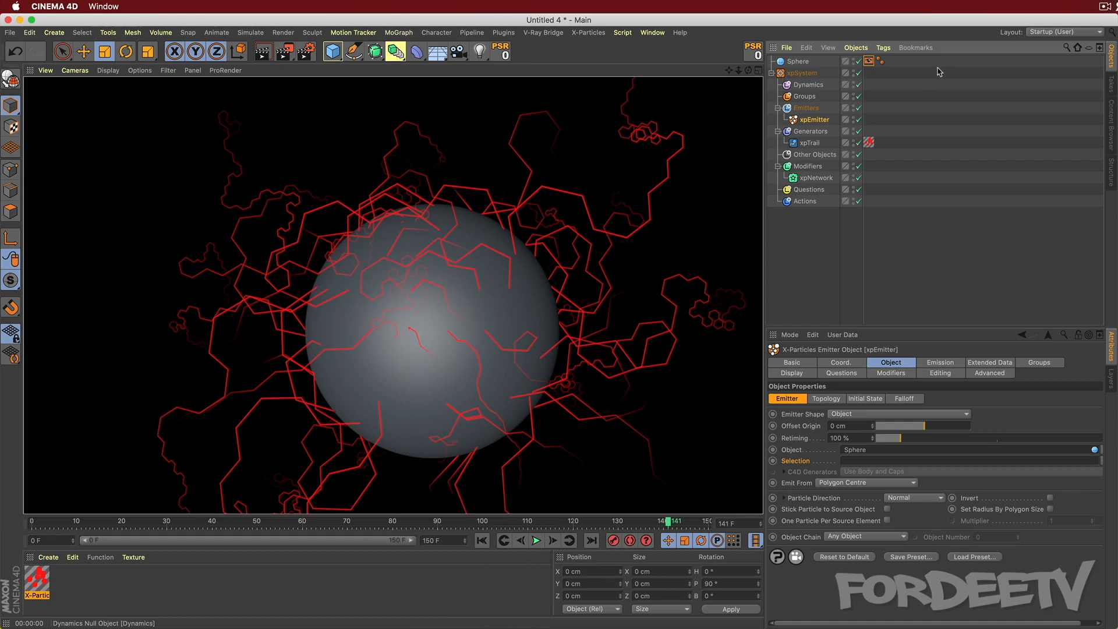
Hide the Sphere in the editor and replay the network growth to frame 148.
left_click(853, 61)
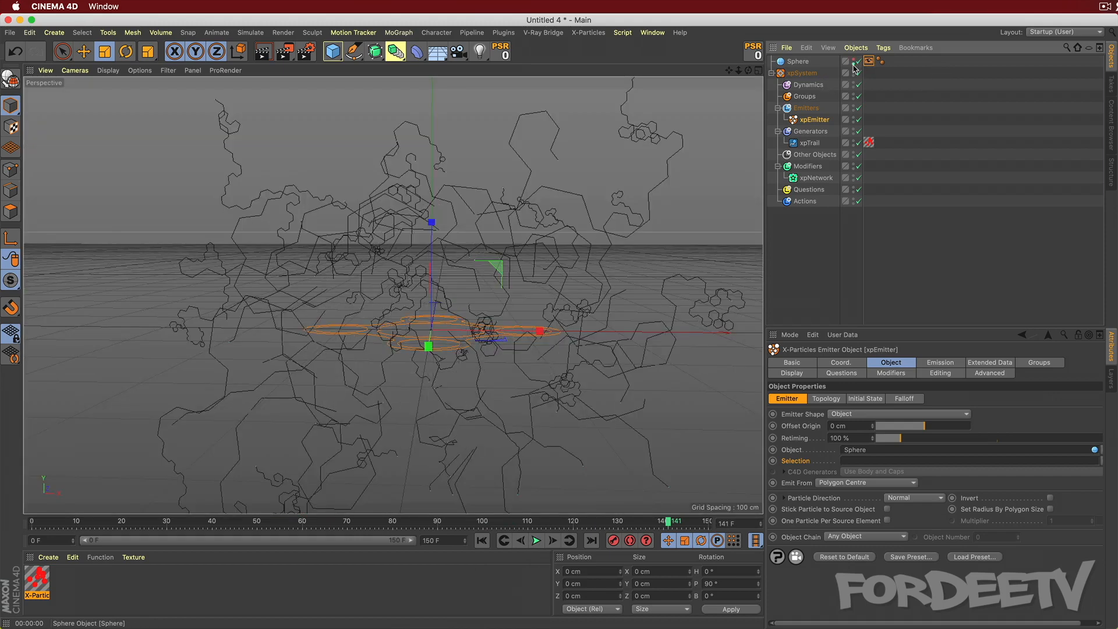
left_click(853, 63)
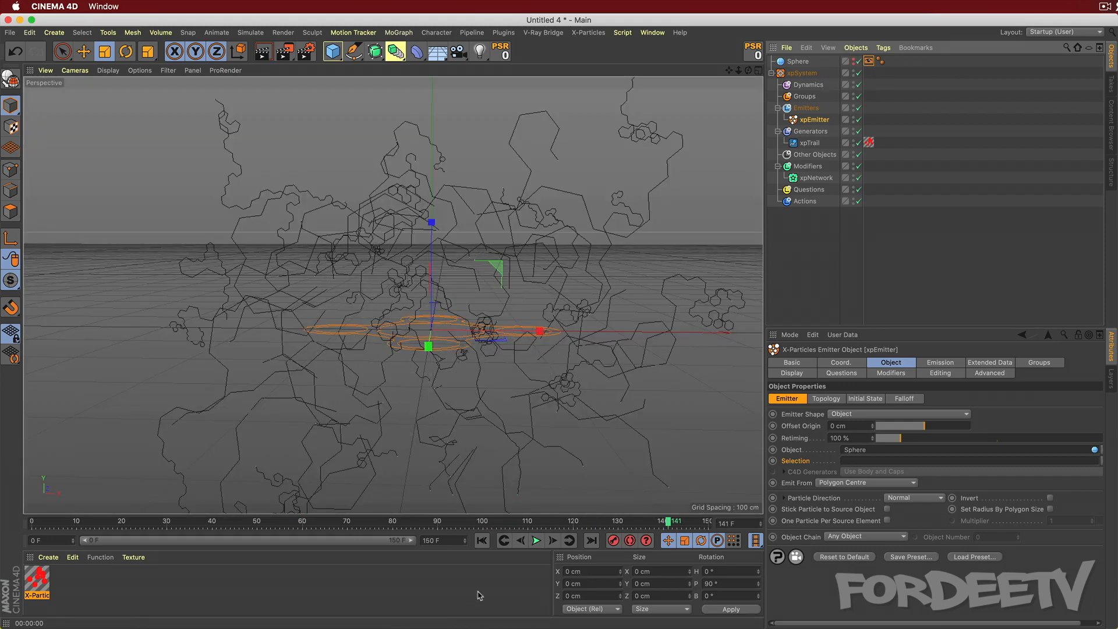
left_click(534, 540)
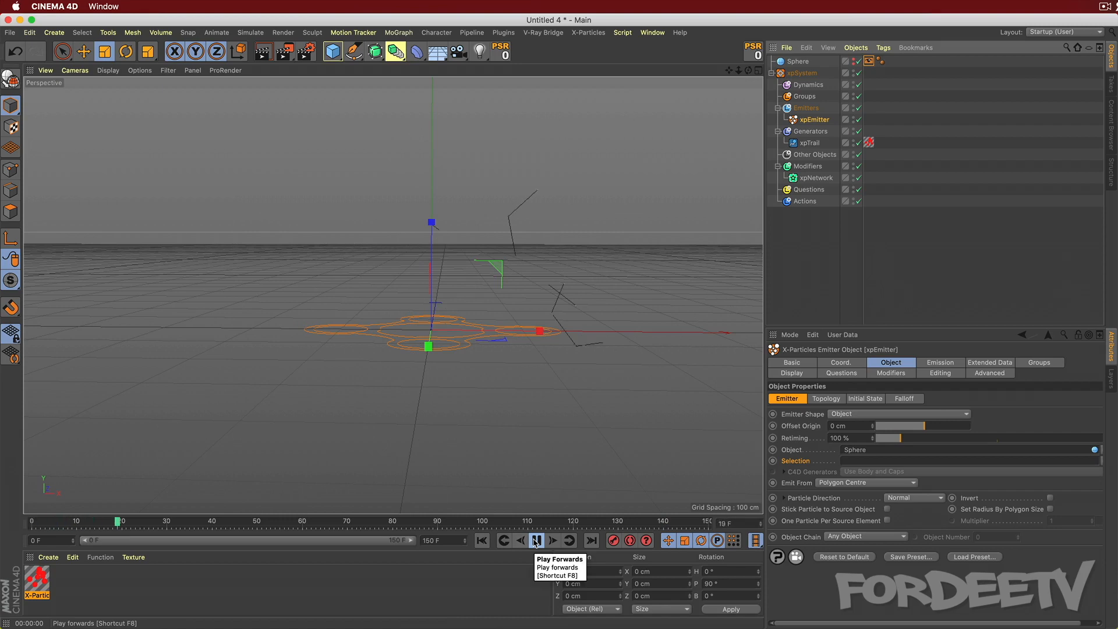
left_click(535, 540)
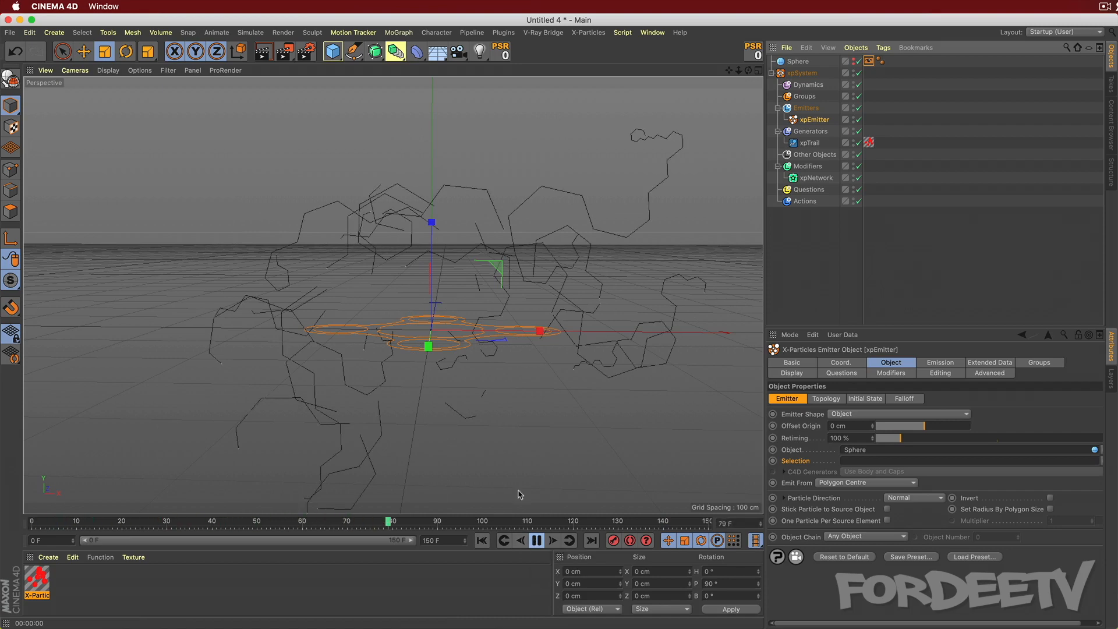
left_click(534, 541)
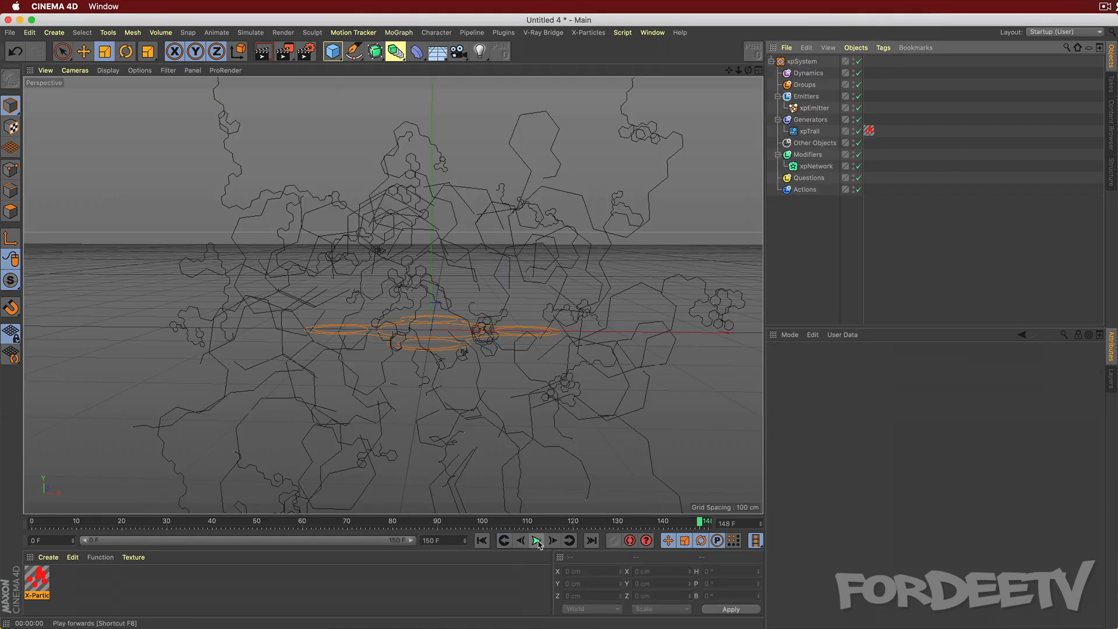
Rewind and set the xpEmitter's Emitter Shape back to Rectangle.
left_click(536, 540)
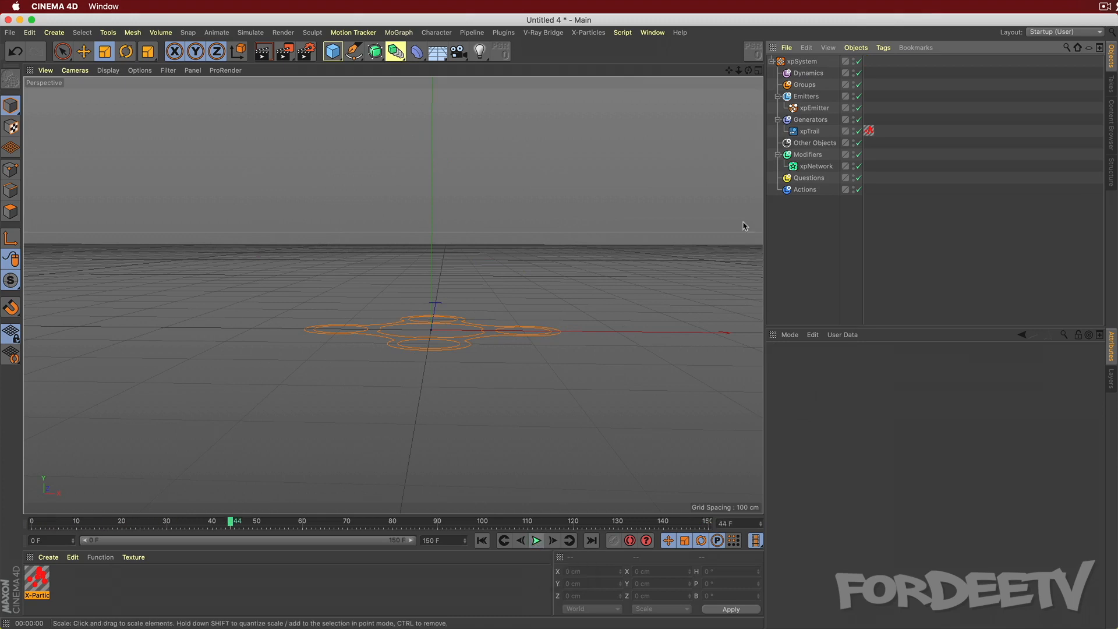
left_click(809, 131)
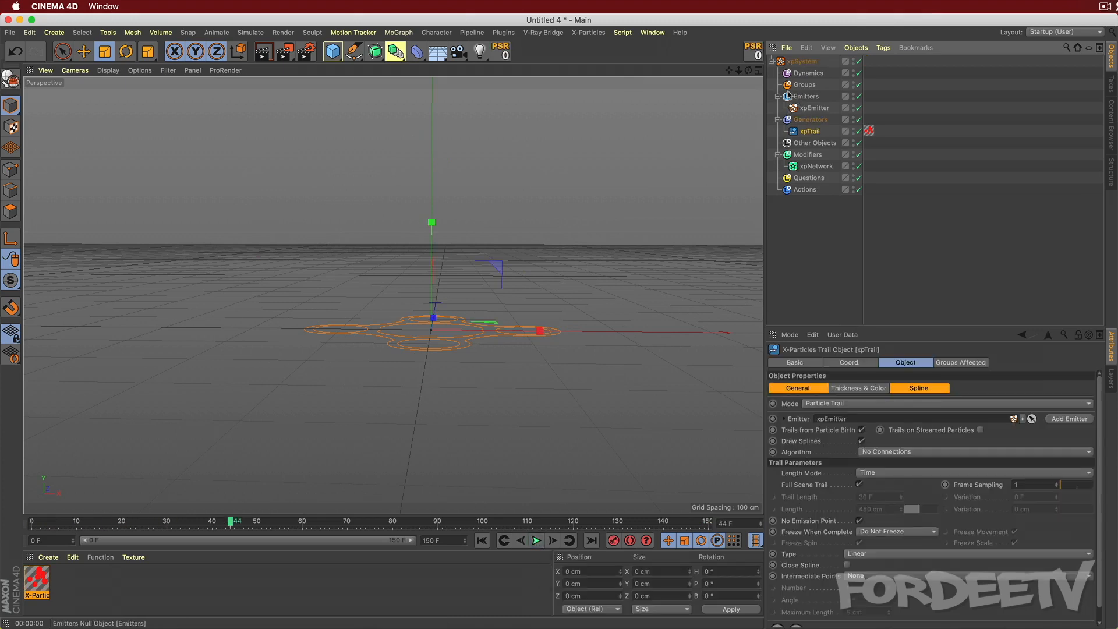
left_click(813, 107)
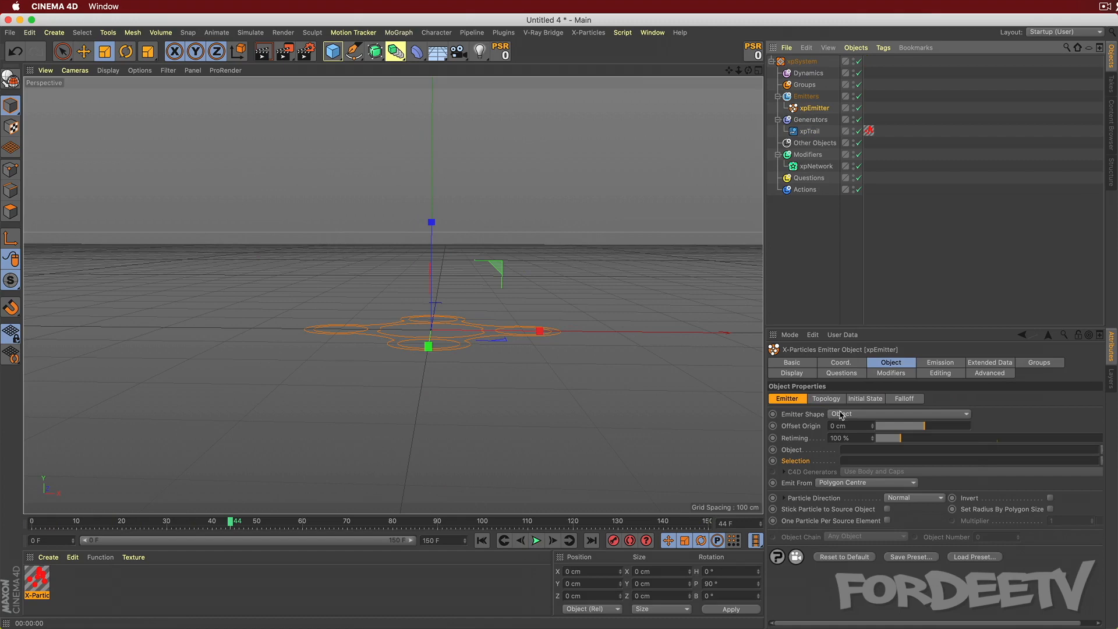
left_click(898, 413)
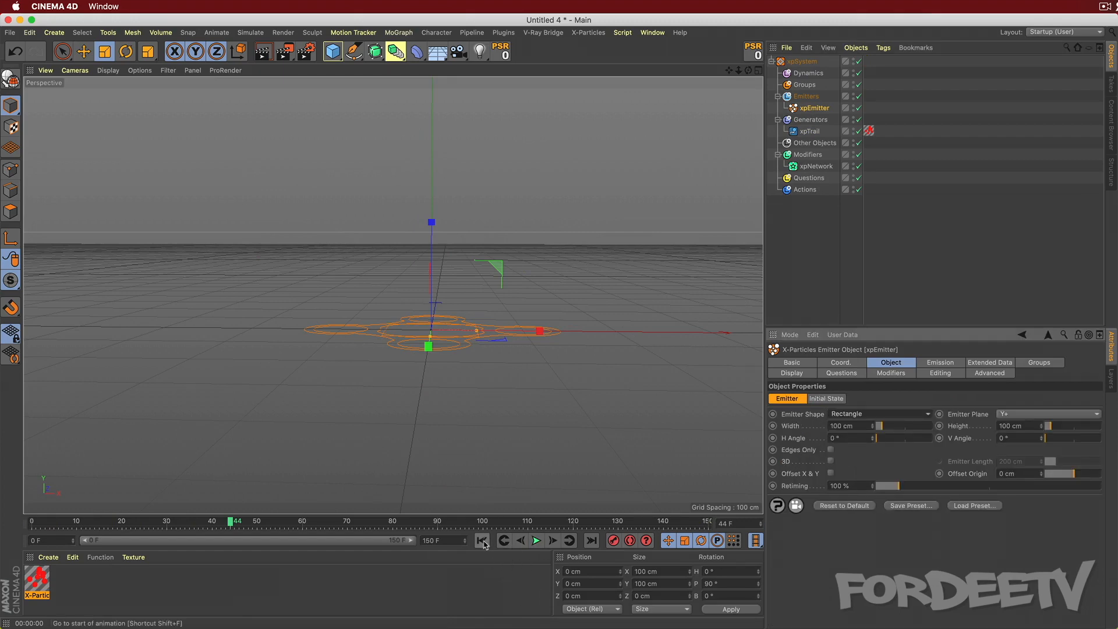
Replay the rectangle-emitter simulation from the start twice.
left_click(535, 539)
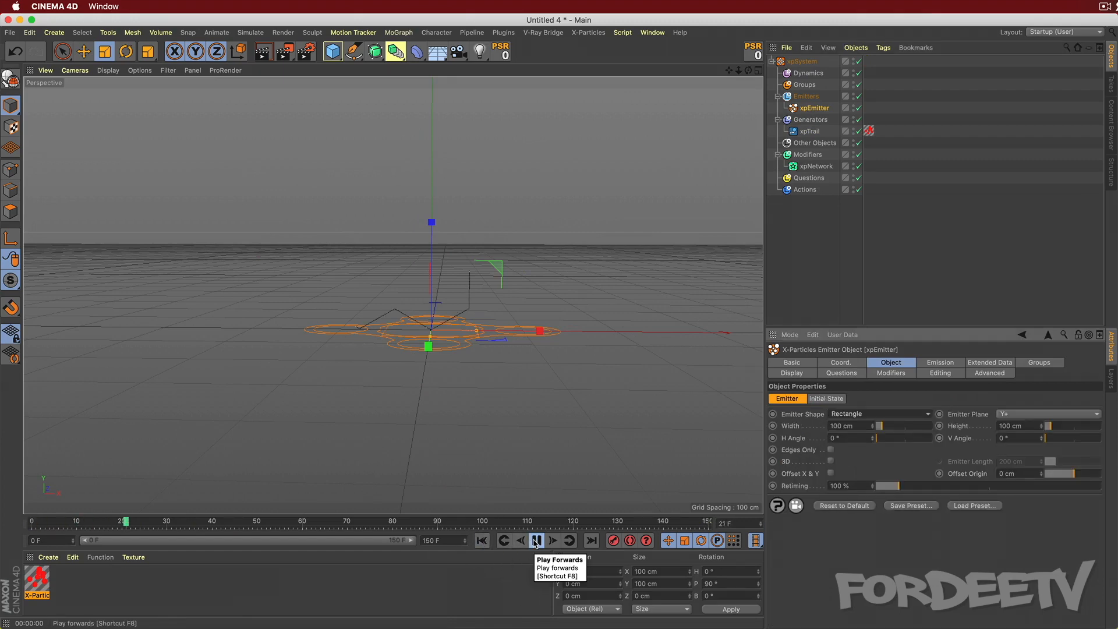
left_click(534, 540)
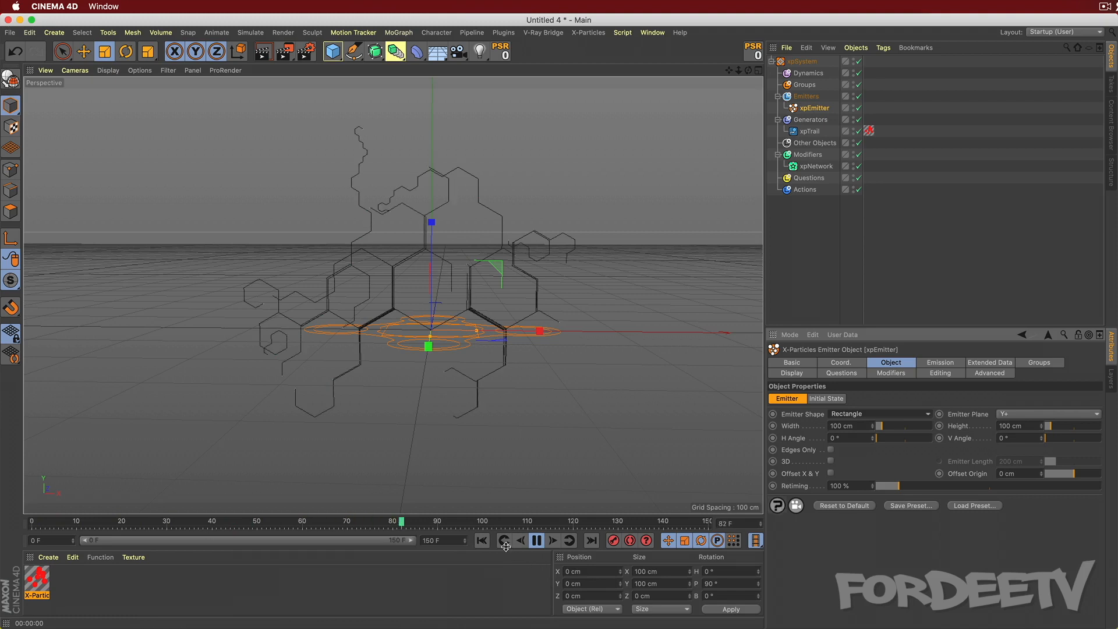
left_click(535, 540)
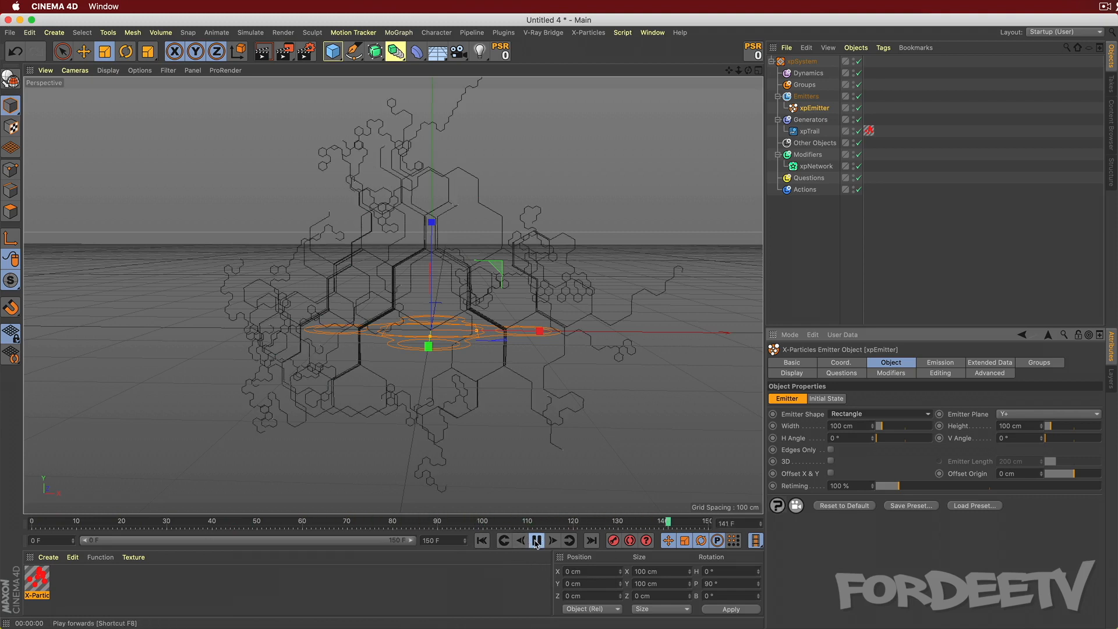
left_click(536, 541)
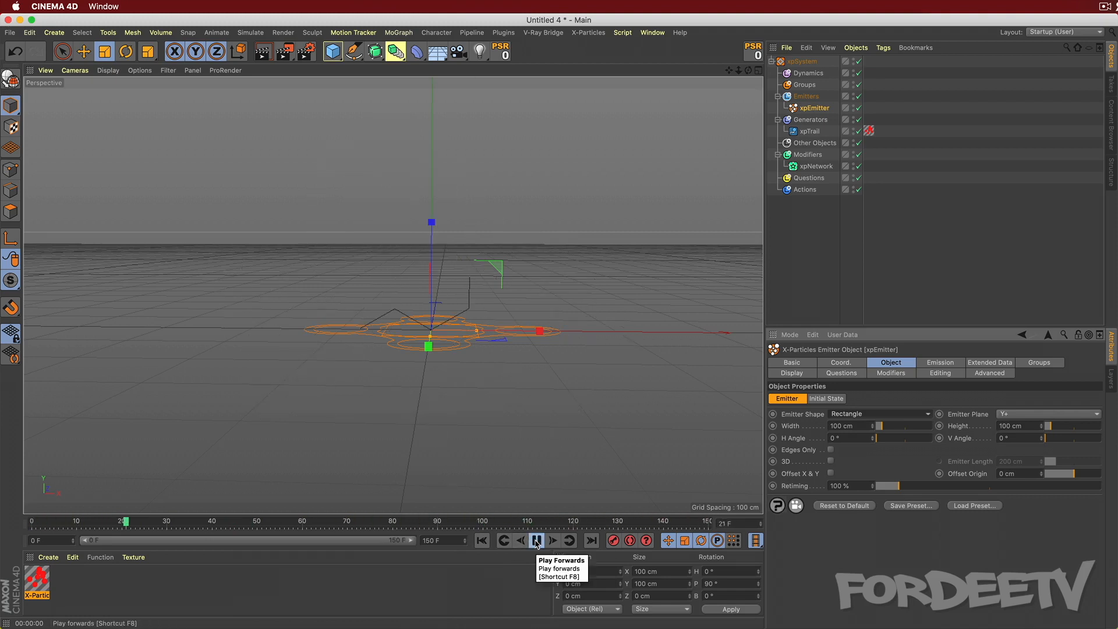
left_click(536, 540)
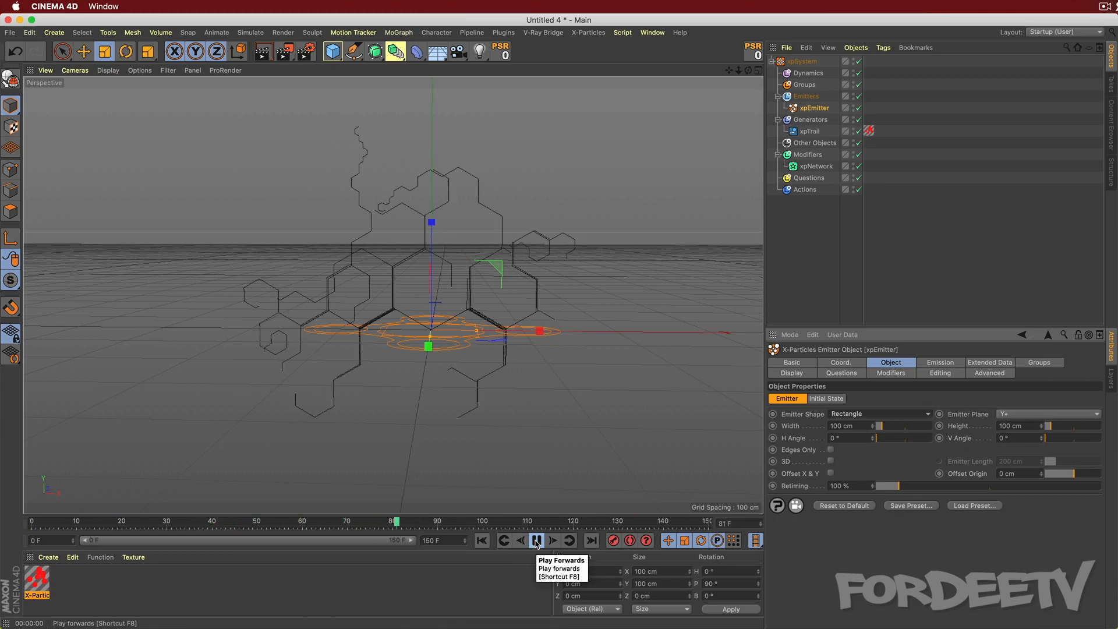
left_click(536, 540)
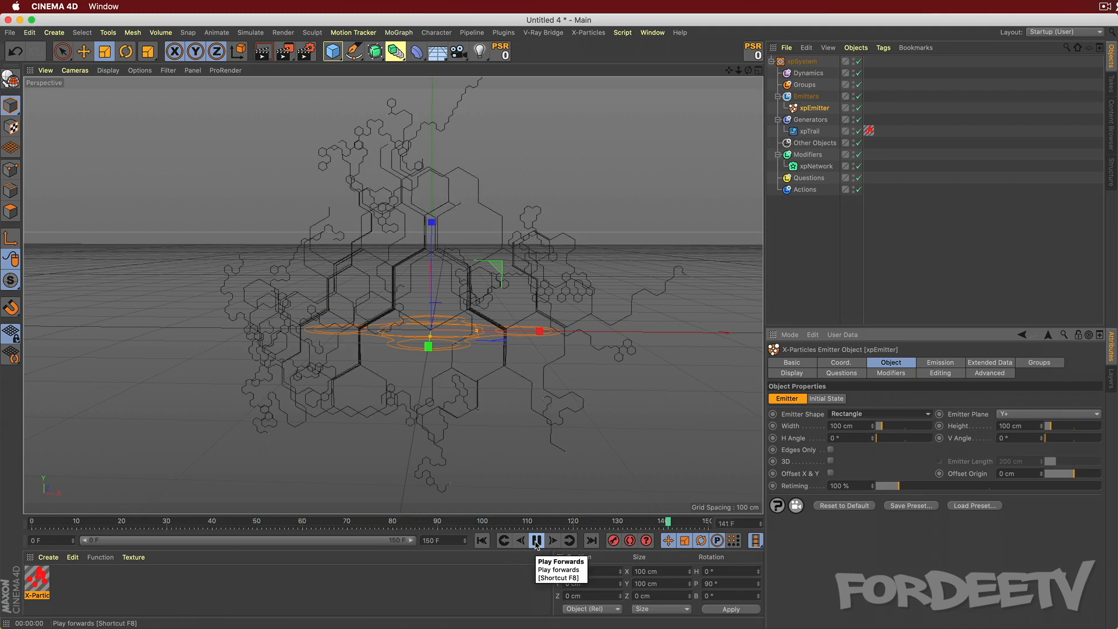
Replay once more to frame 139 and render the red honeycomb network on black.
left_click(536, 540)
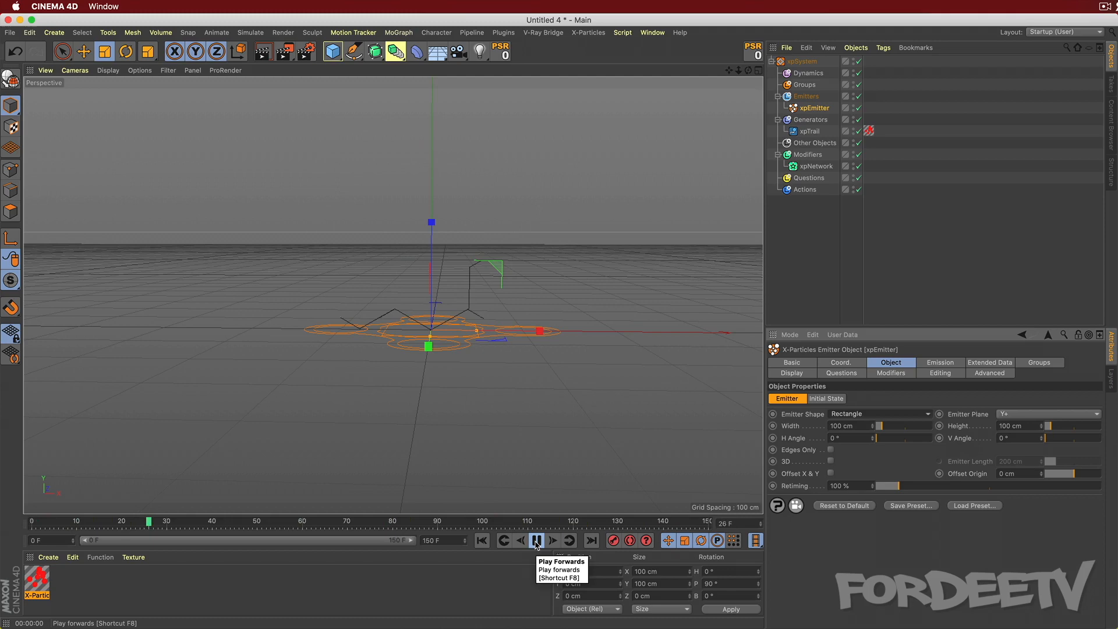
left_click(536, 540)
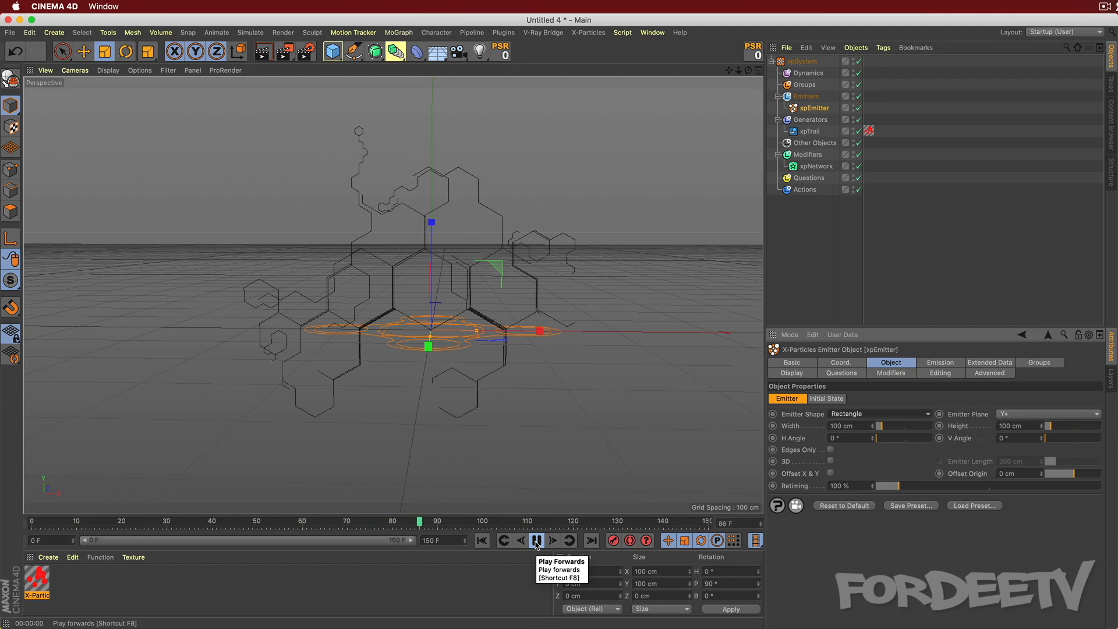
left_click(536, 539)
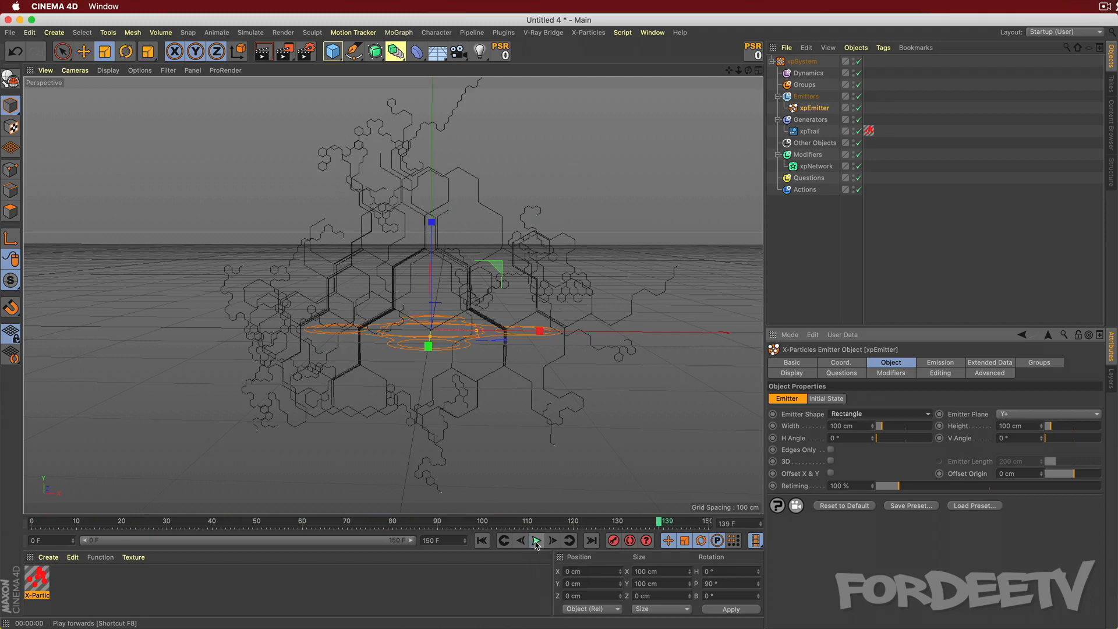
left_click(536, 540)
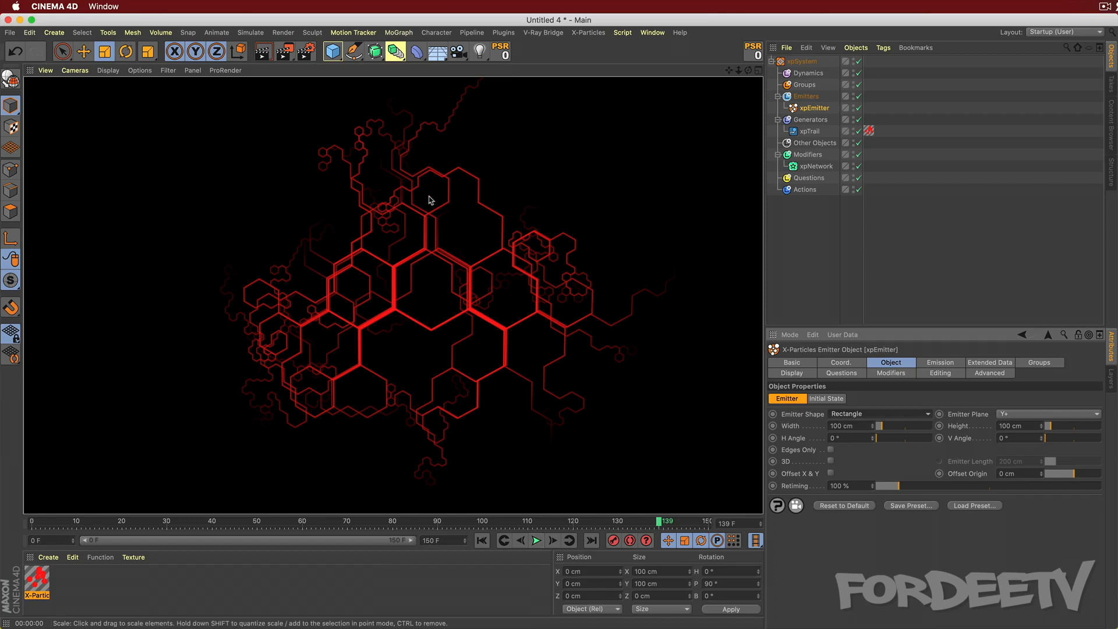
mouse_move(931, 366)
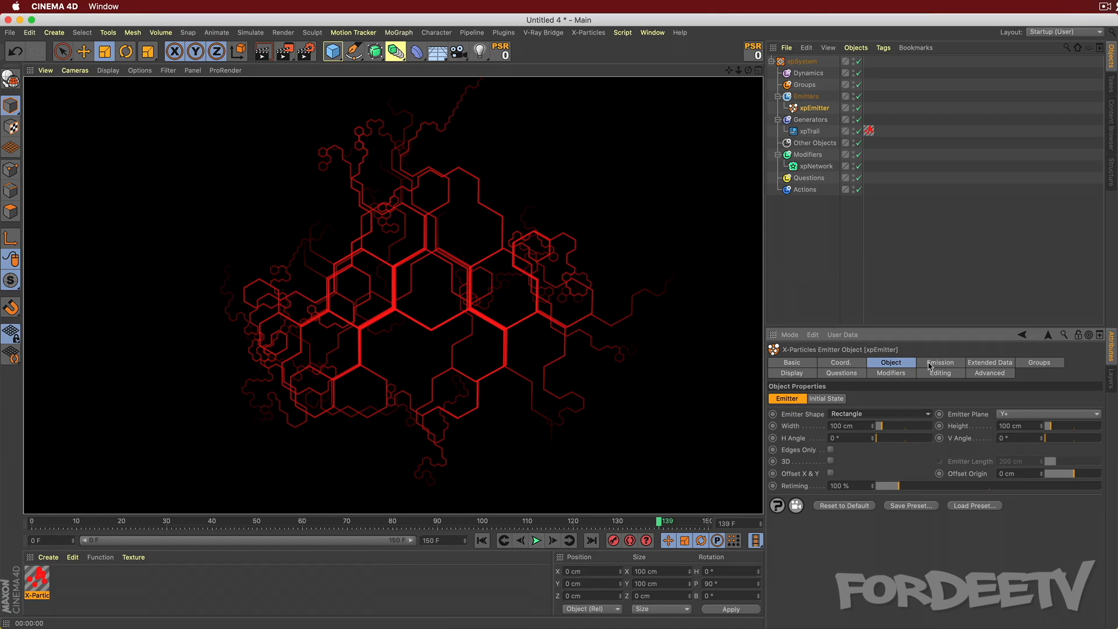
Change the xpEmitter's Random Seed, replay to frame 142, and render the new pattern.
left_click(940, 362)
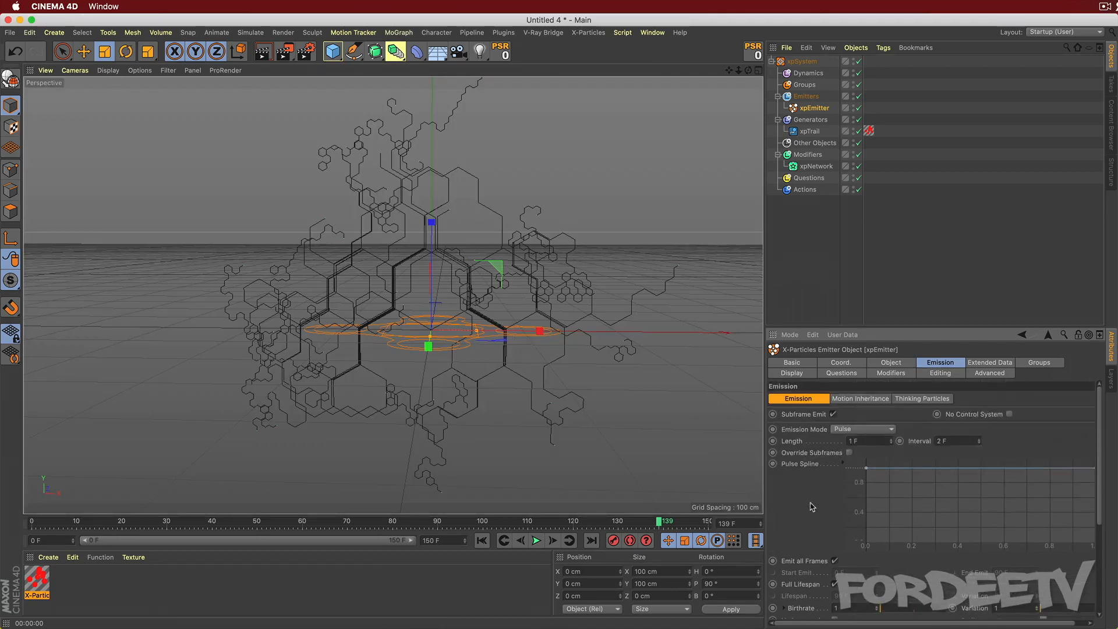
left_click(990, 363)
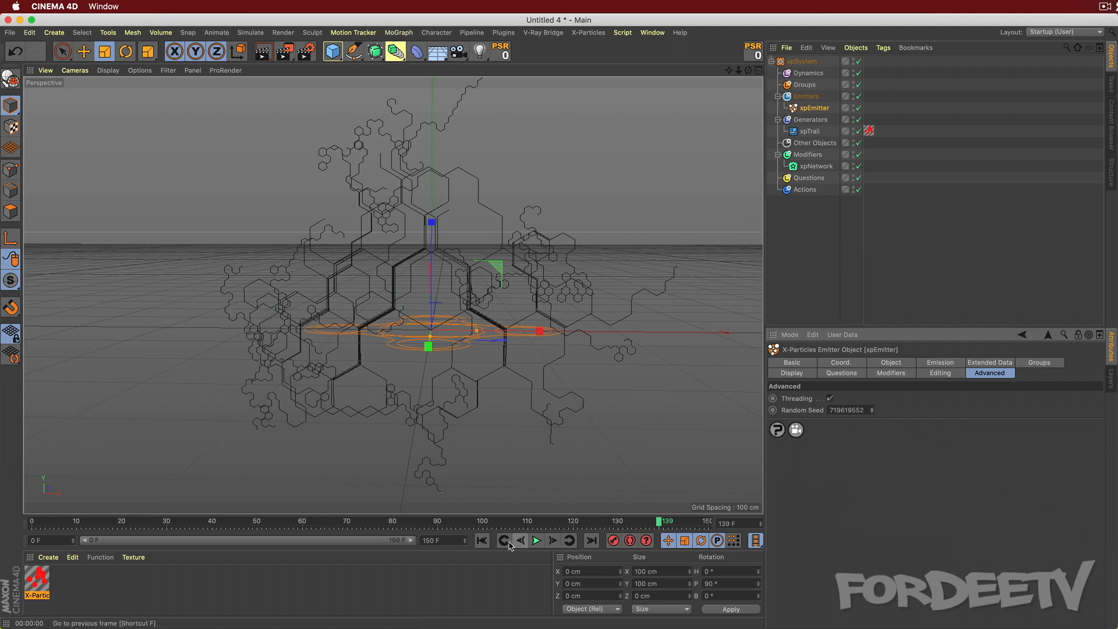
left_click(536, 540)
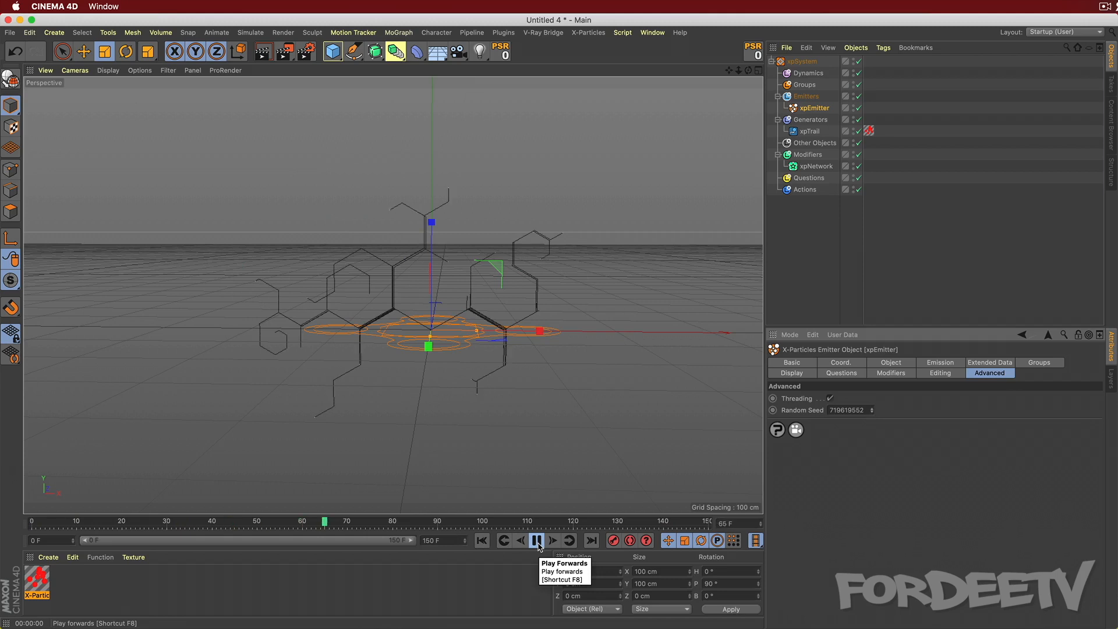
left_click(537, 540)
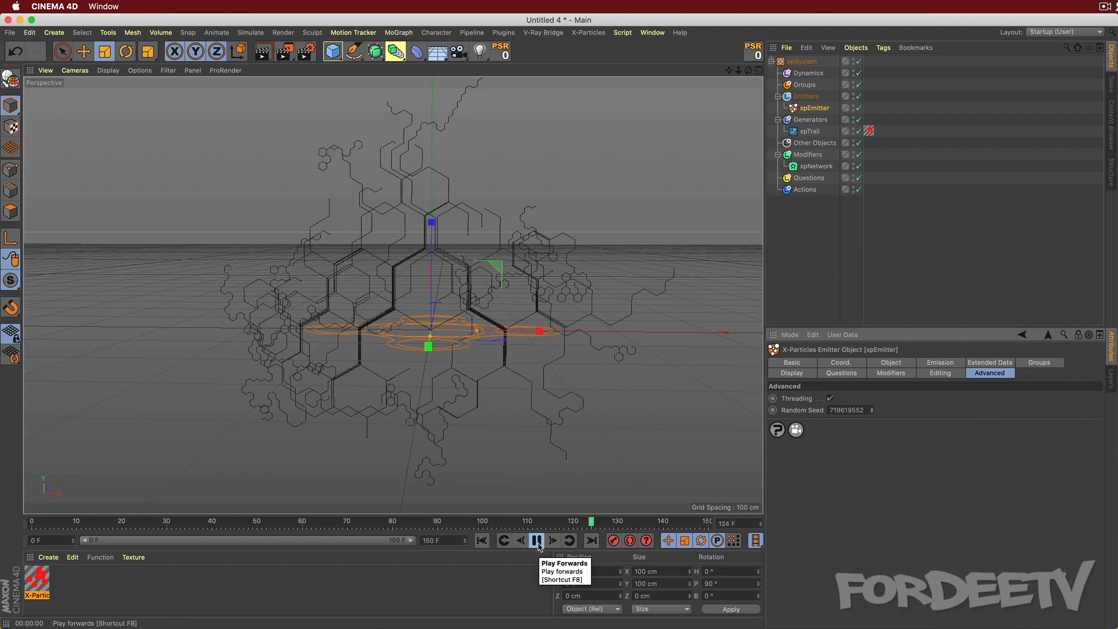
left_click(536, 540)
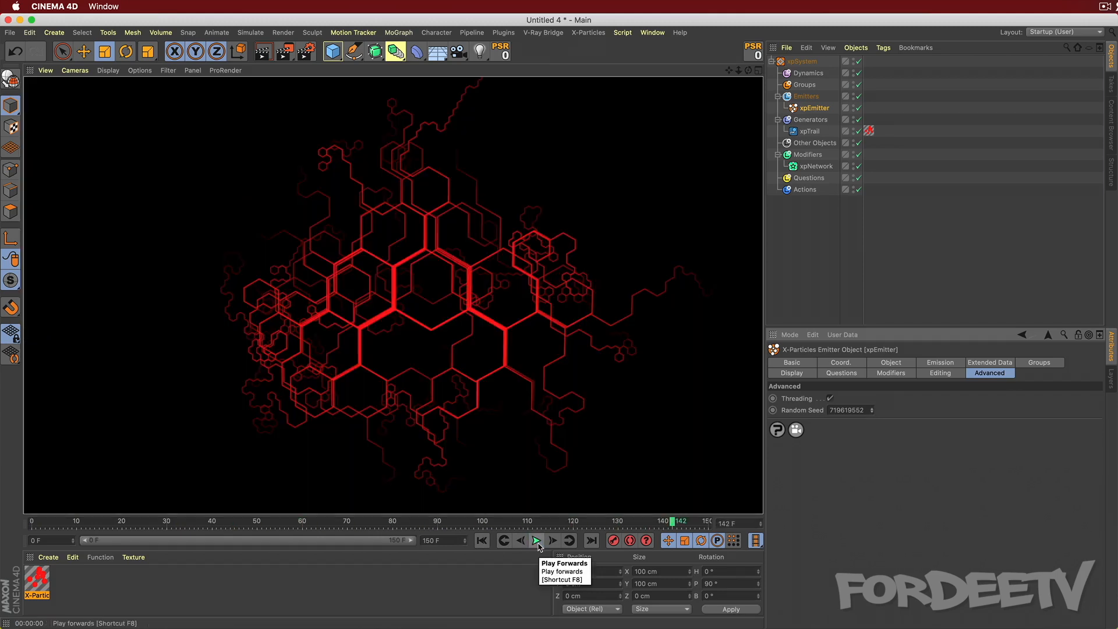